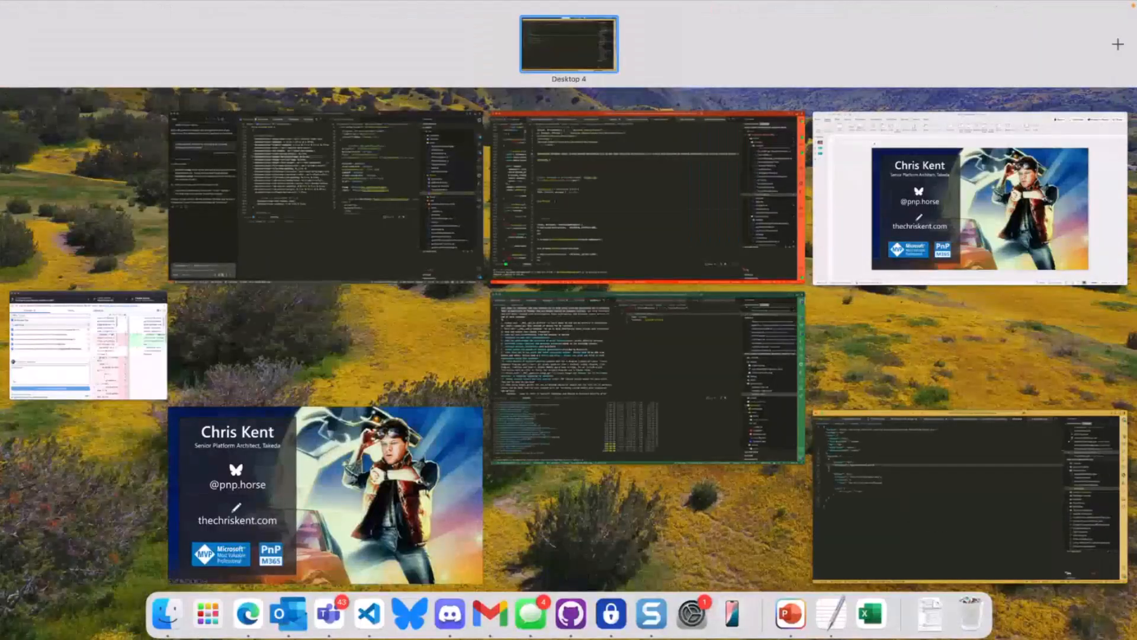
mouse_move(475, 236)
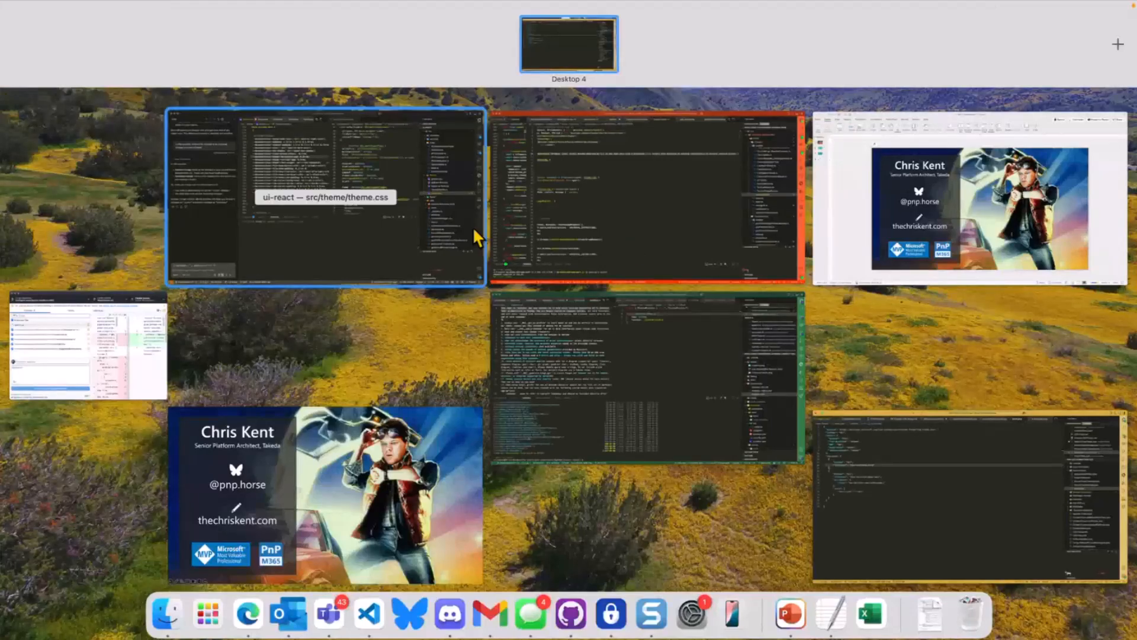
Bring the ui-react theme.css editor window to the front from Mission Control.
left_click(326, 197)
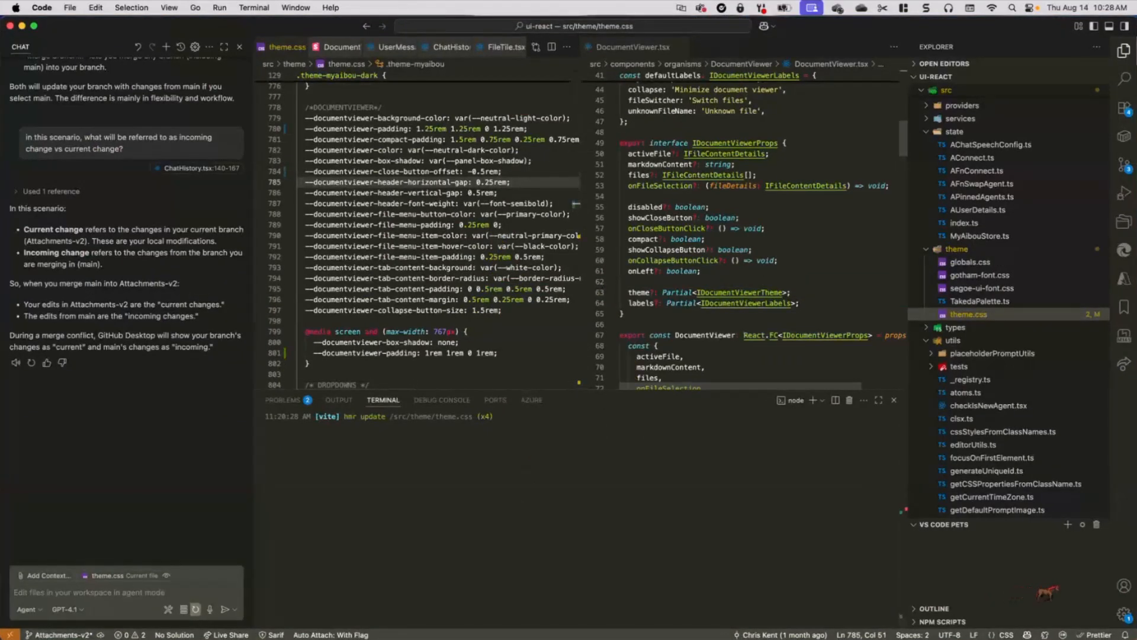
right_click(248, 614)
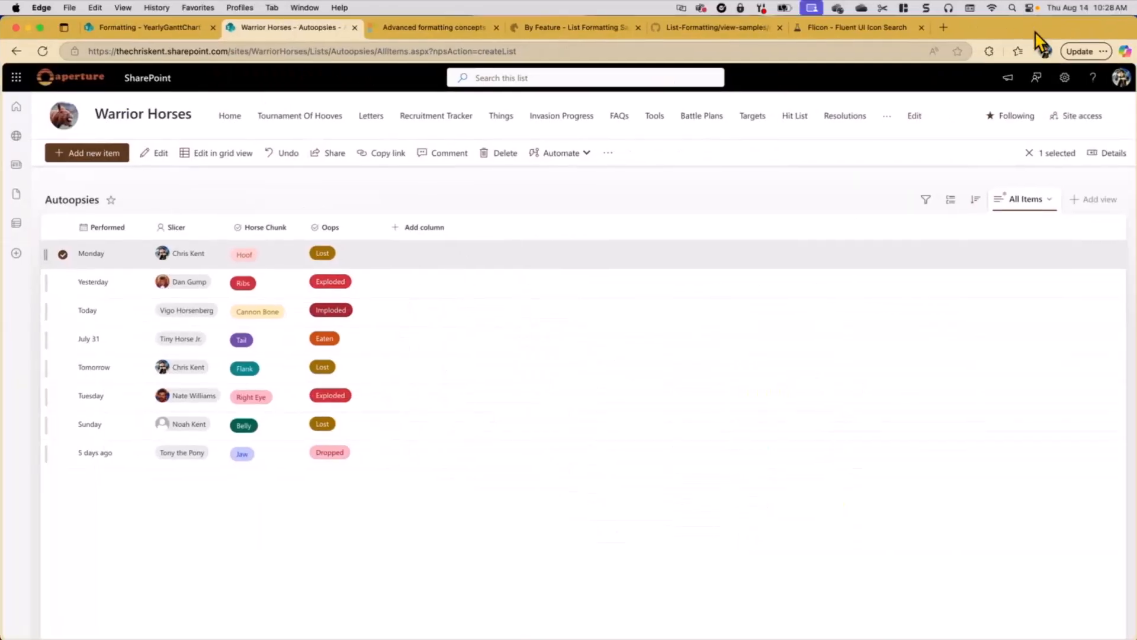
mouse_move(481, 595)
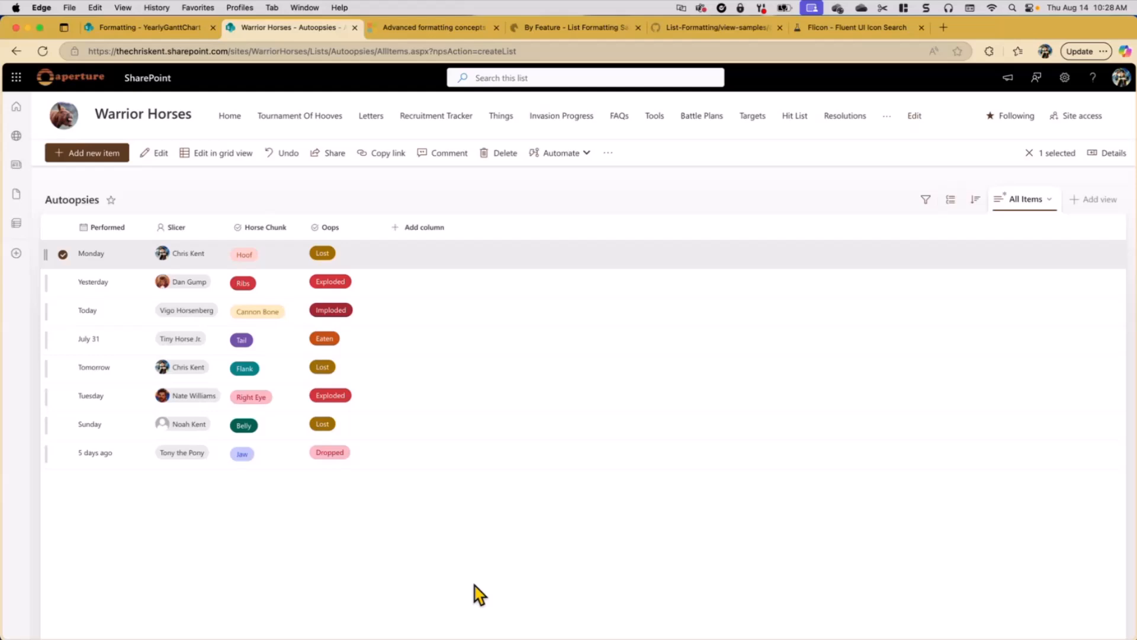
mouse_move(441, 620)
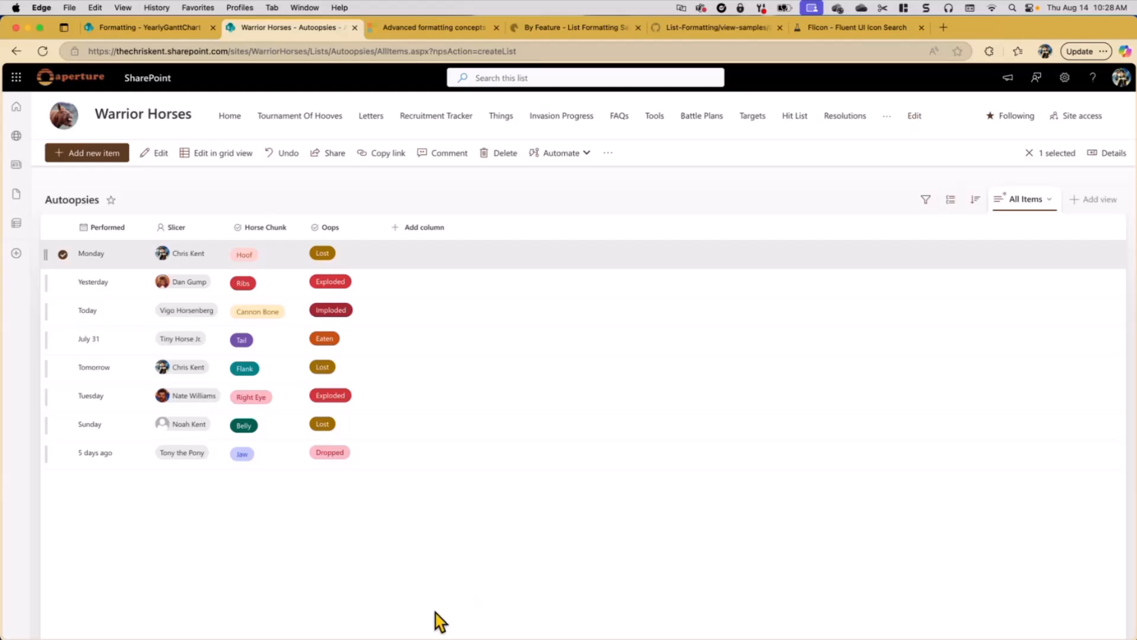
mouse_move(453, 610)
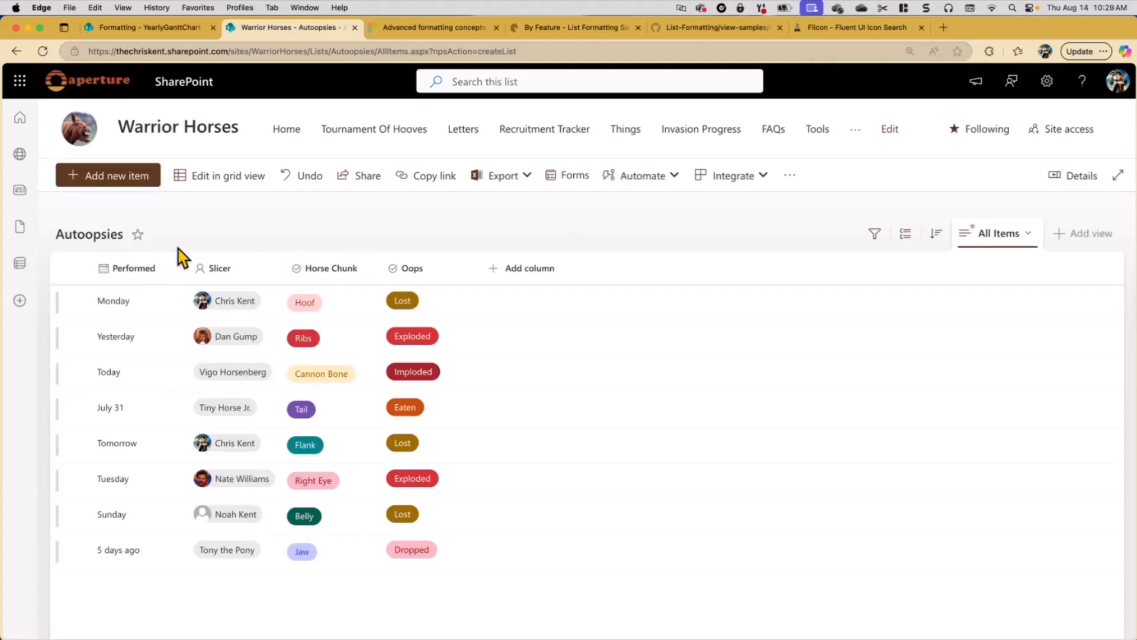
mouse_move(221, 268)
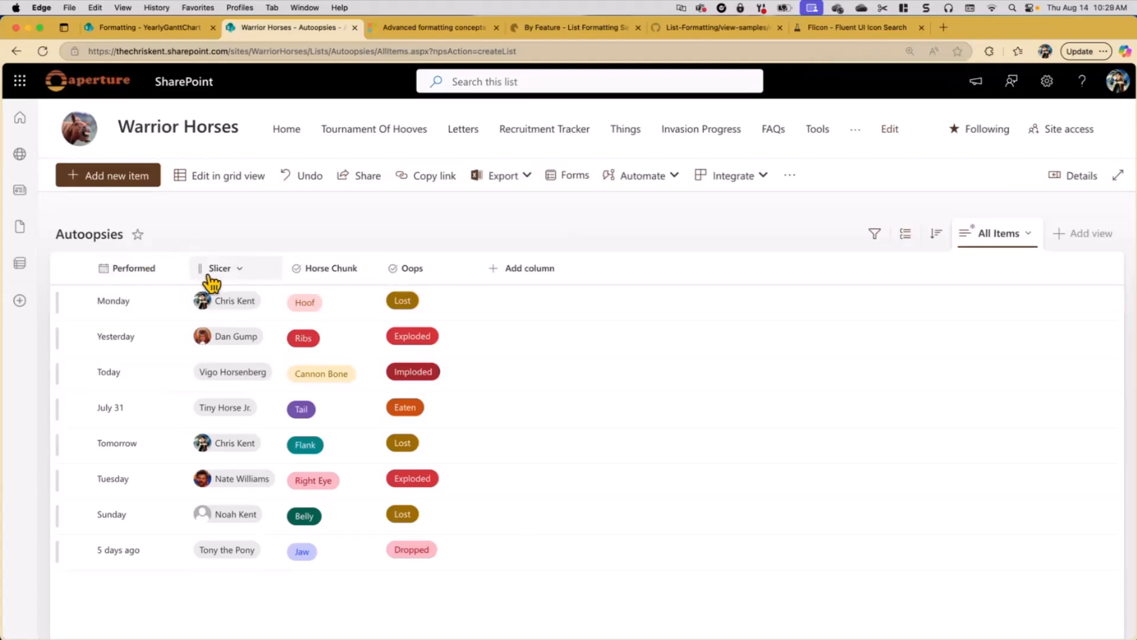
mouse_move(395, 236)
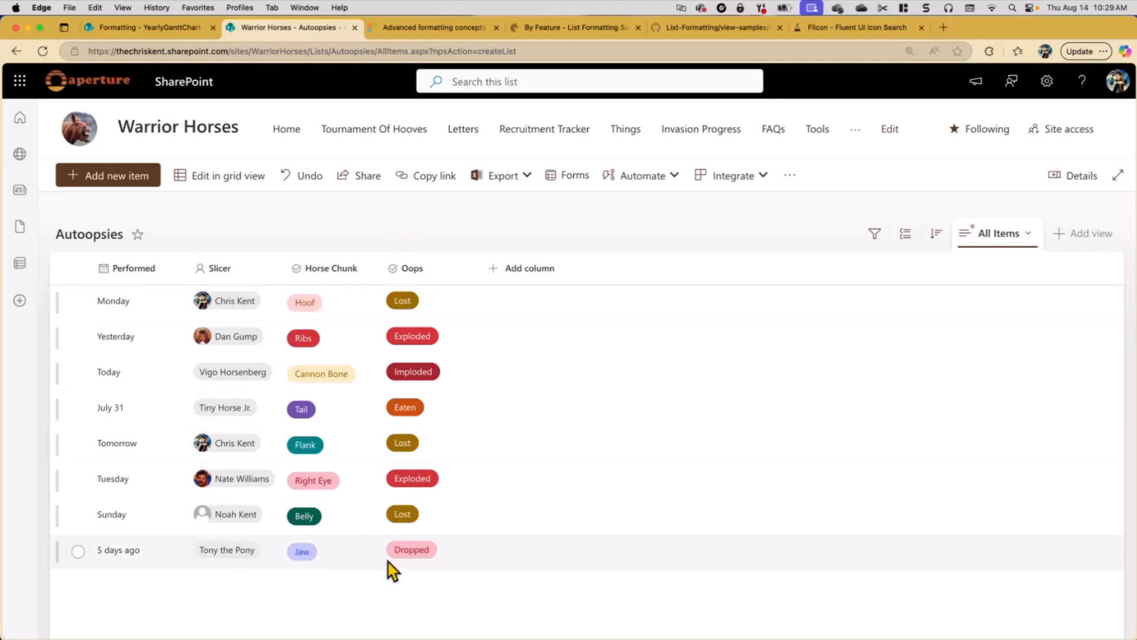
mouse_move(472, 232)
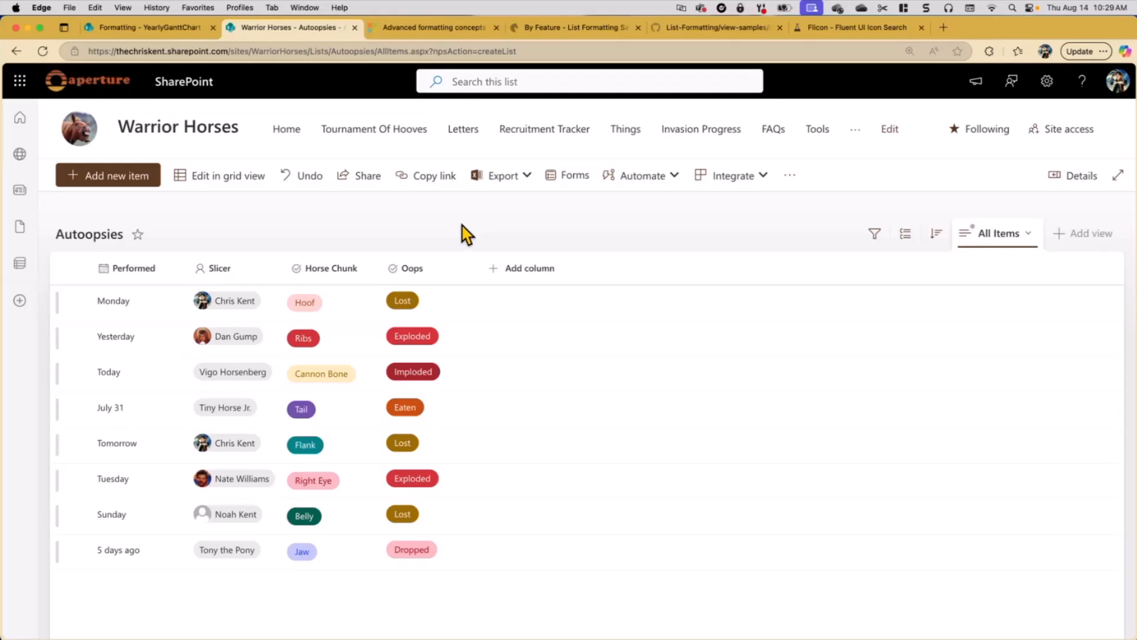
mouse_move(348, 208)
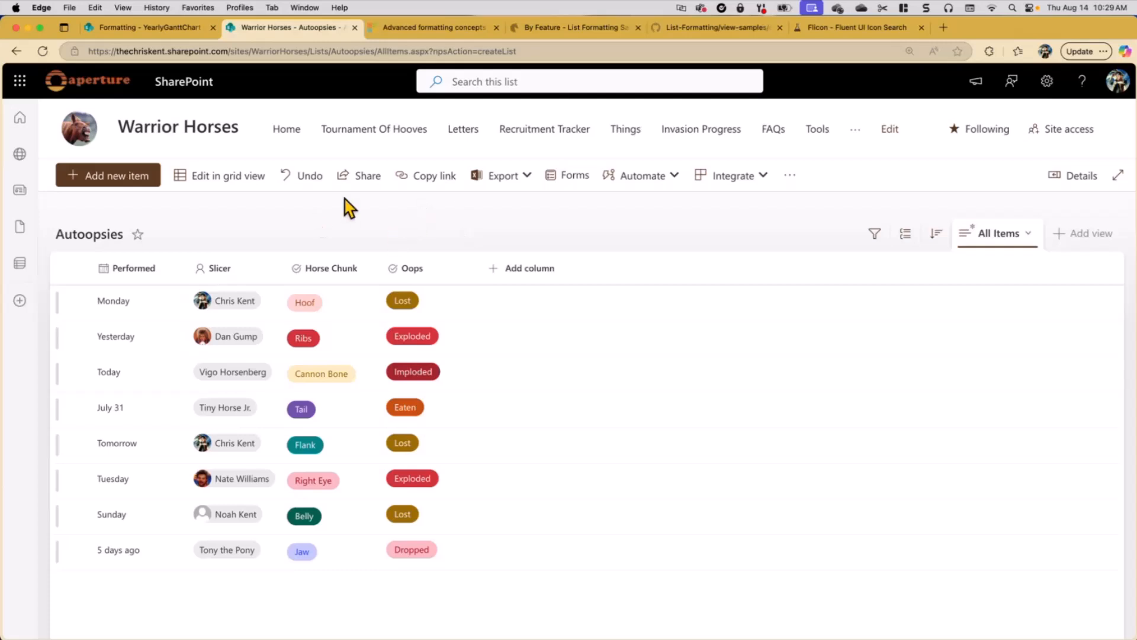
mouse_move(275, 239)
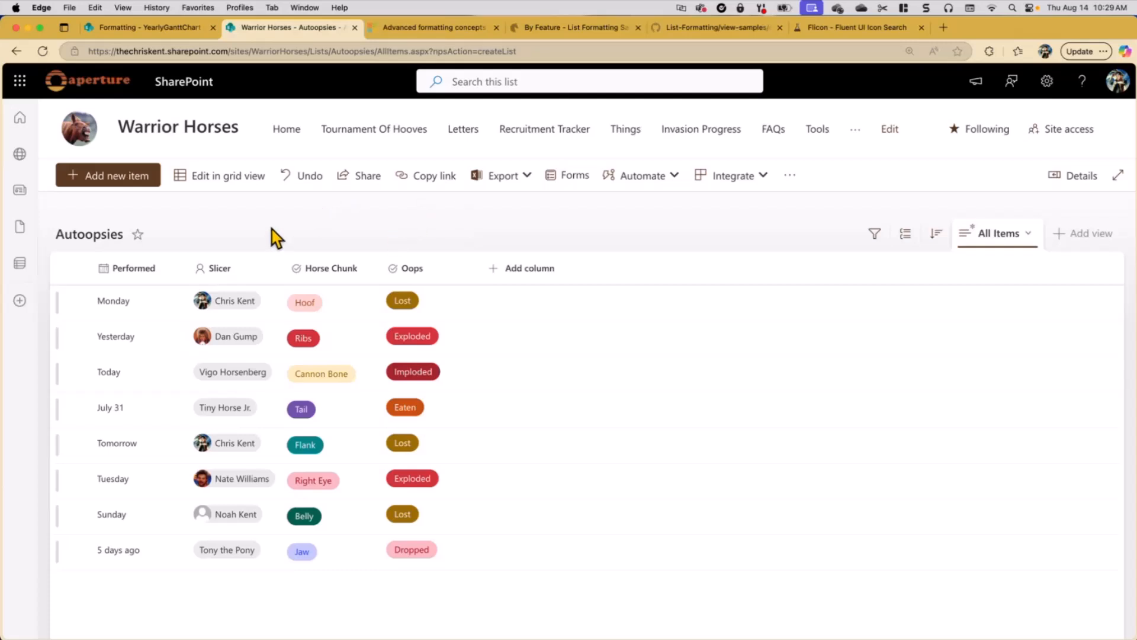
mouse_move(292, 228)
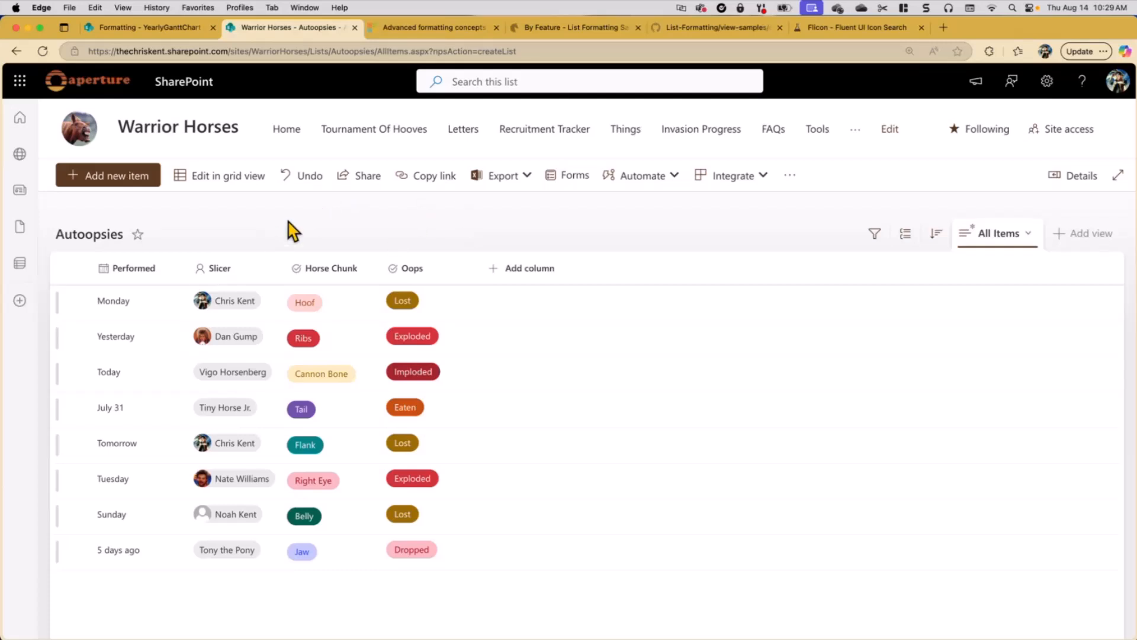
mouse_move(236, 302)
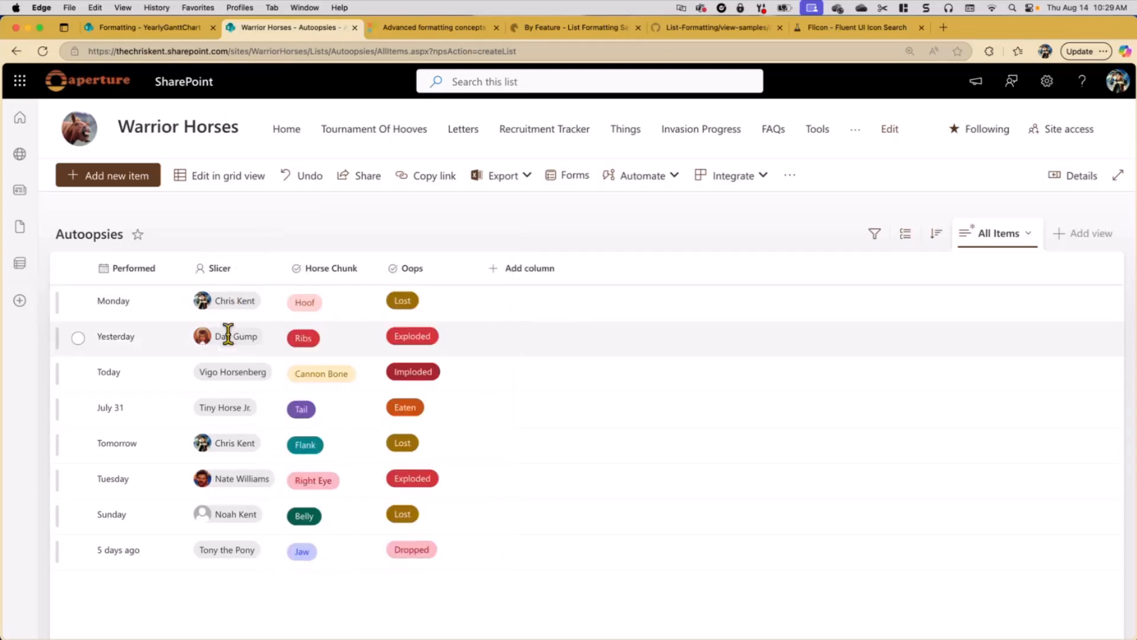
left_click(236, 335)
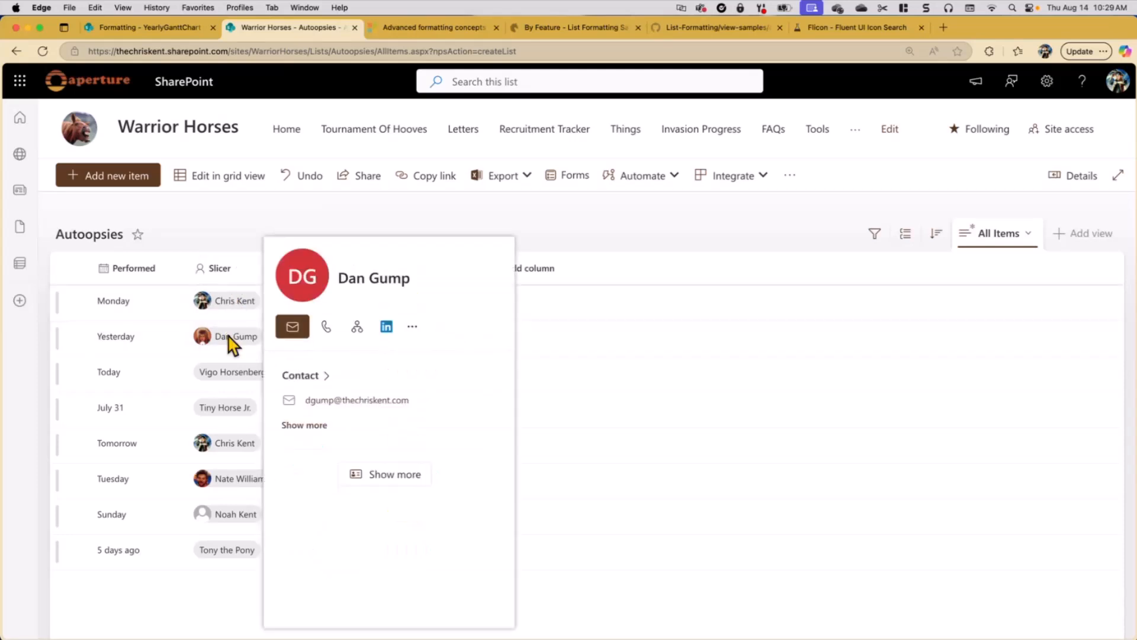
mouse_move(233, 352)
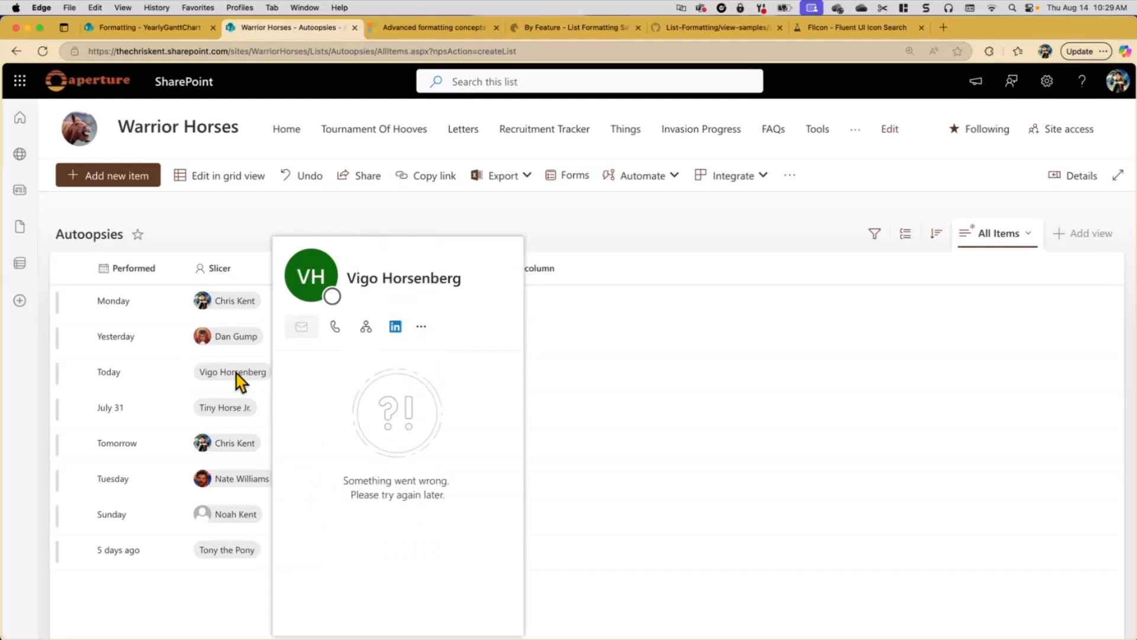
mouse_move(263, 283)
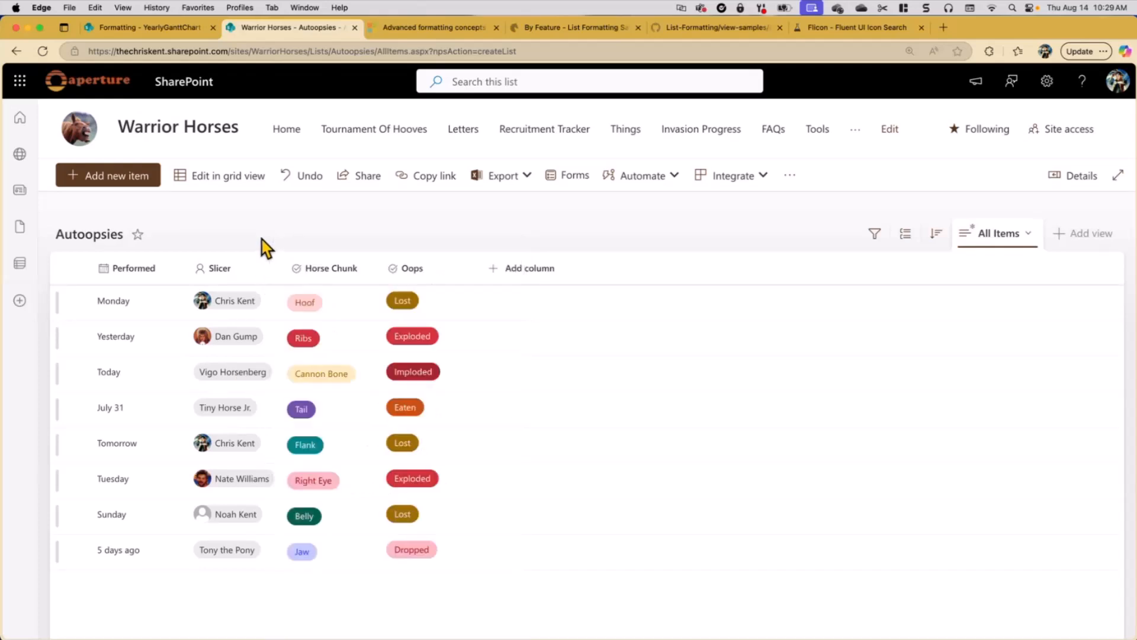
mouse_move(232, 421)
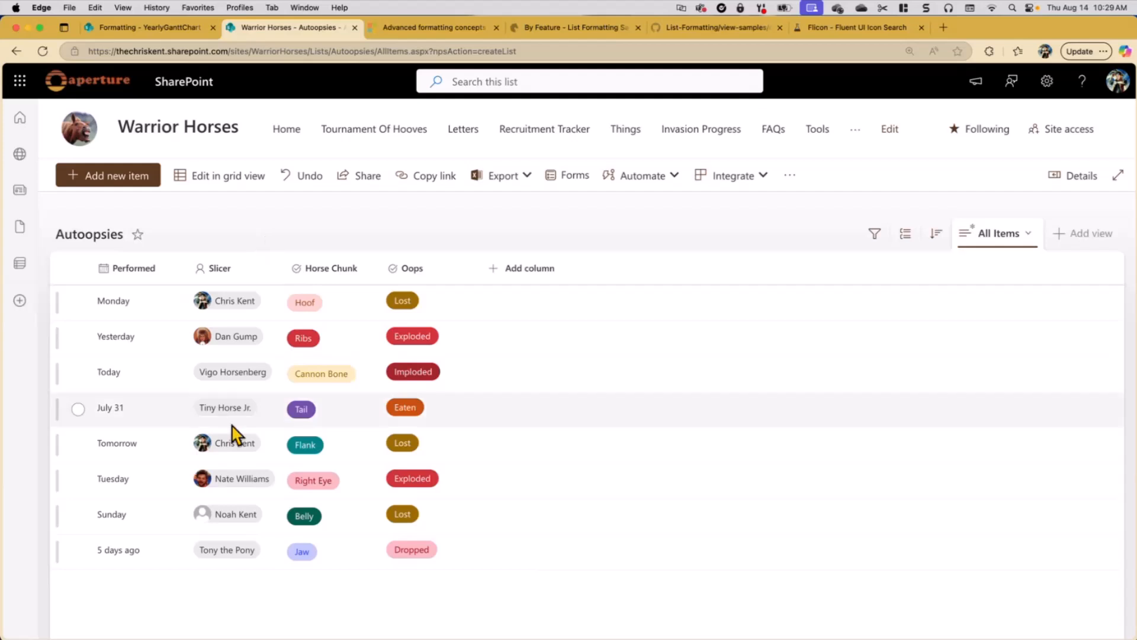
mouse_move(301, 221)
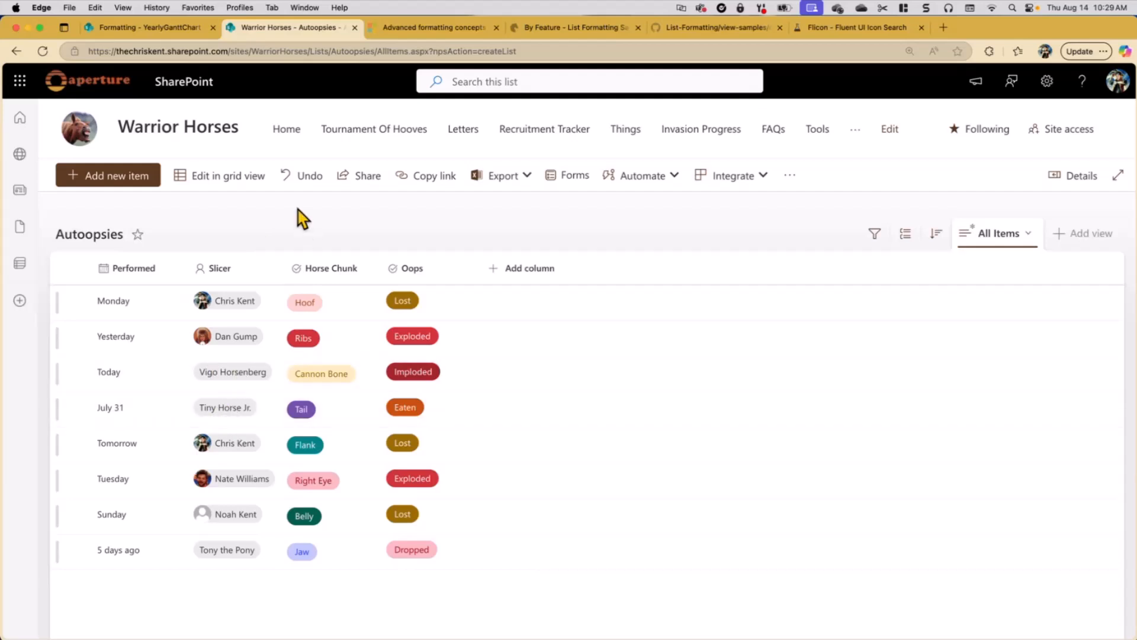
mouse_move(221, 301)
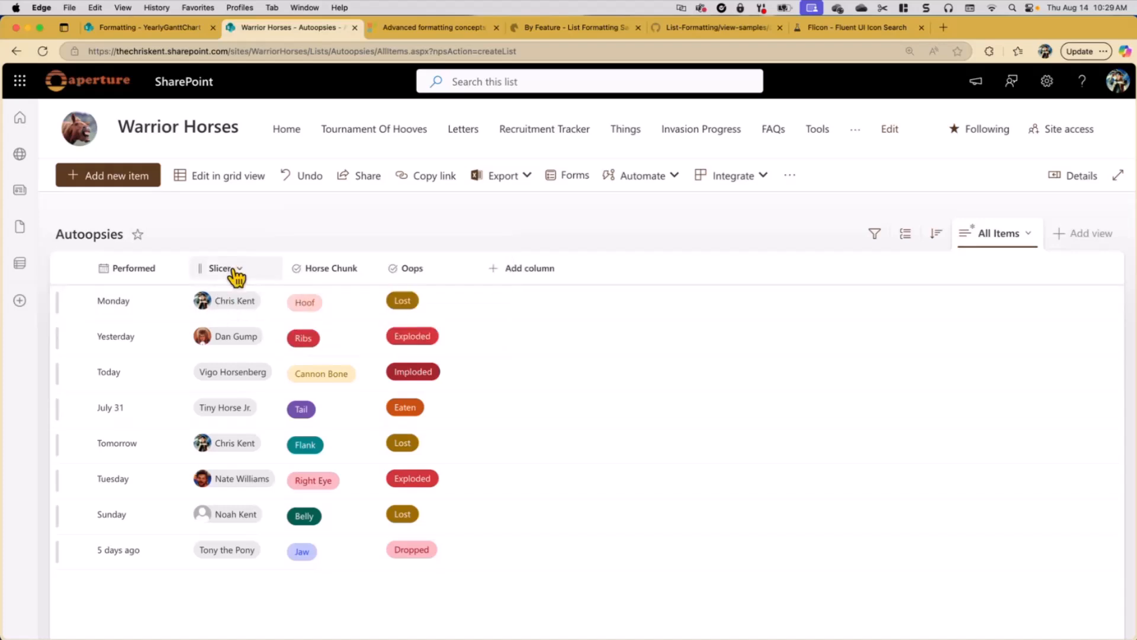
Edit the Slicer column format as JSON in Advanced mode with Enhanced formatter off.
left_click(227, 268)
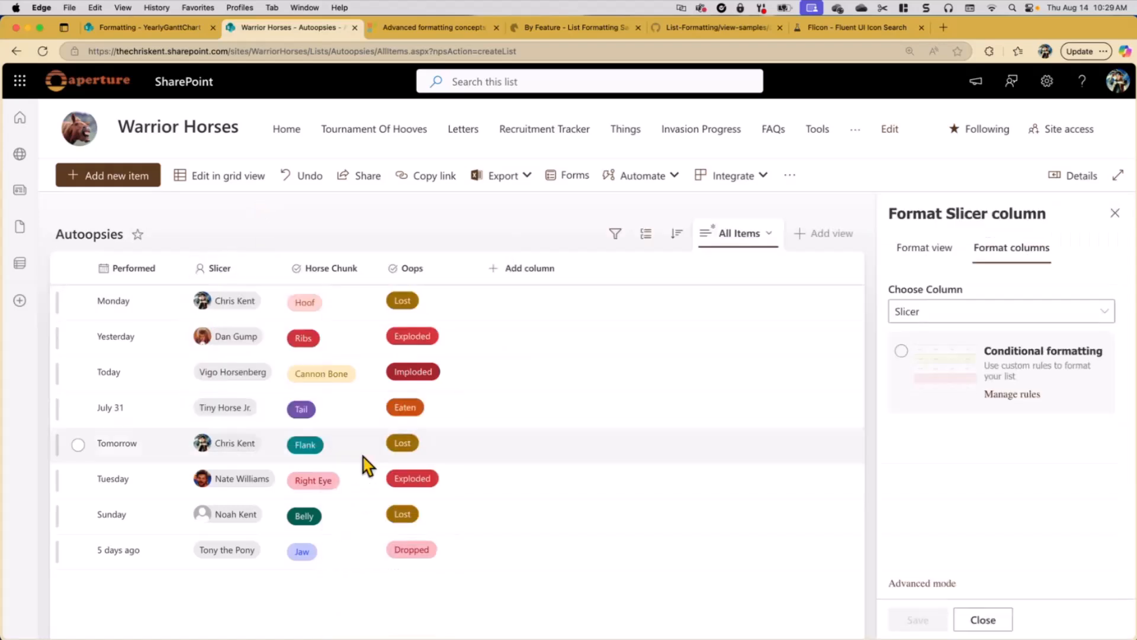
left_click(922, 582)
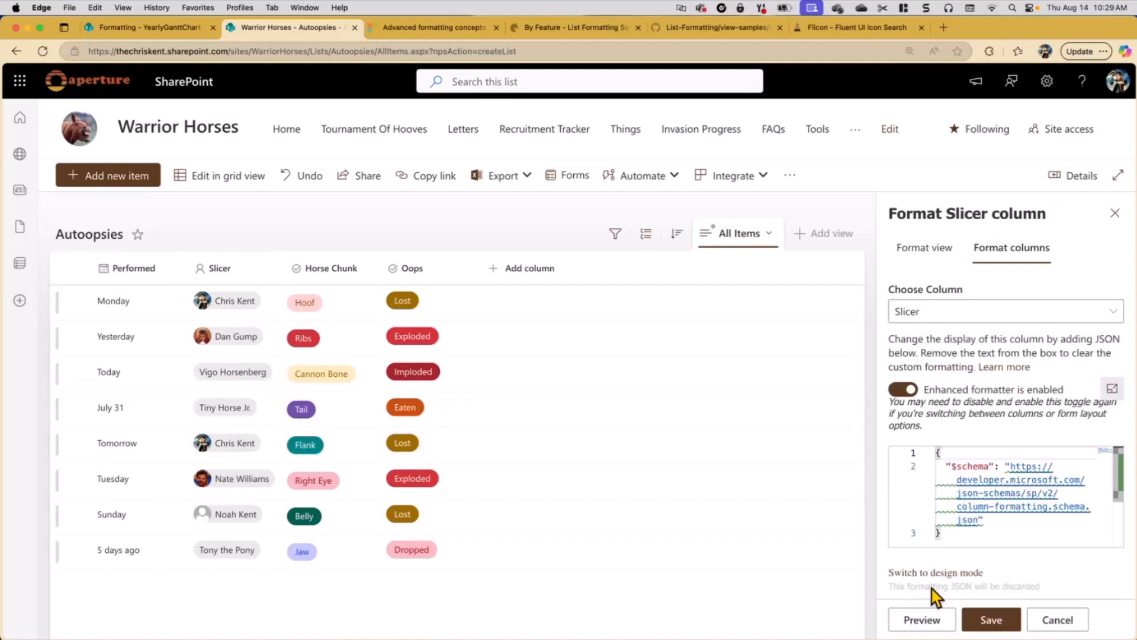
left_click(902, 389)
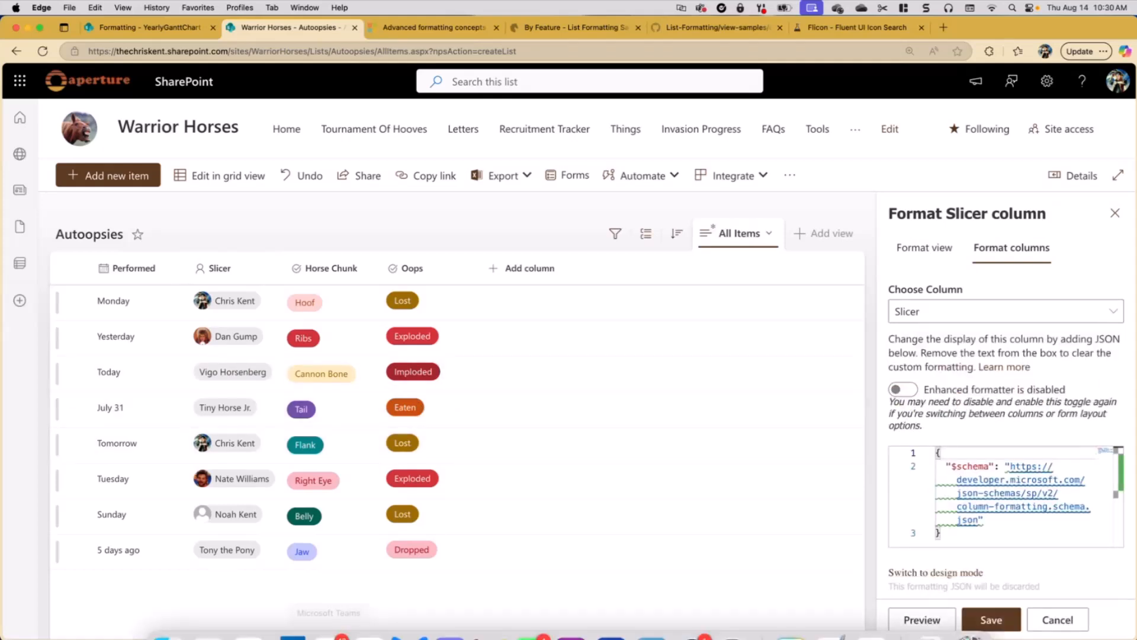
mouse_move(368, 613)
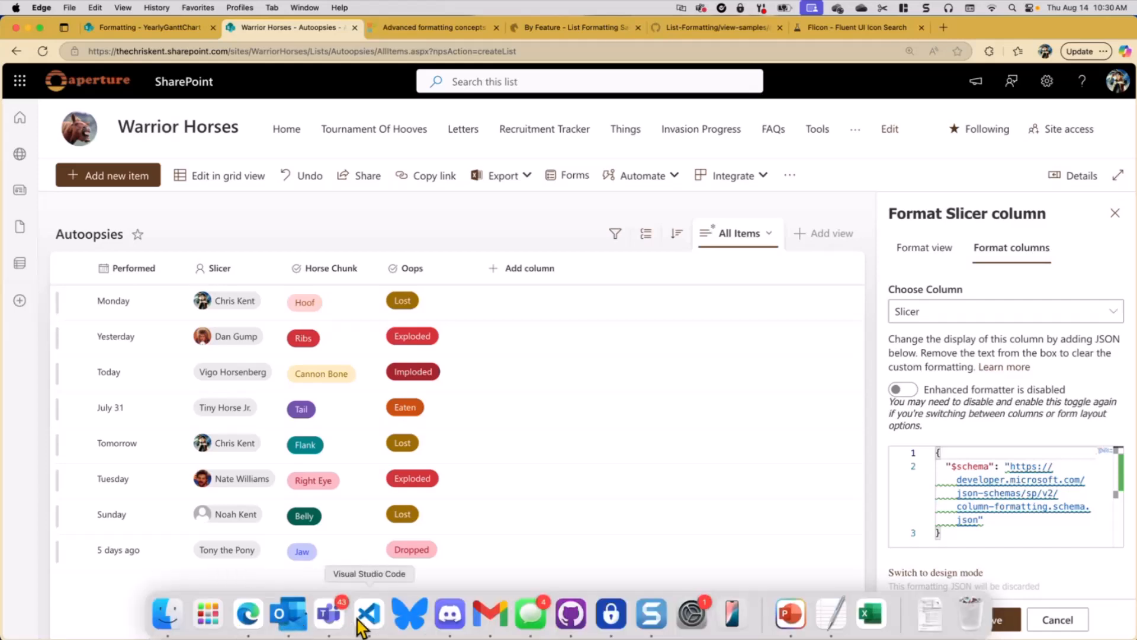
Switch to the Hover Panels slicer.json window from the VS Code Dock icon.
left_click(369, 614)
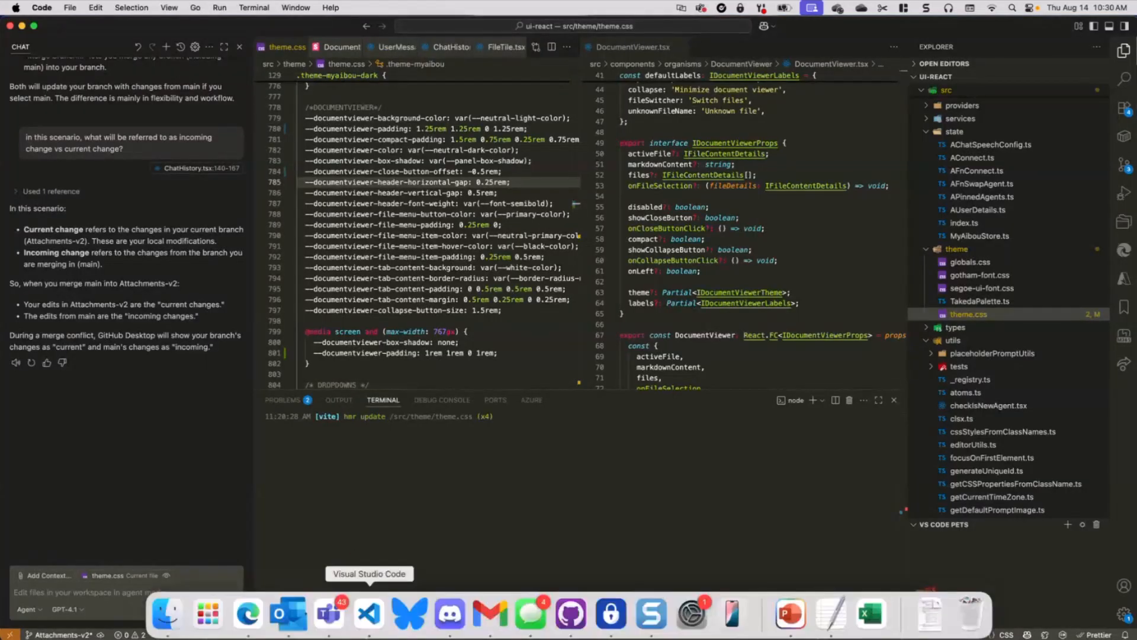
right_click(368, 613)
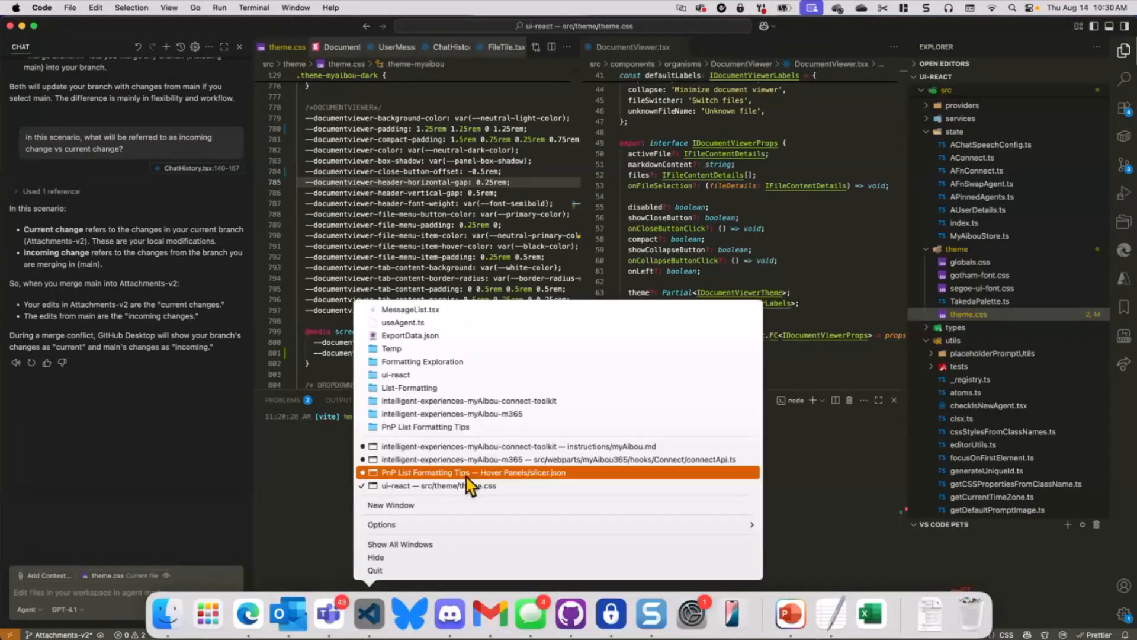
left_click(471, 472)
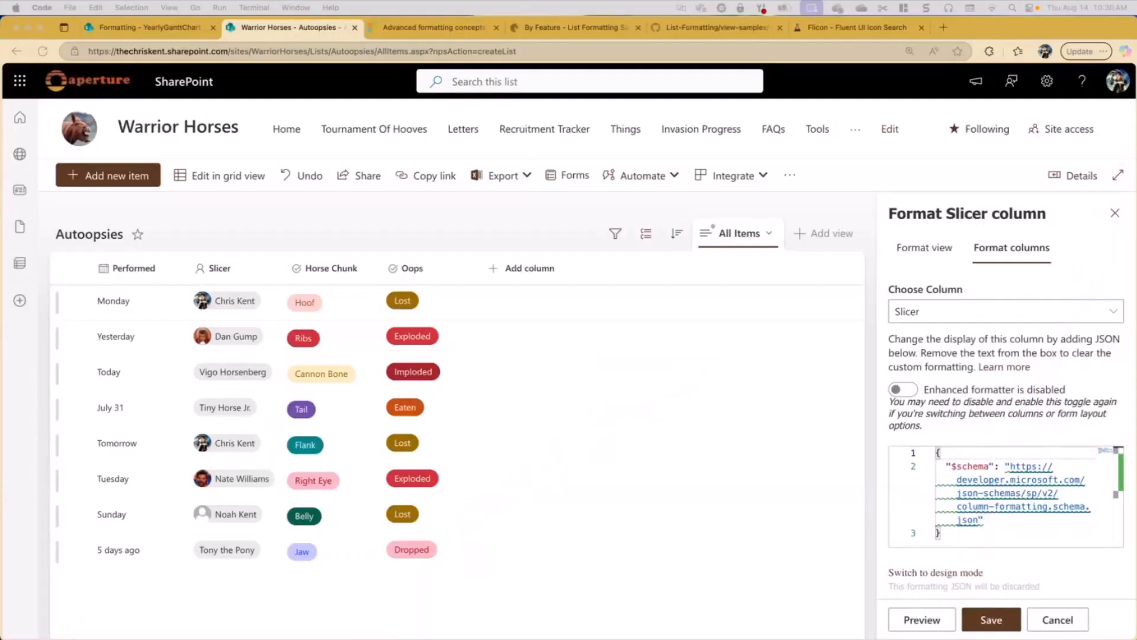
mouse_move(1017, 486)
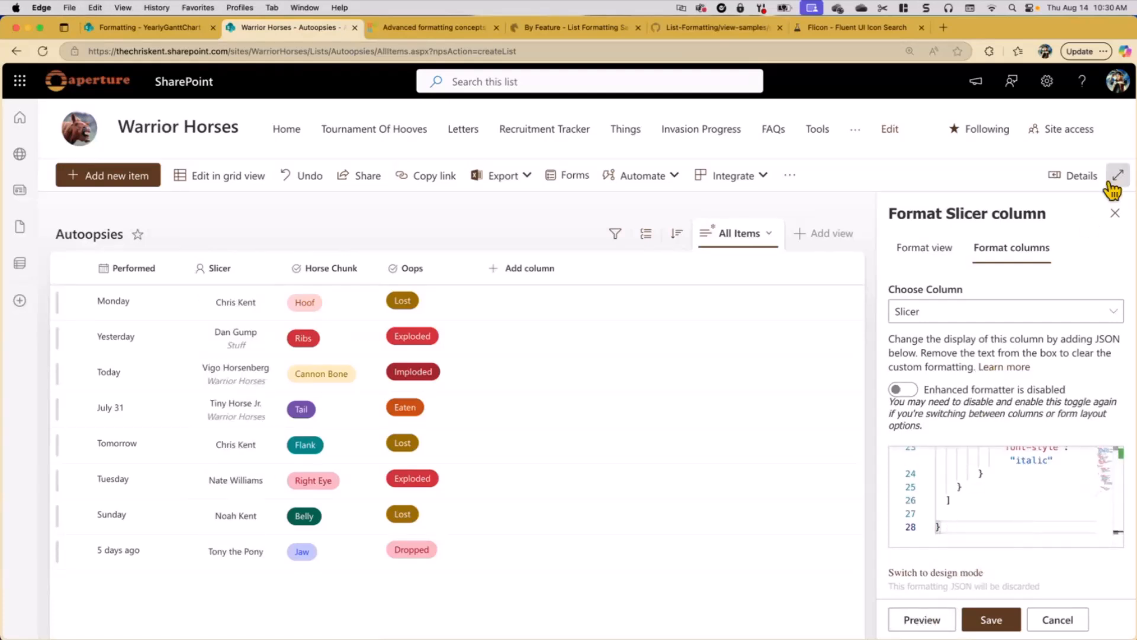
mouse_move(297, 372)
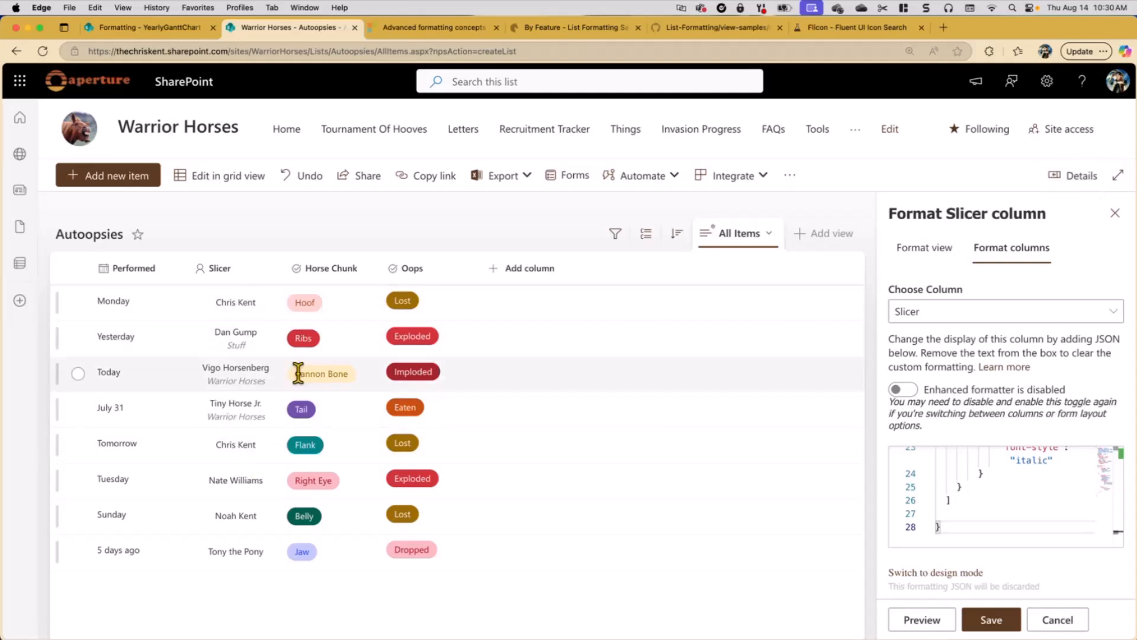
mouse_move(259, 312)
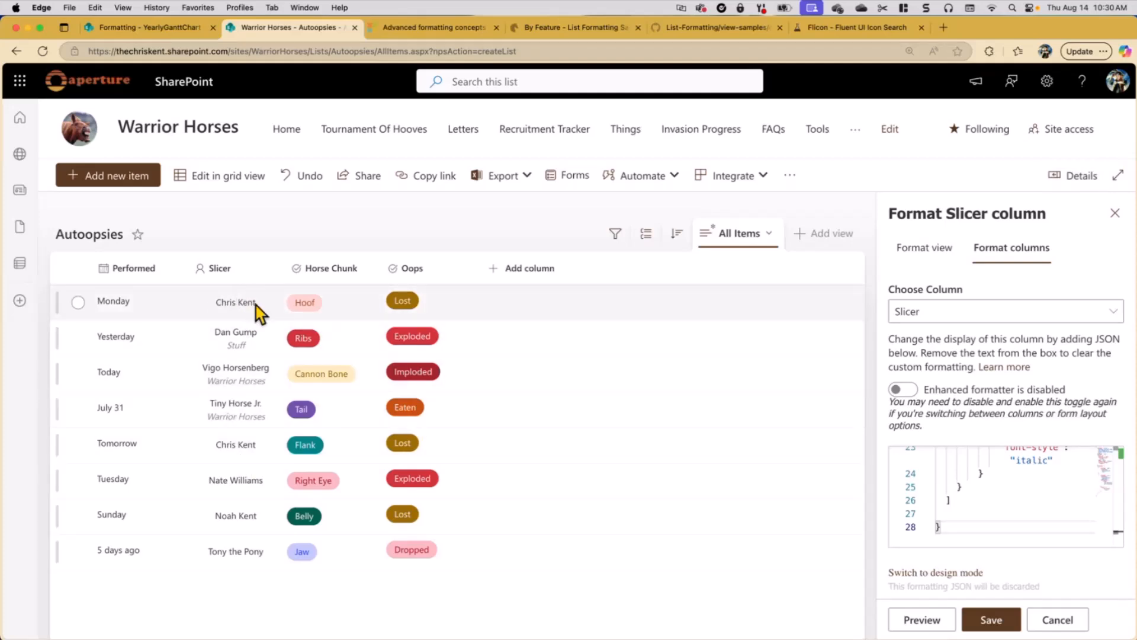
mouse_move(246, 381)
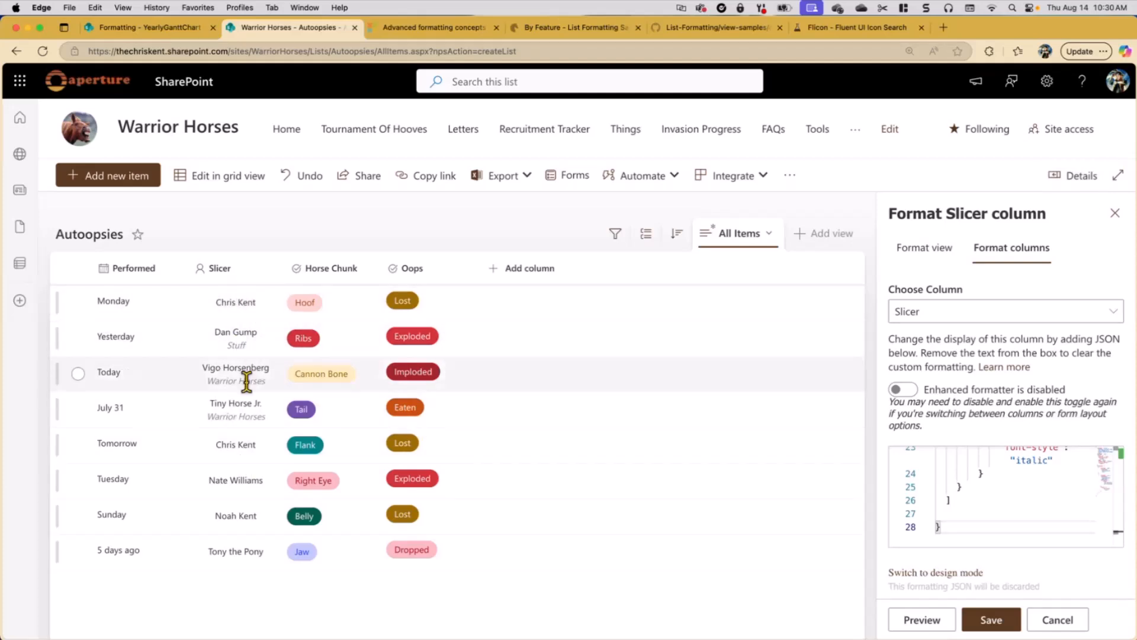
mouse_move(247, 501)
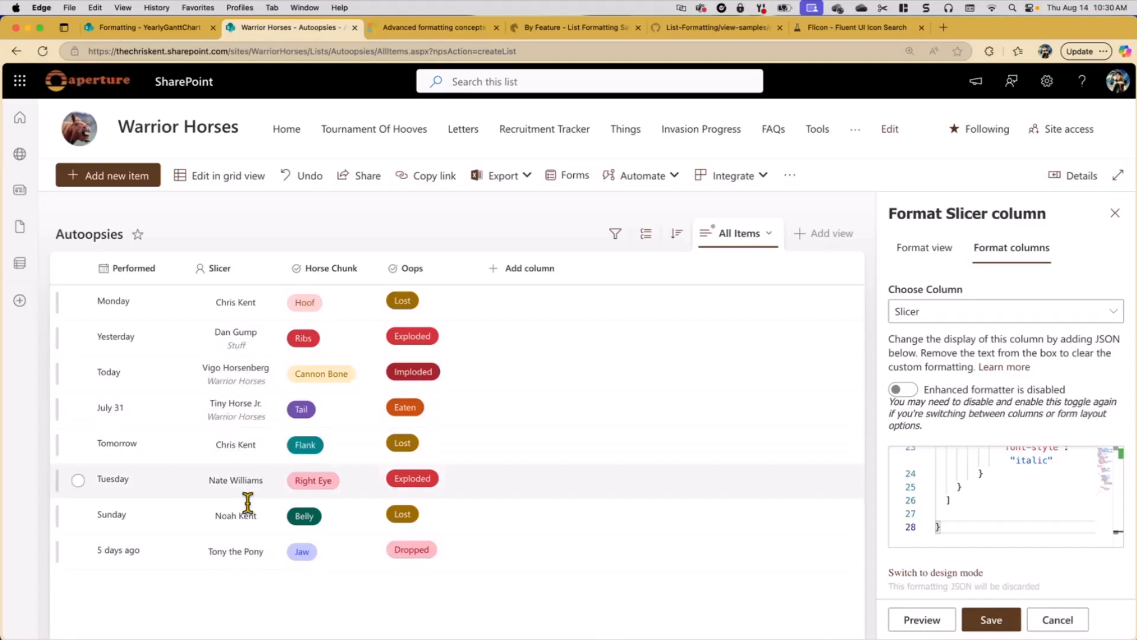
scroll("up", 3)
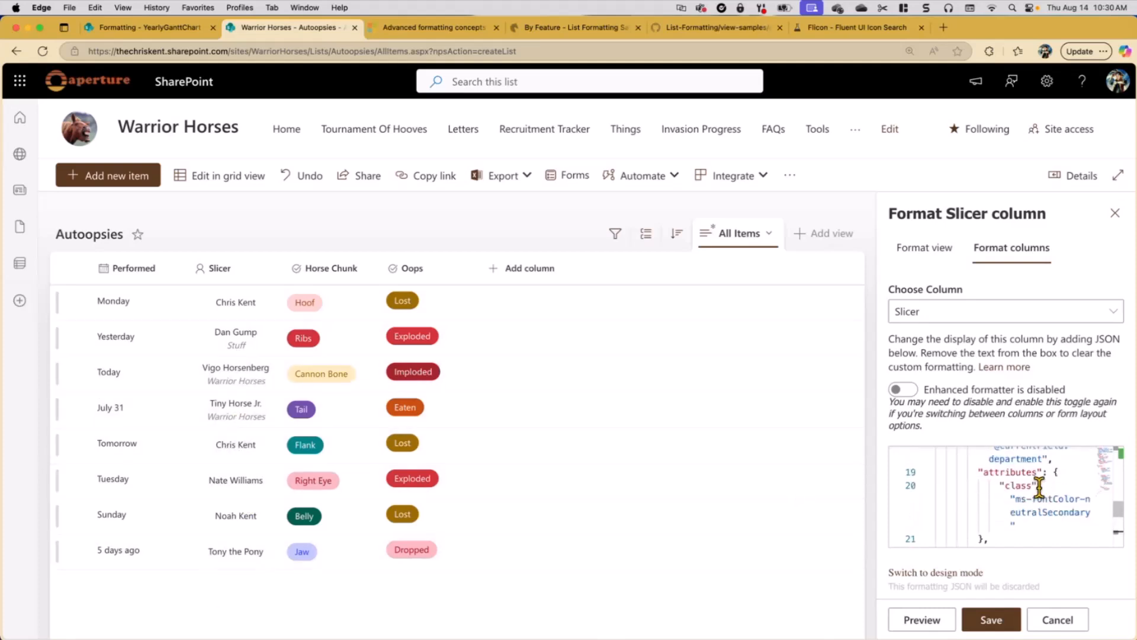
scroll("up", 3)
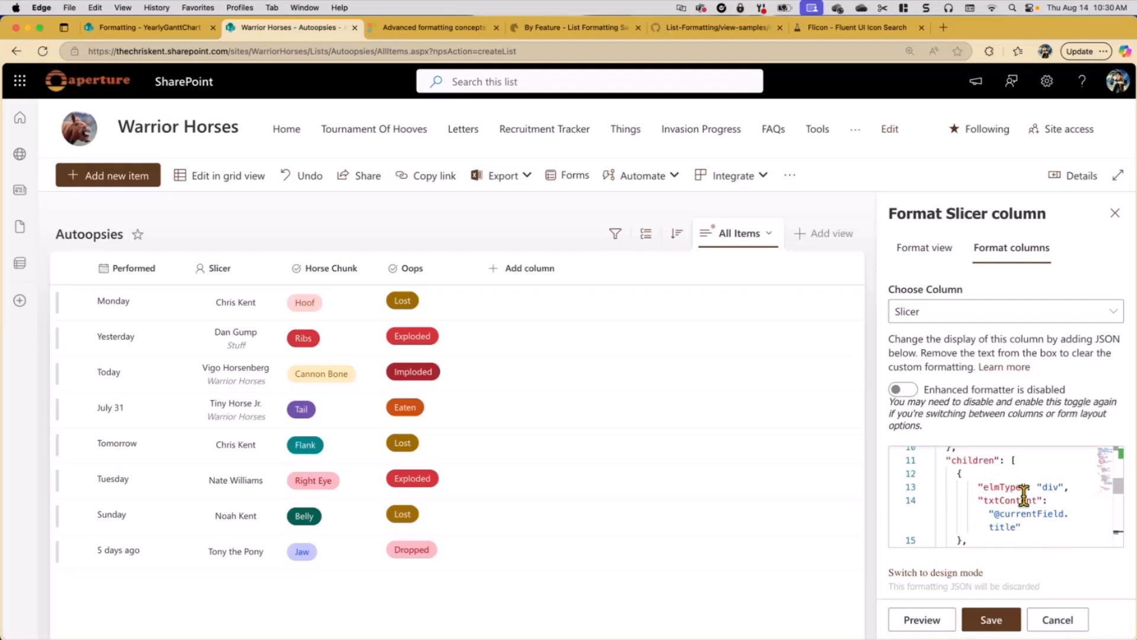
scroll("down", 3)
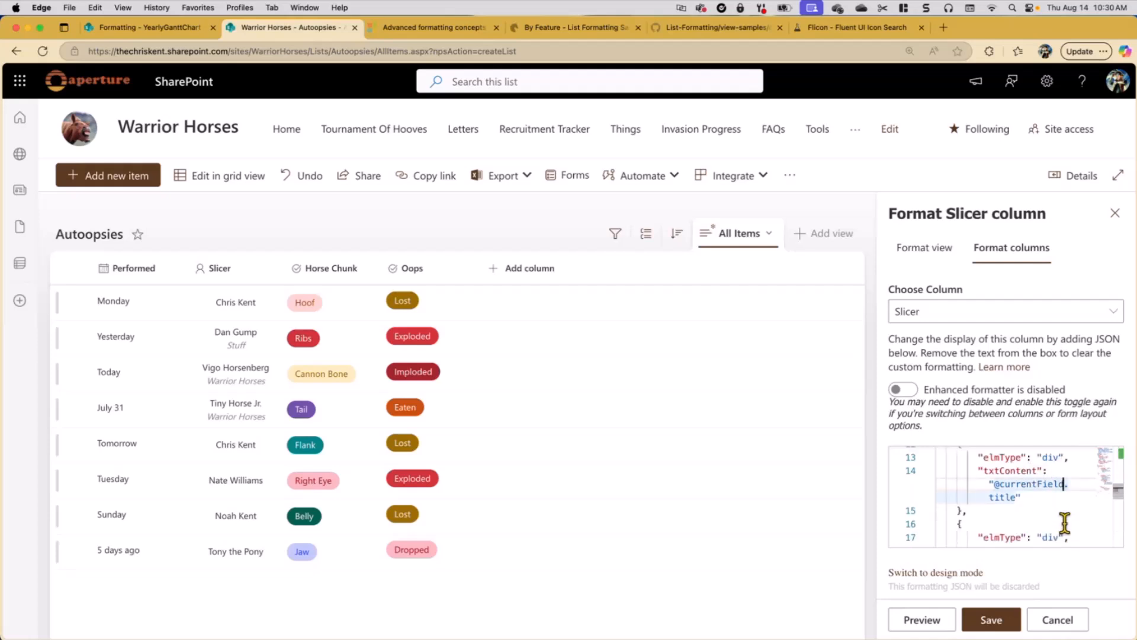
scroll("down", 3)
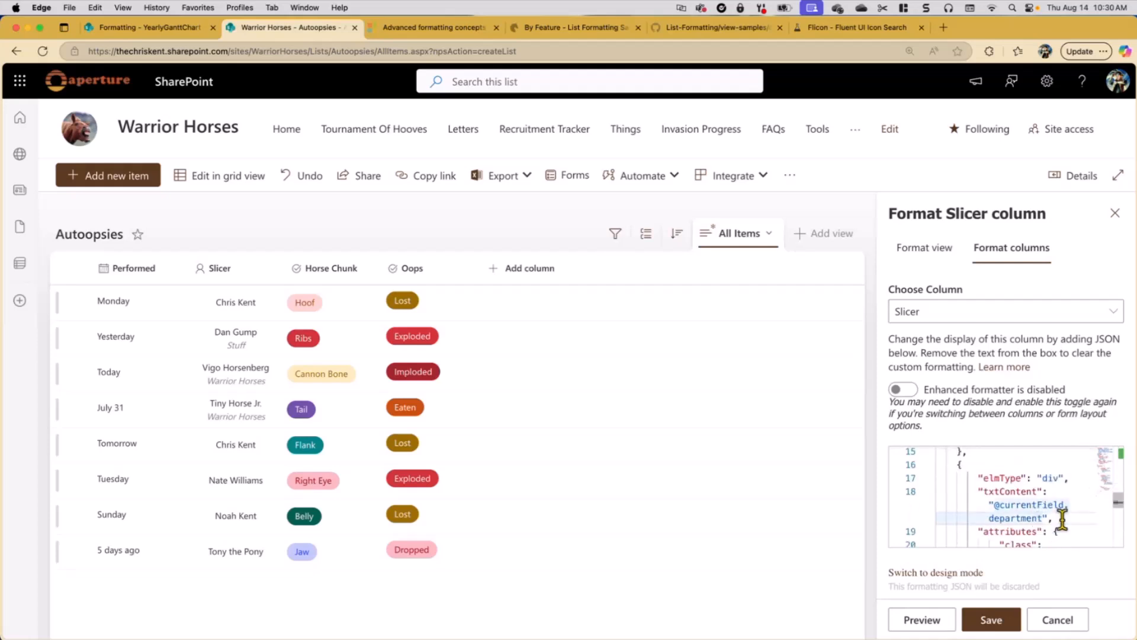
mouse_move(236, 578)
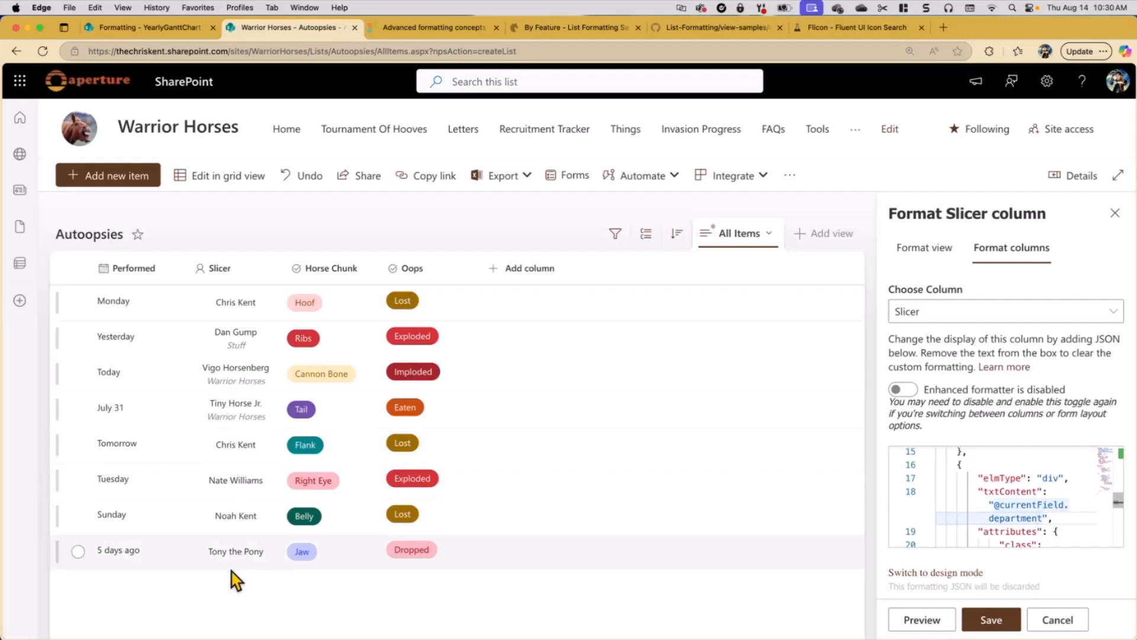
mouse_move(240, 407)
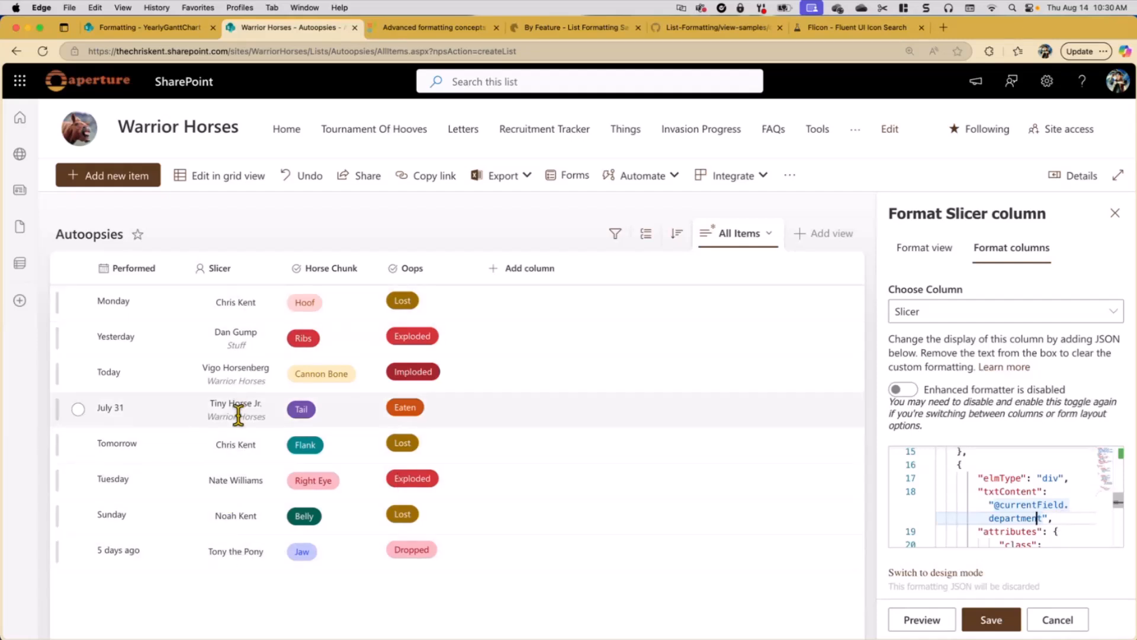
mouse_move(245, 329)
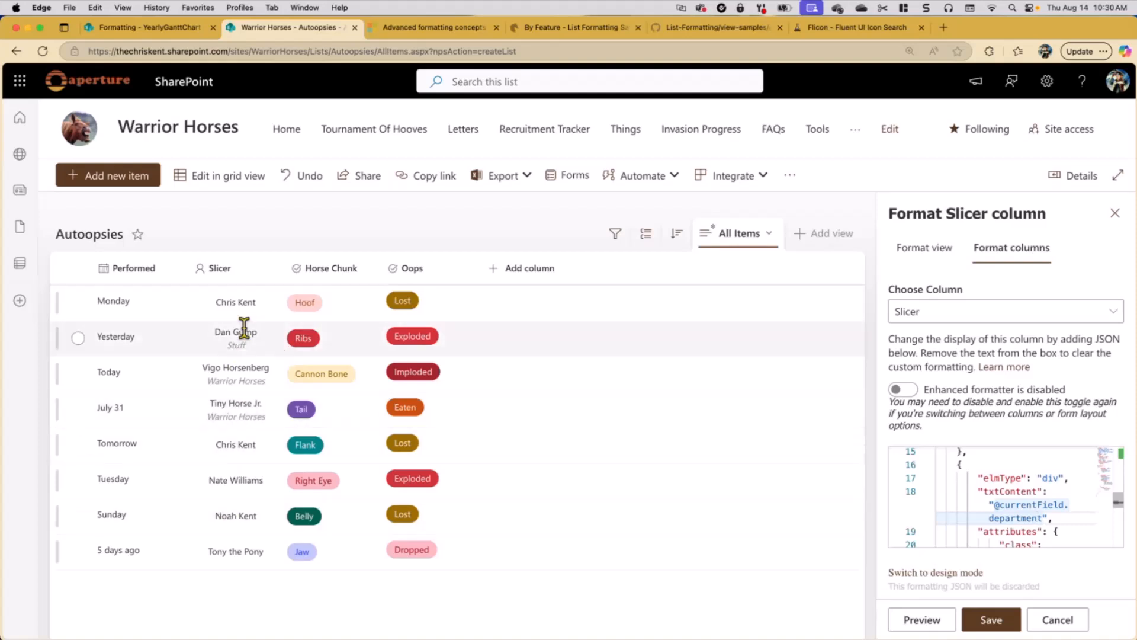
mouse_move(573, 553)
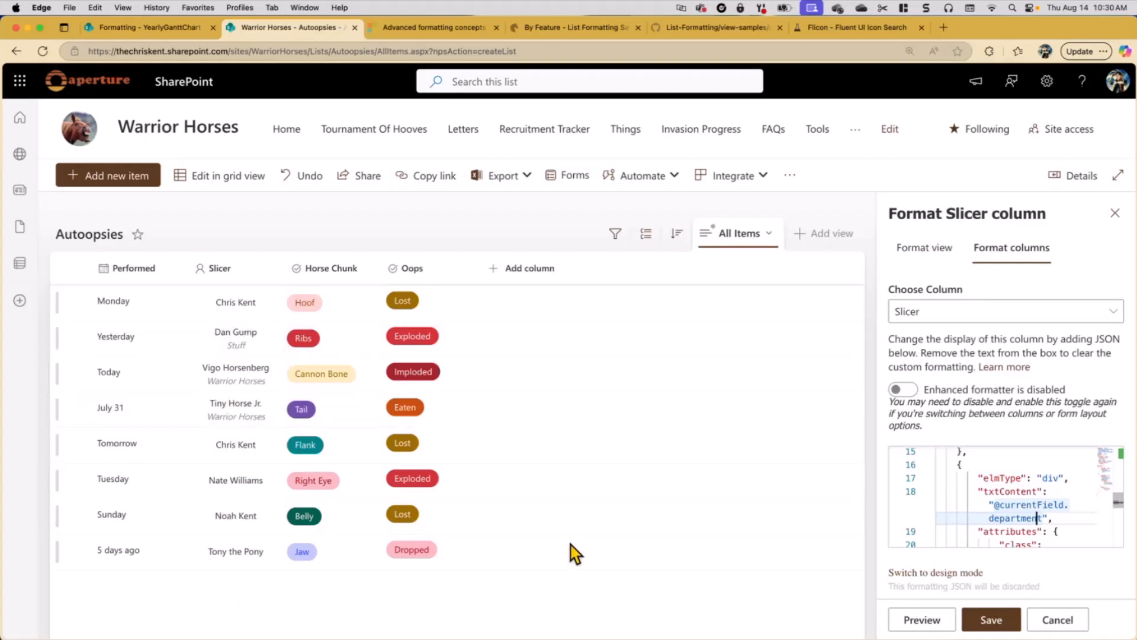
mouse_move(245, 584)
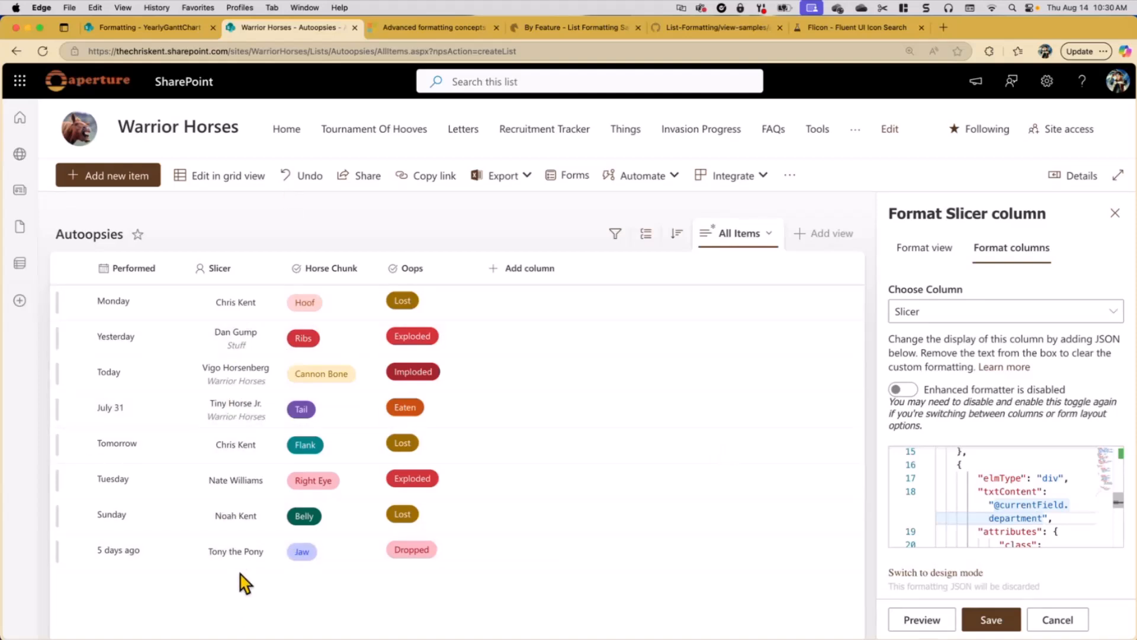
mouse_move(253, 580)
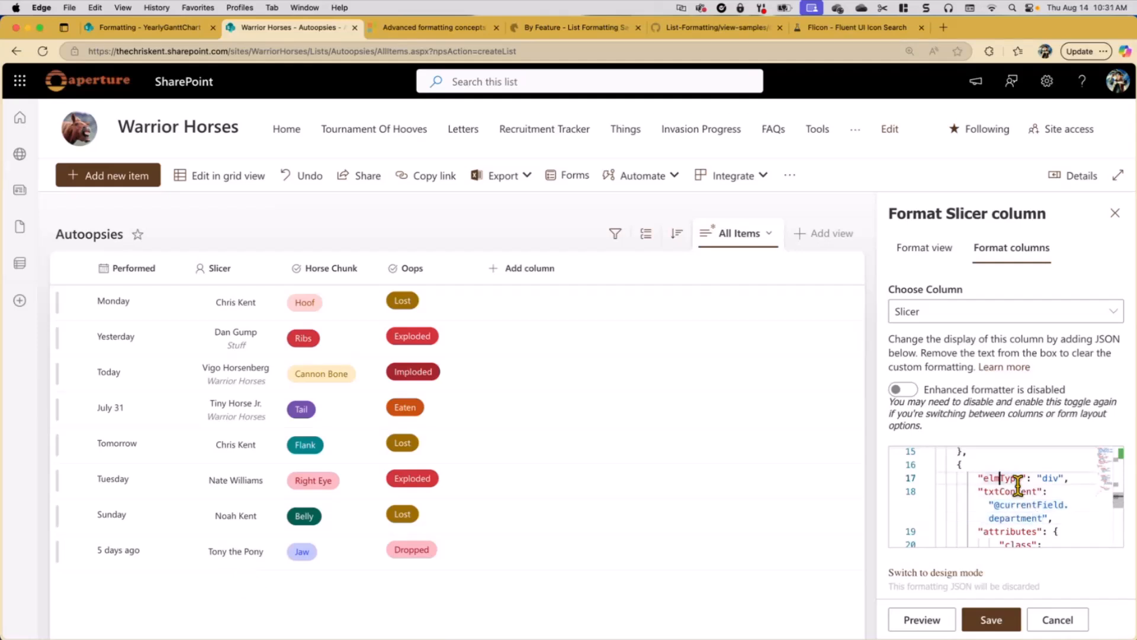
scroll("up", 3)
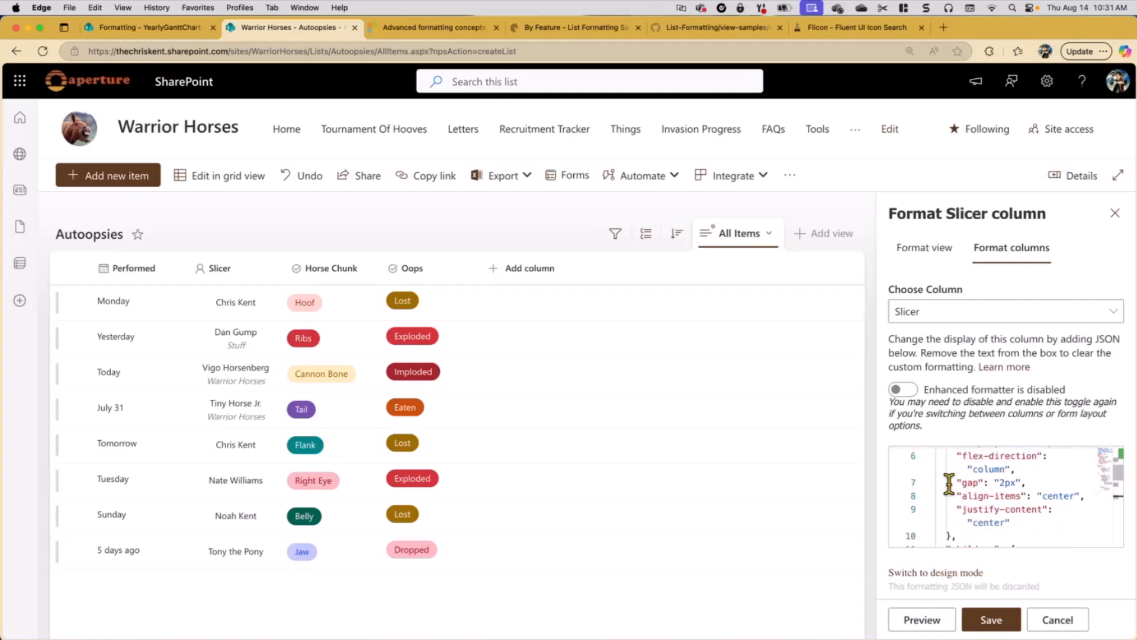
Add "defaultHoverField": "[$Slicer]" to the Slicer column JSON and save the format.
scroll("down", 3)
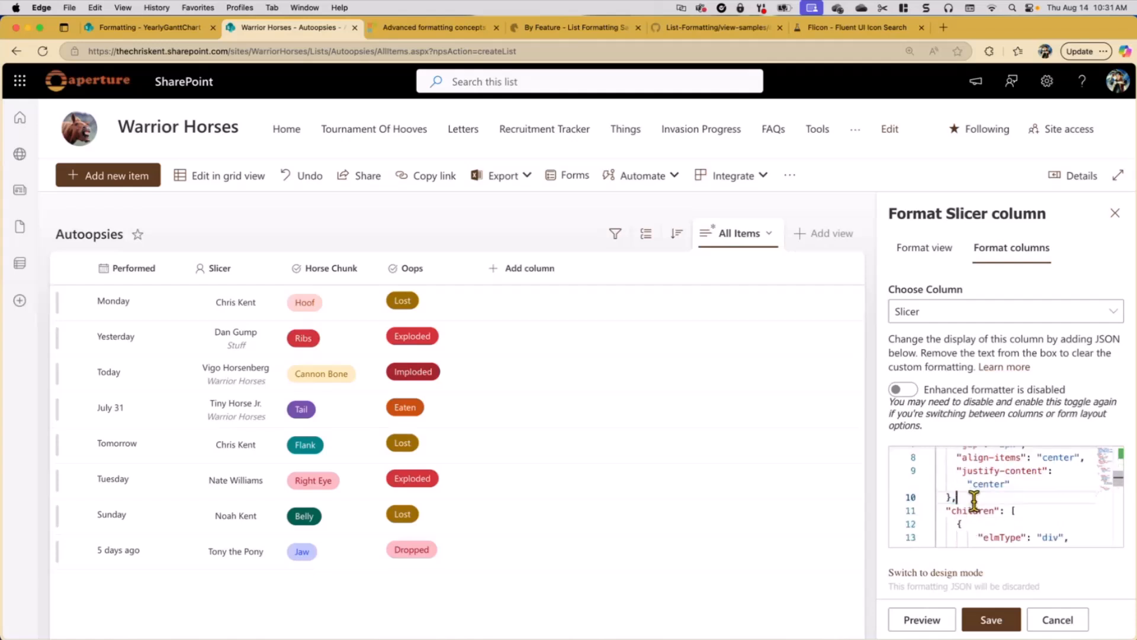
type("defaultHoverField\": \"\",")
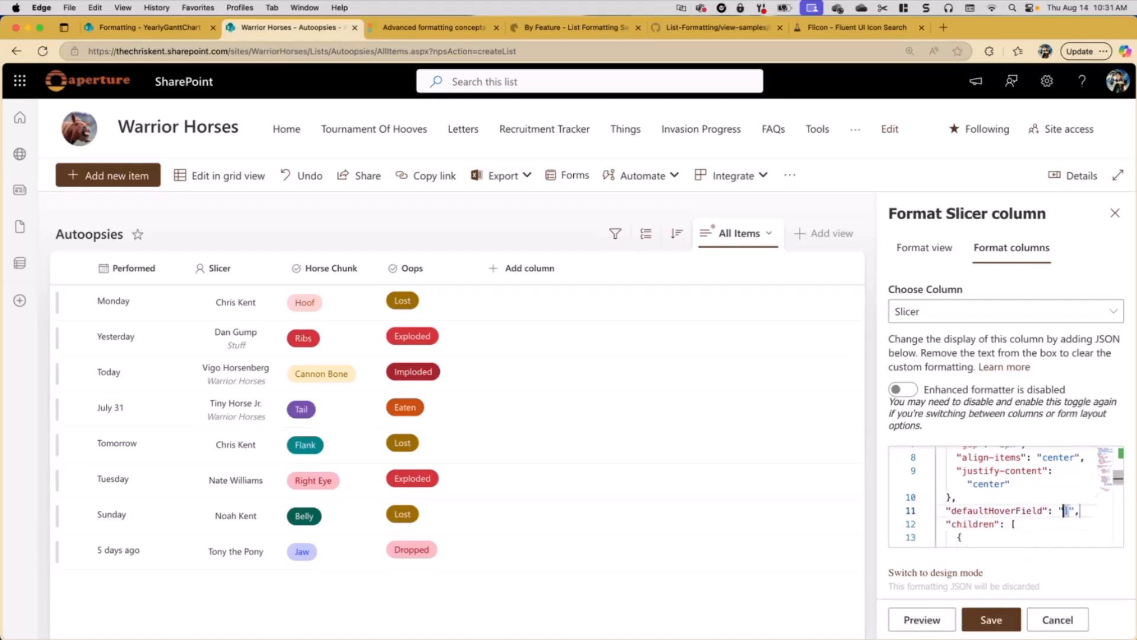
type("@current")
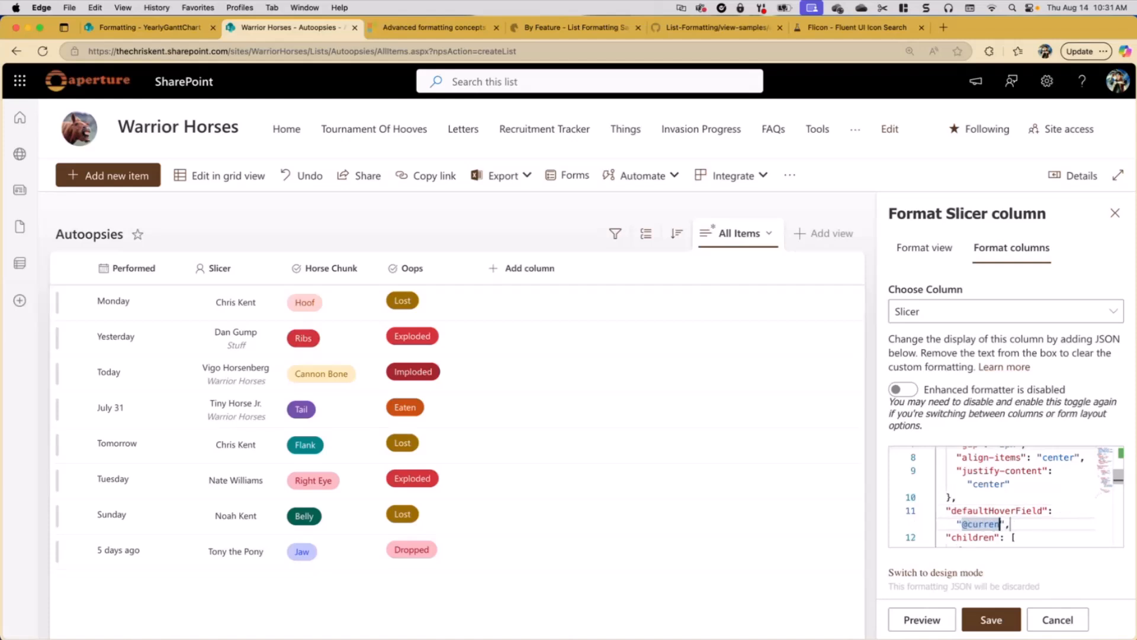
type("tField")
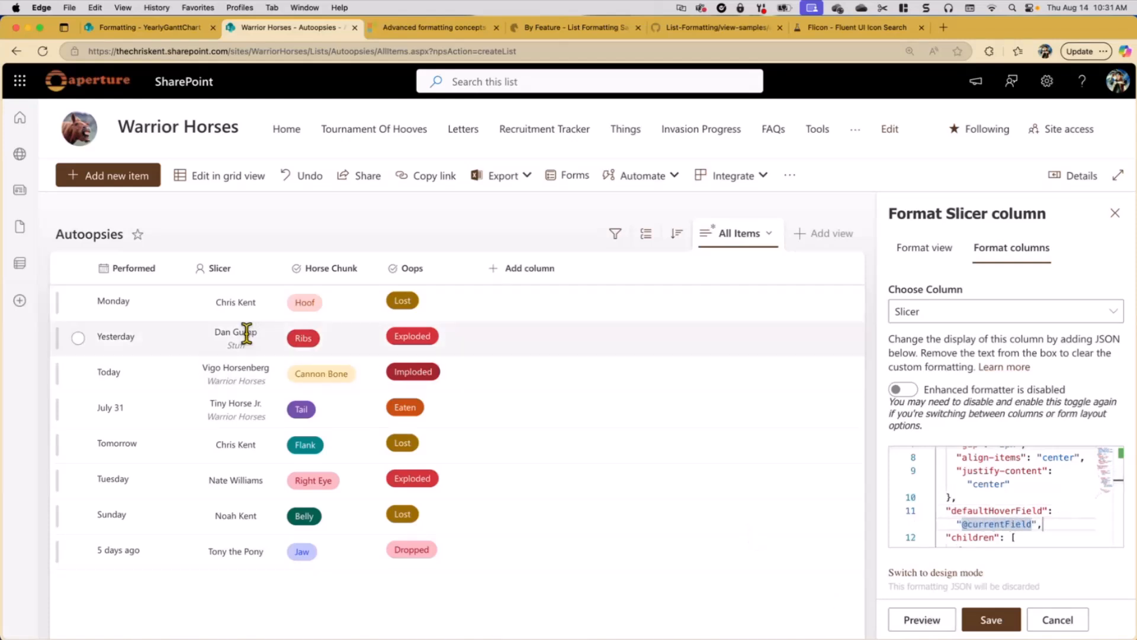
left_click(77, 337)
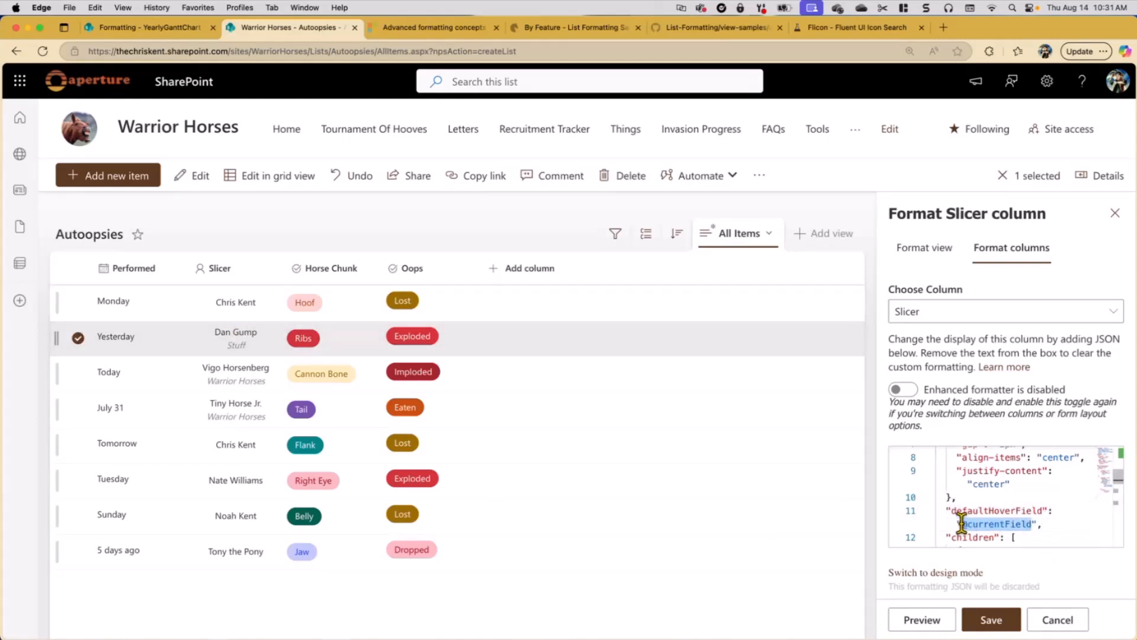
type("[$$")
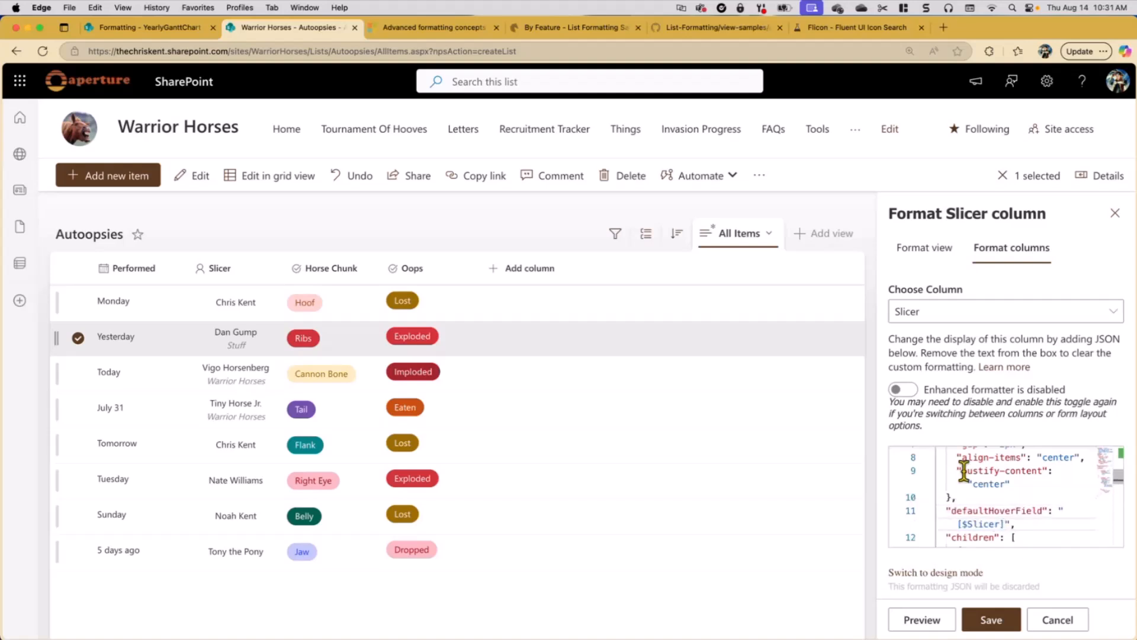
mouse_move(994, 525)
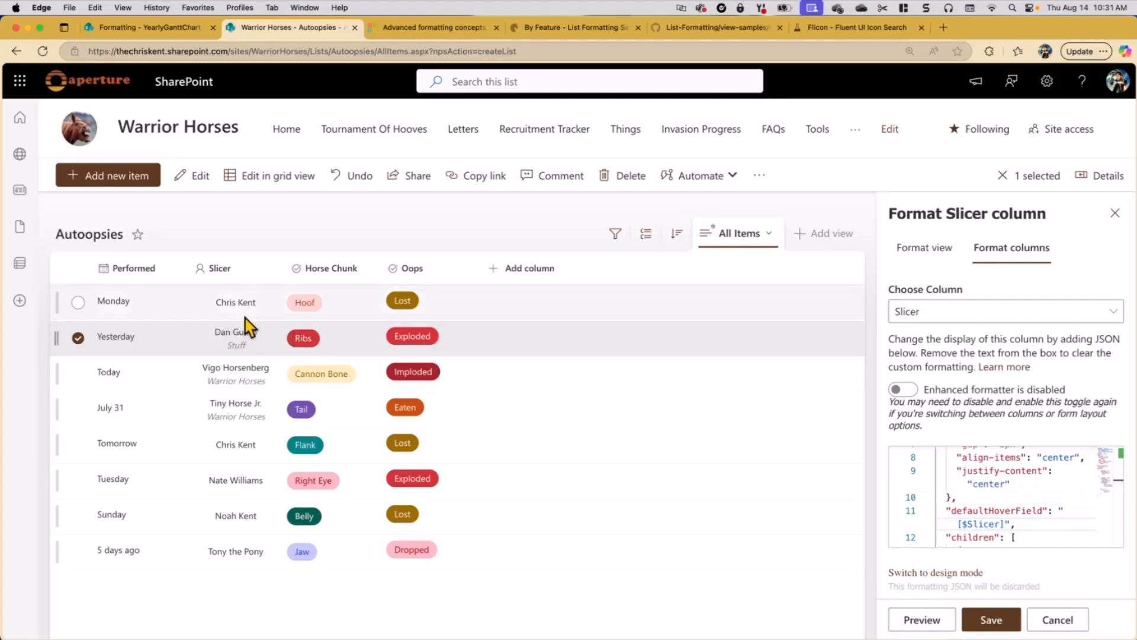
mouse_move(238, 301)
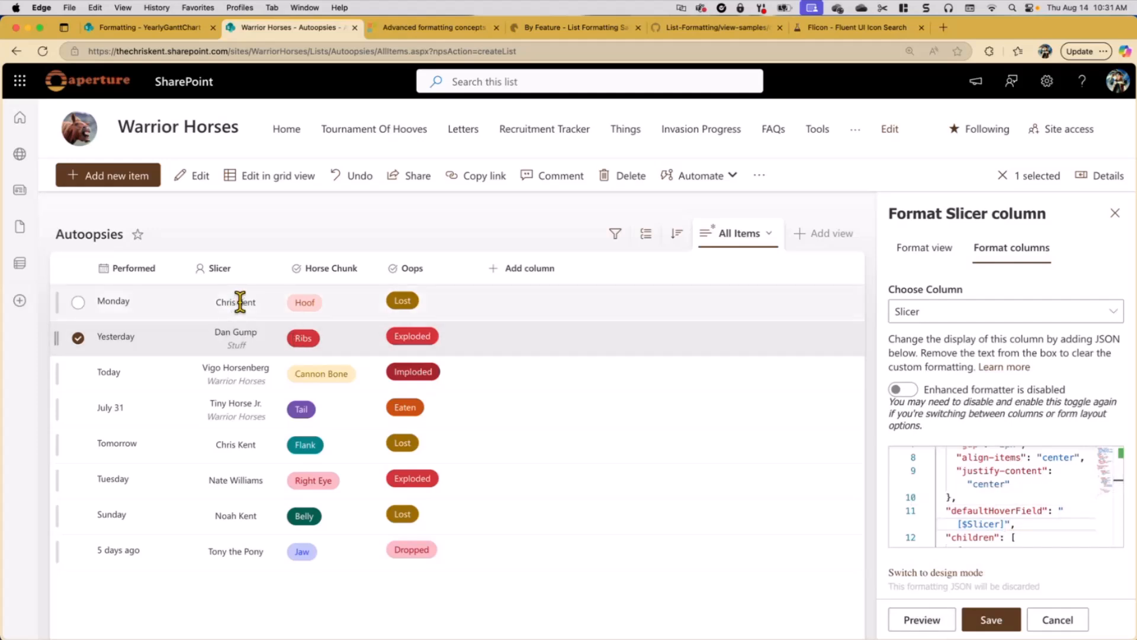
left_click(990, 619)
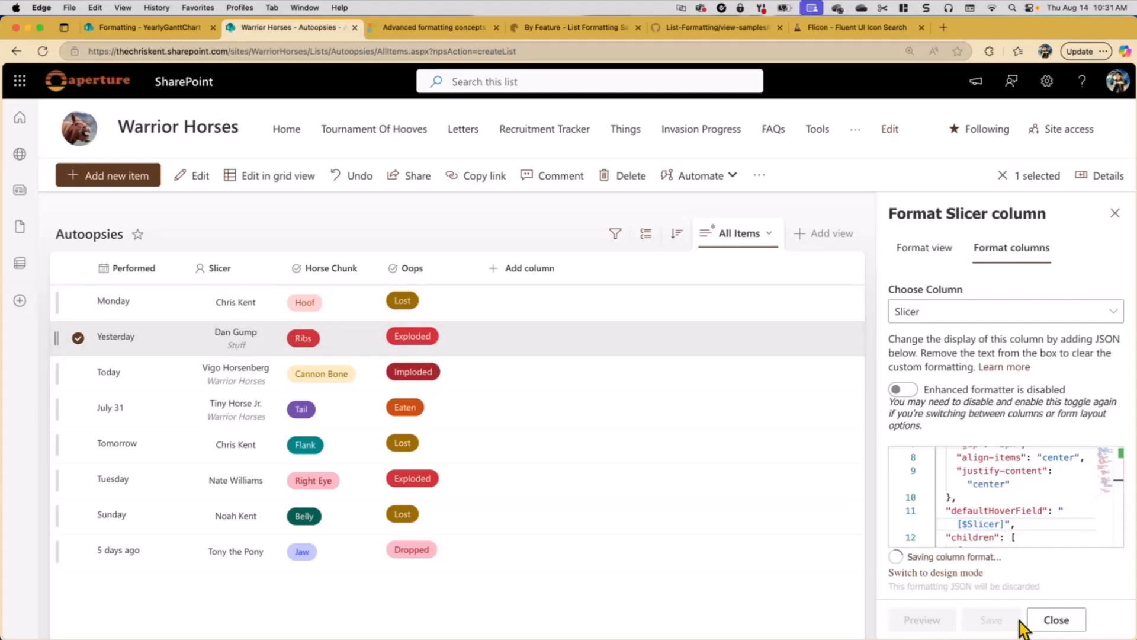
Close the formatting panel and reopen the Slicer column's Column settings submenu.
left_click(1056, 620)
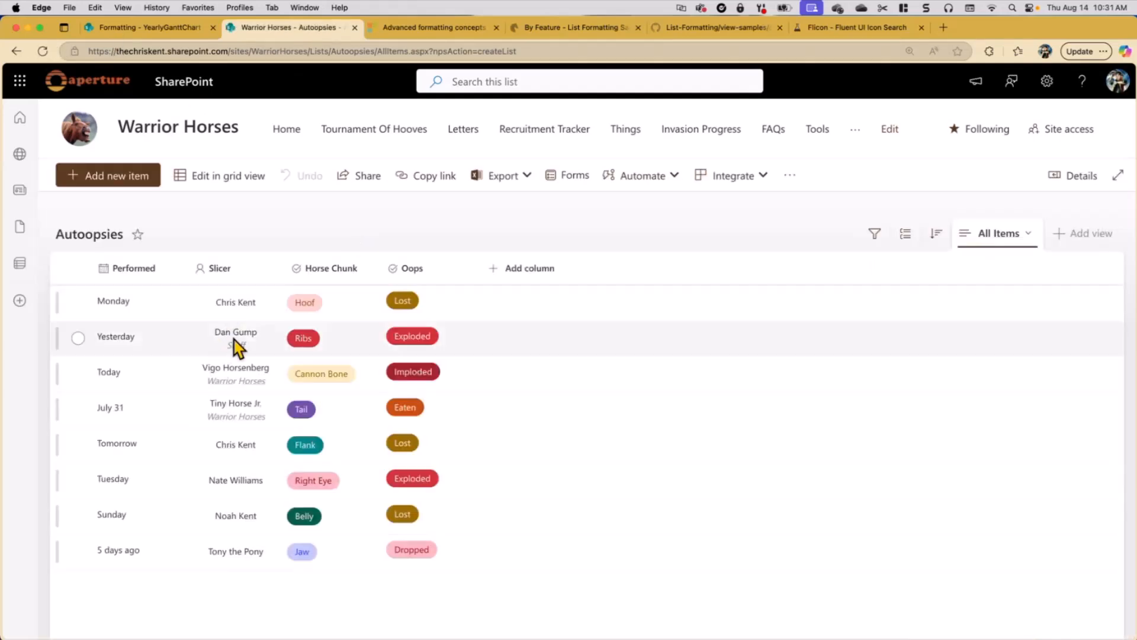
mouse_move(235, 333)
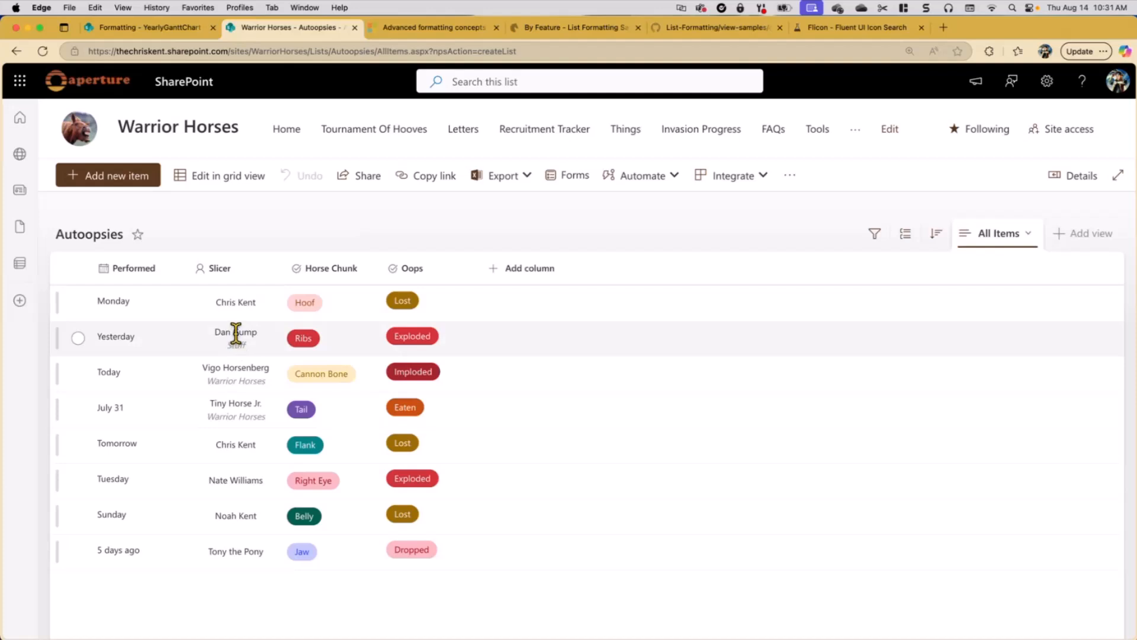
mouse_move(244, 333)
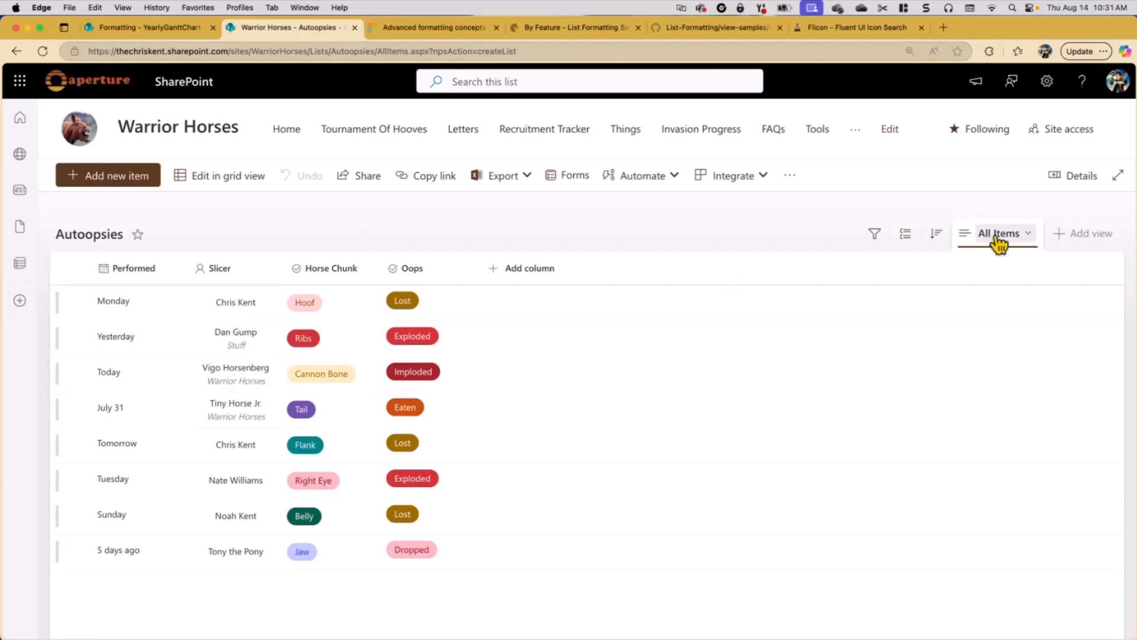
left_click(220, 268)
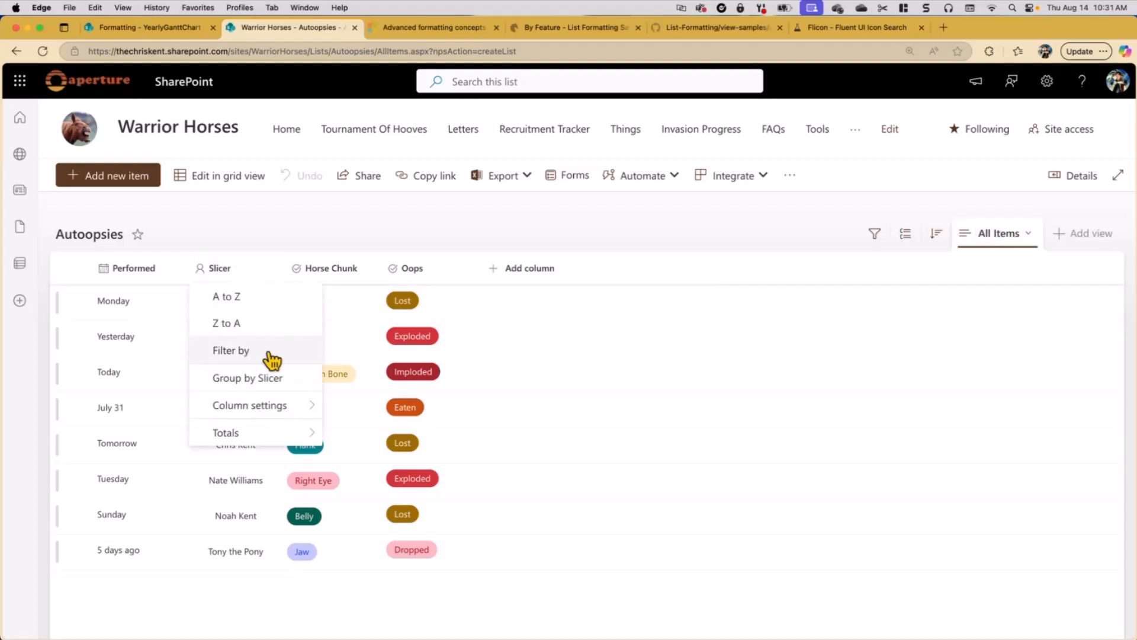
left_click(250, 404)
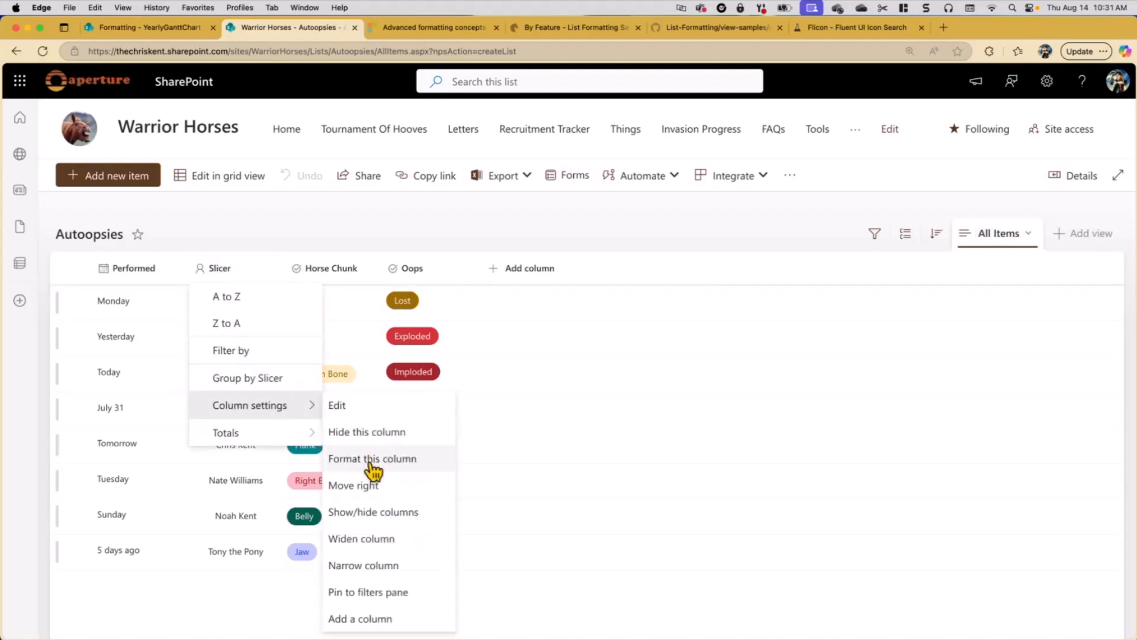
Review the Slicer JSON's defaultHoverField and children, then save the column format.
left_click(372, 458)
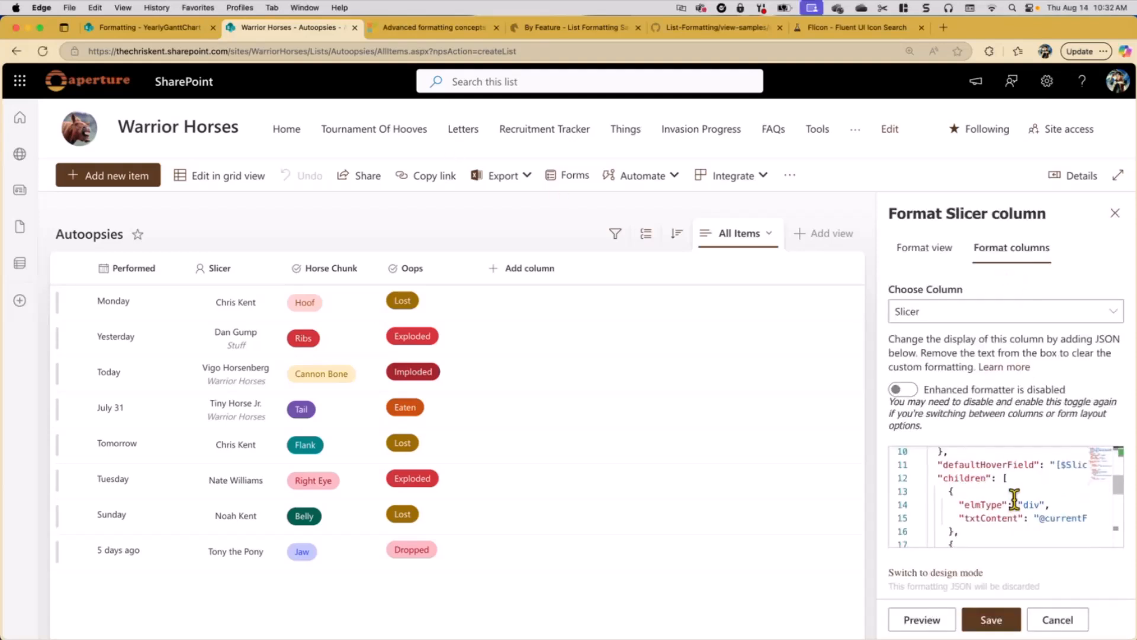
scroll("down", 3)
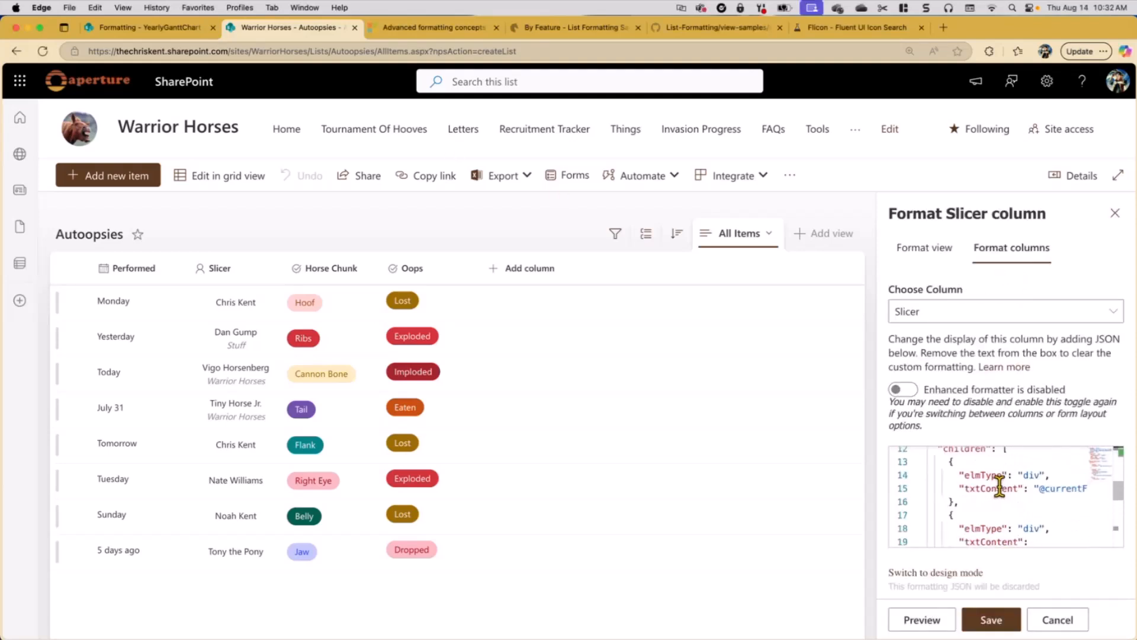
scroll("up", 3)
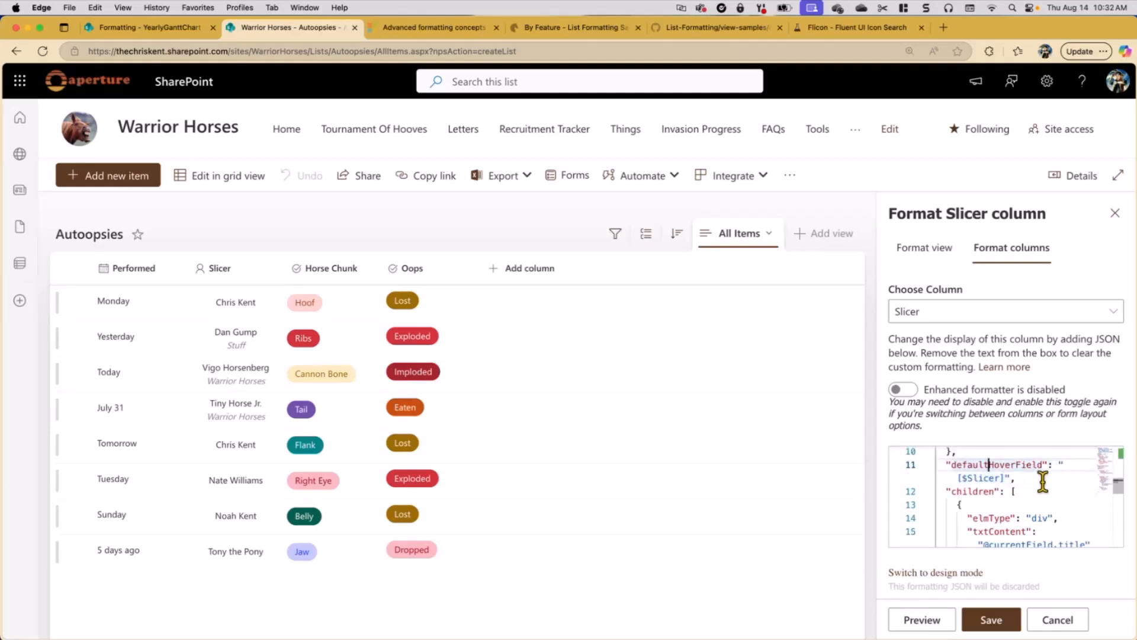
mouse_move(284, 420)
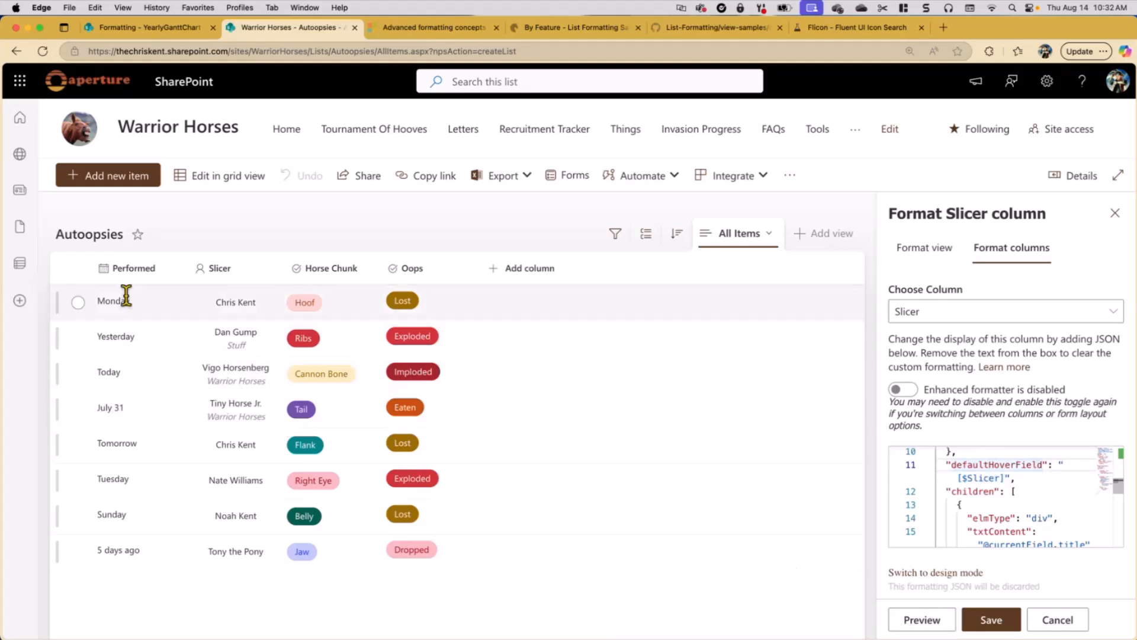
mouse_move(227, 368)
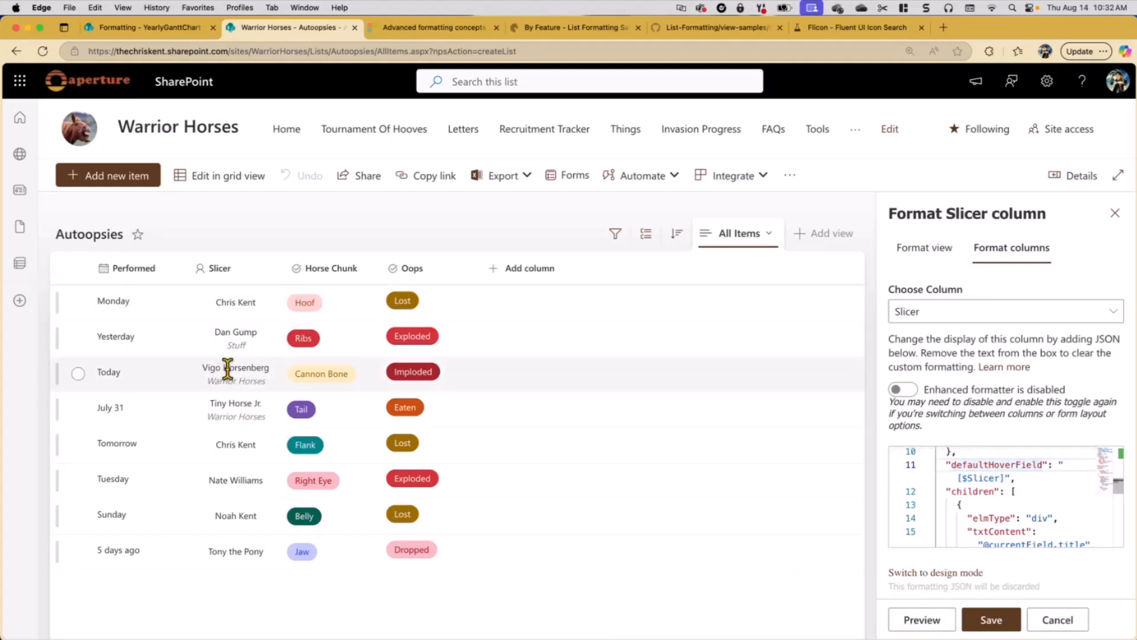
mouse_move(700, 515)
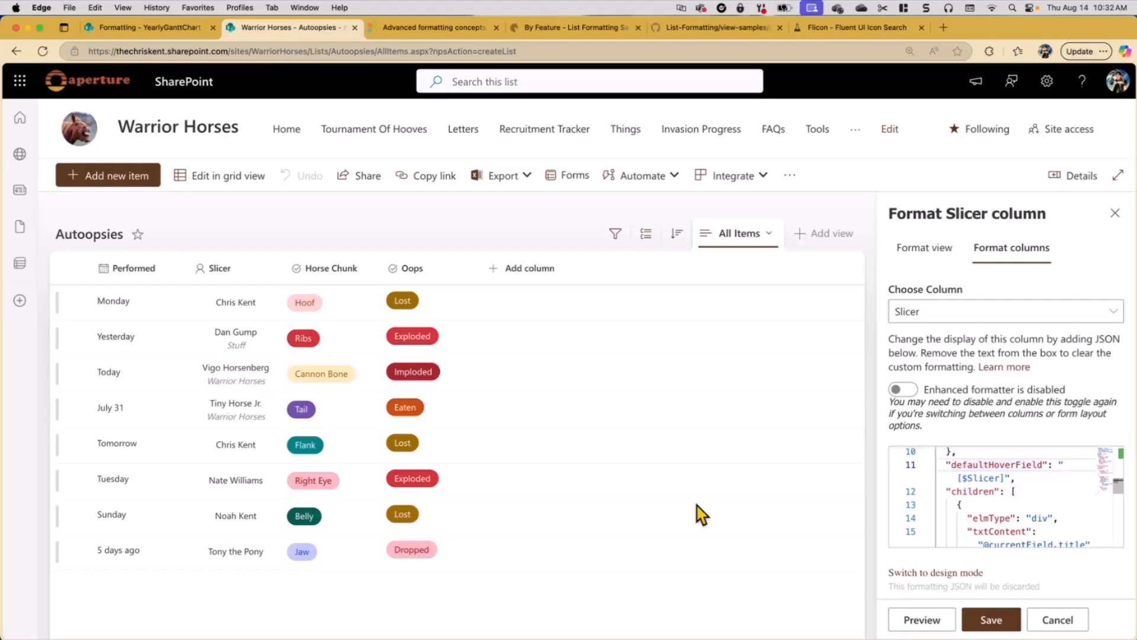
mouse_move(690, 561)
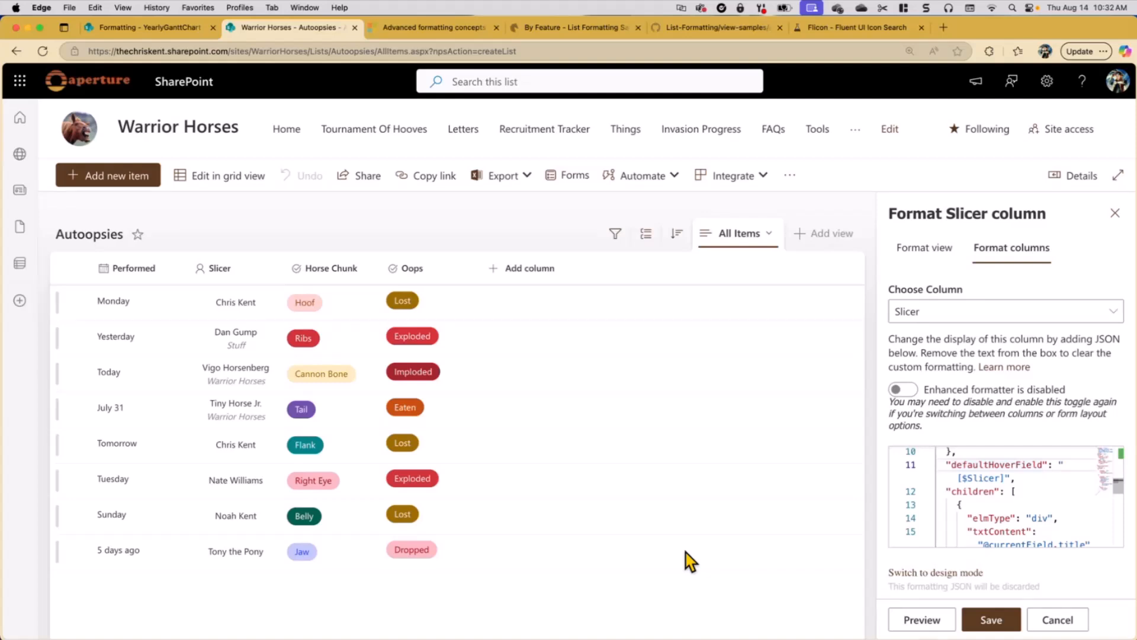
mouse_move(671, 555)
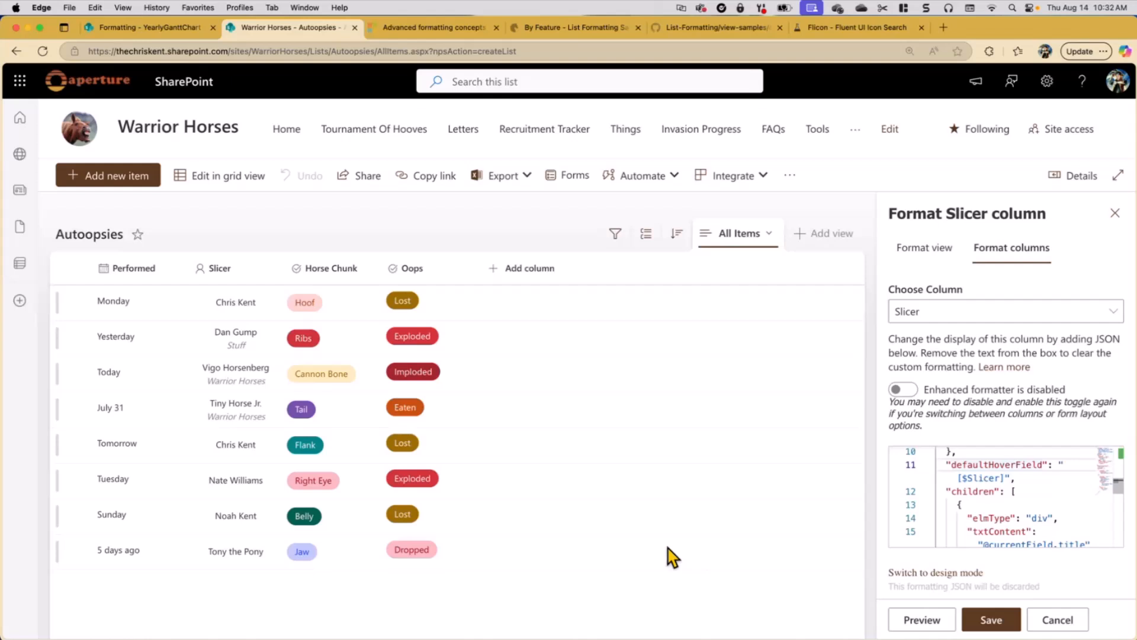
mouse_move(253, 479)
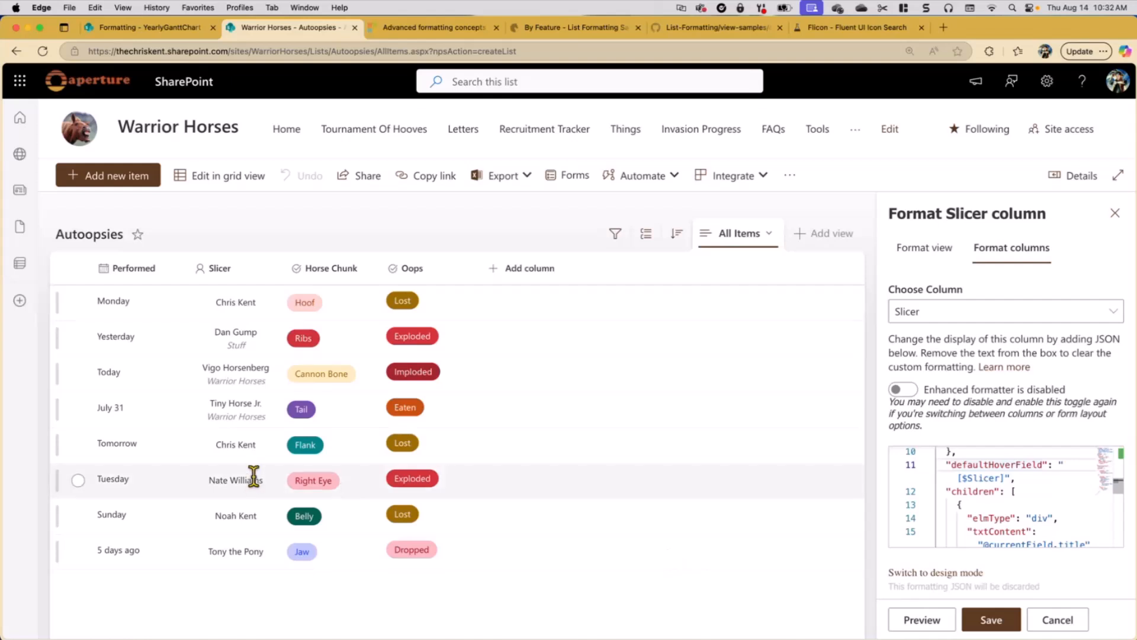
mouse_move(253, 408)
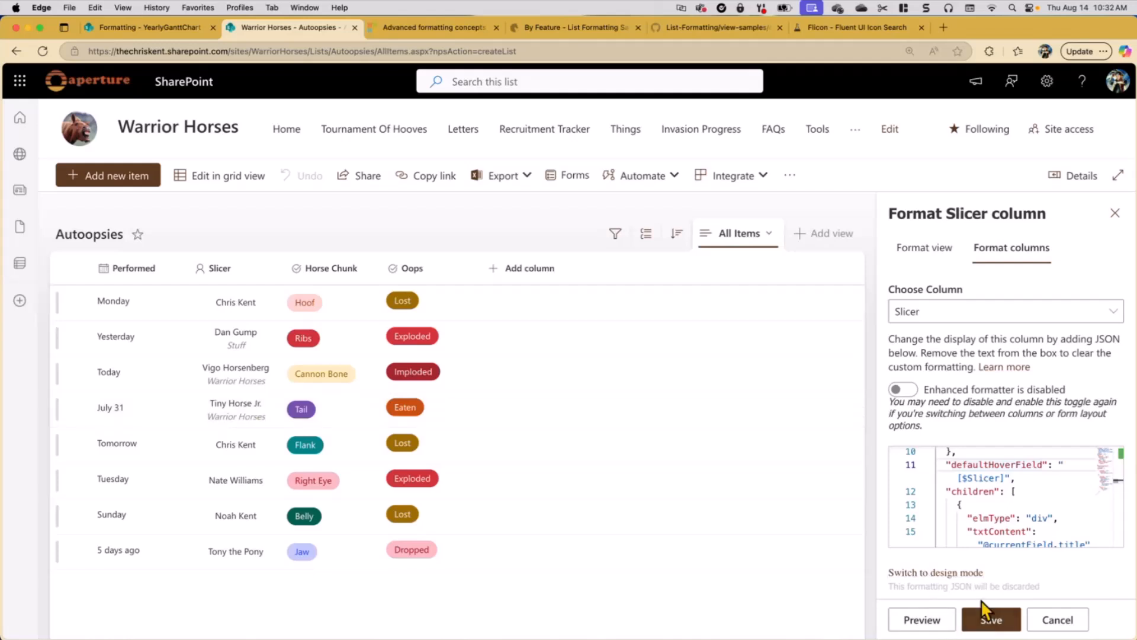
left_click(991, 620)
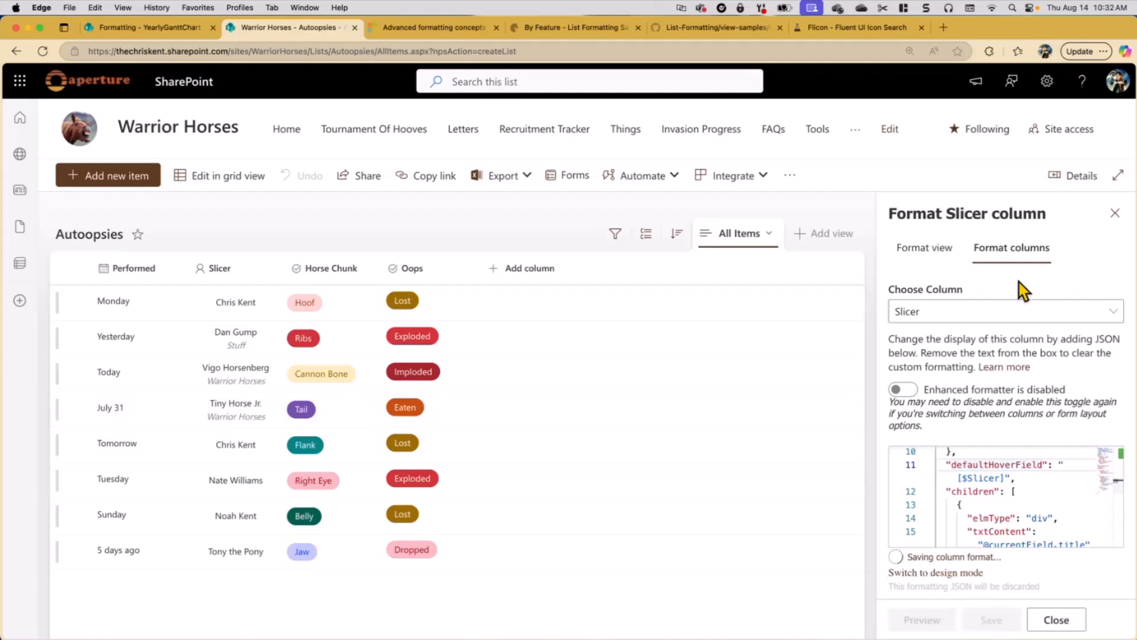
Close the Format pane, browse the Monday item's Horse Chunk choices, and close its properties.
left_click(1115, 213)
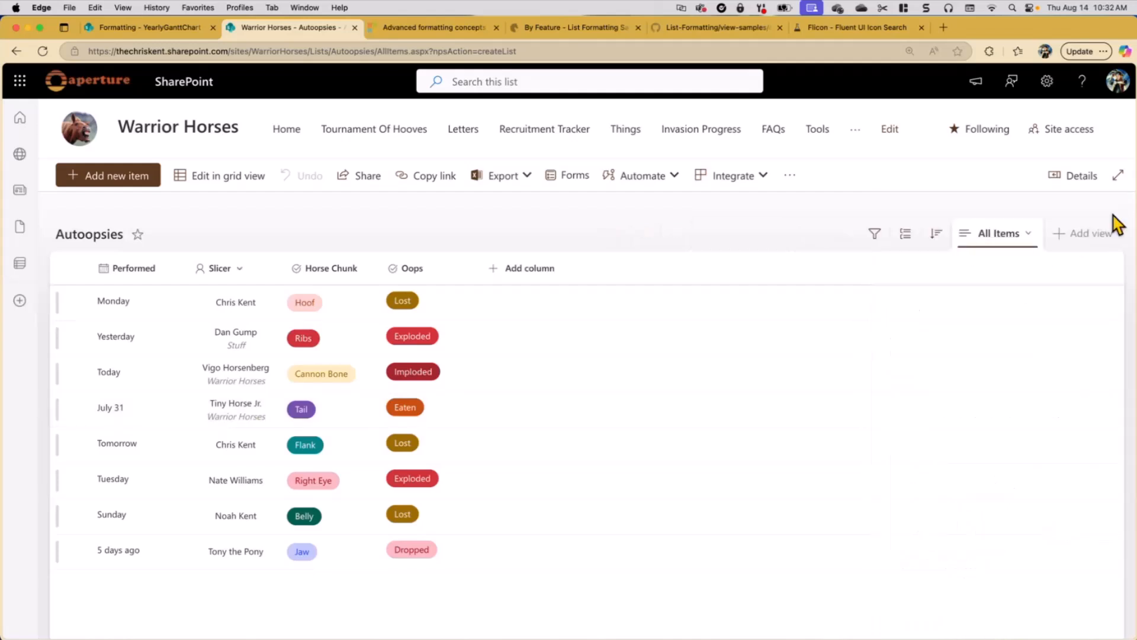
mouse_move(695, 317)
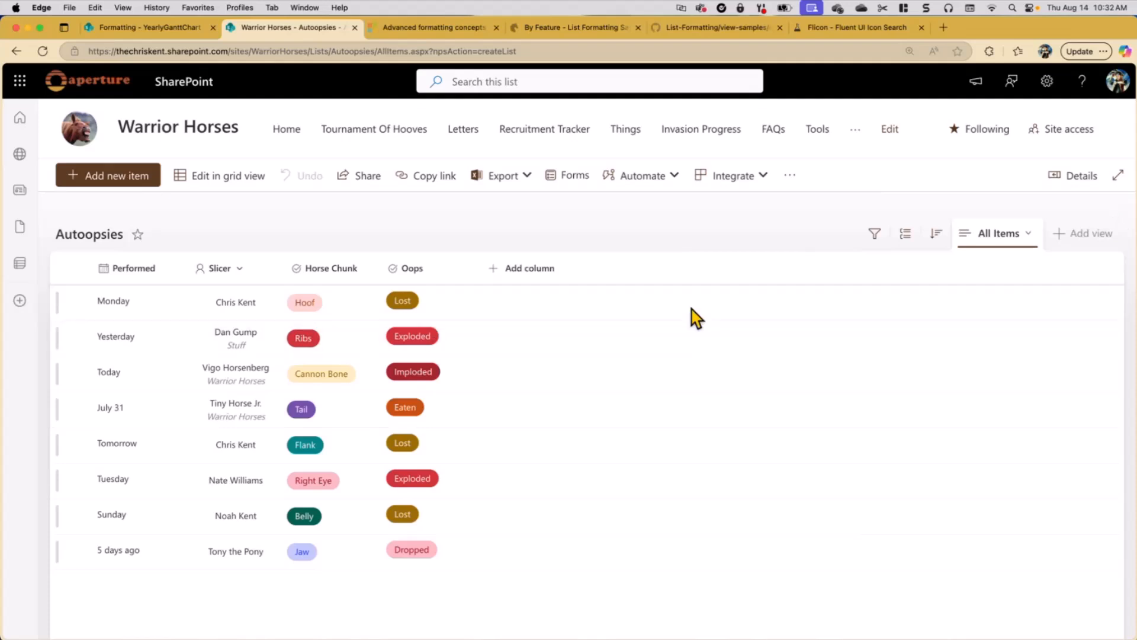
mouse_move(221, 301)
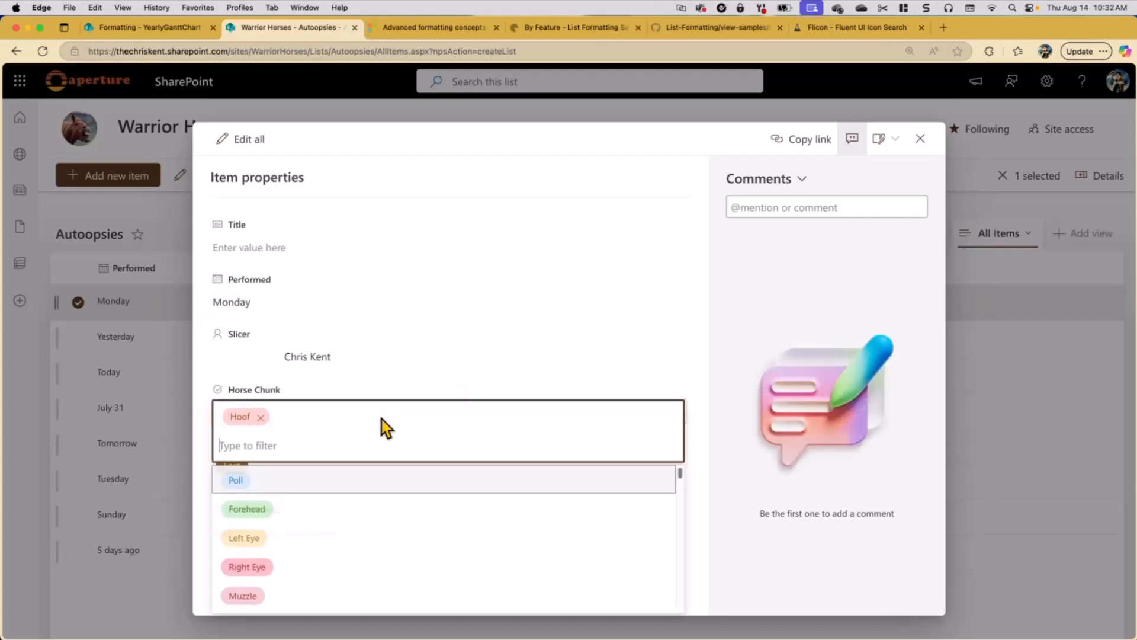
scroll("down", 3)
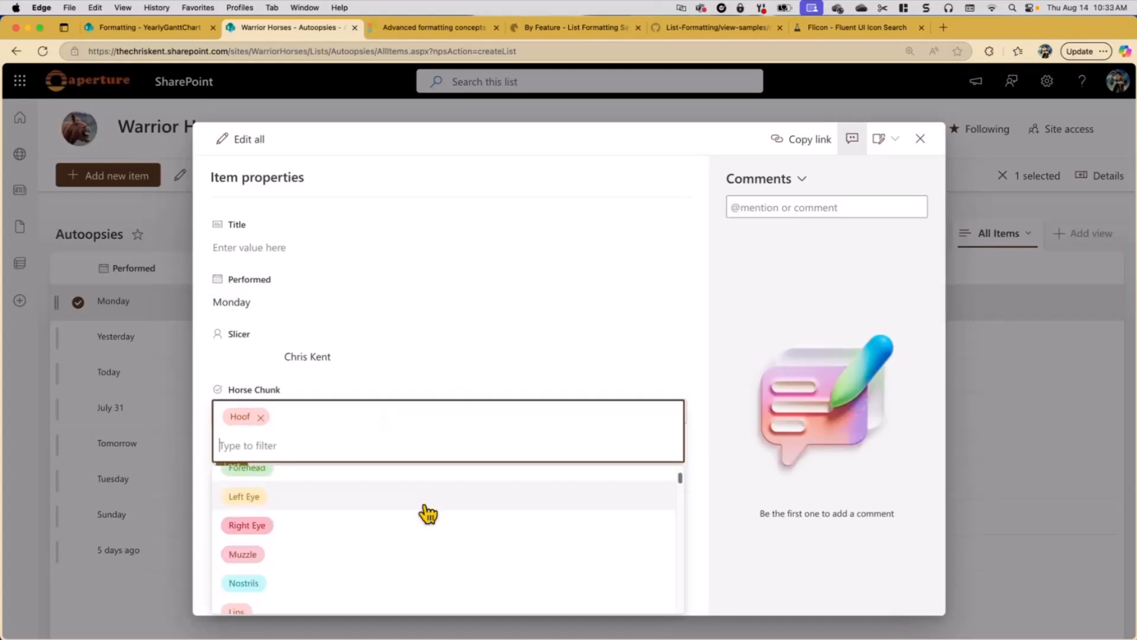
scroll("down", 3)
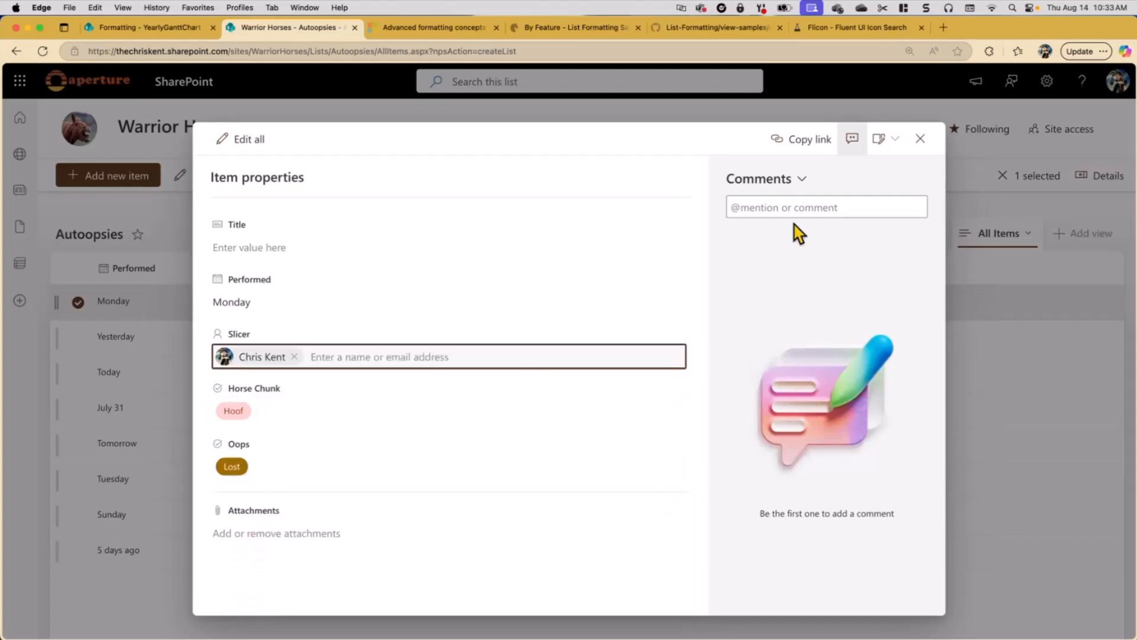
left_click(921, 138)
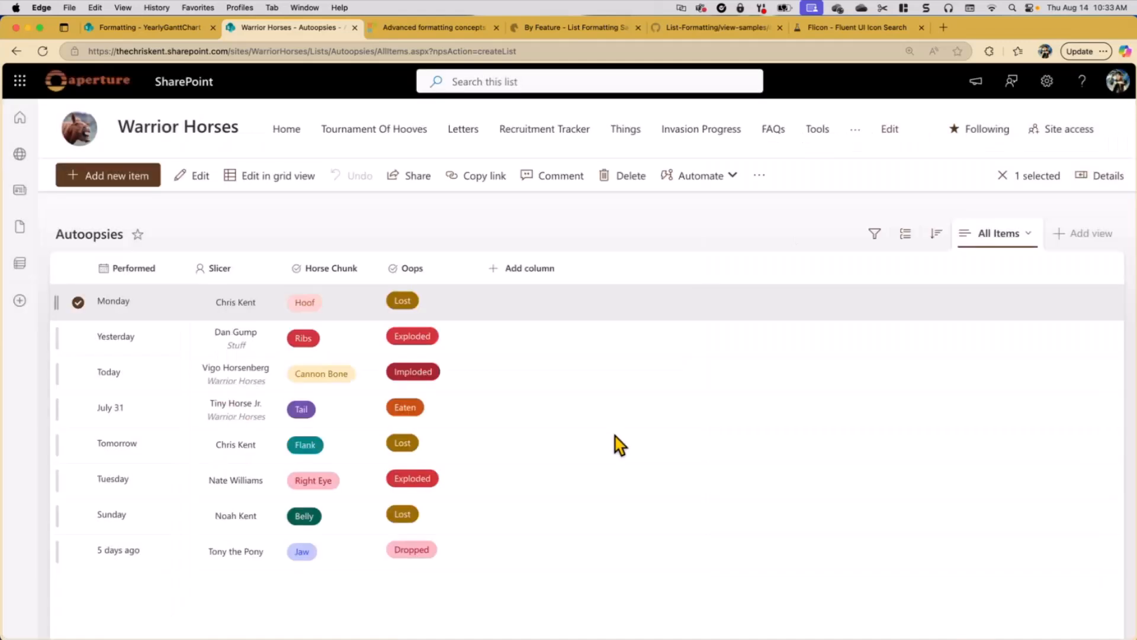
mouse_move(508, 519)
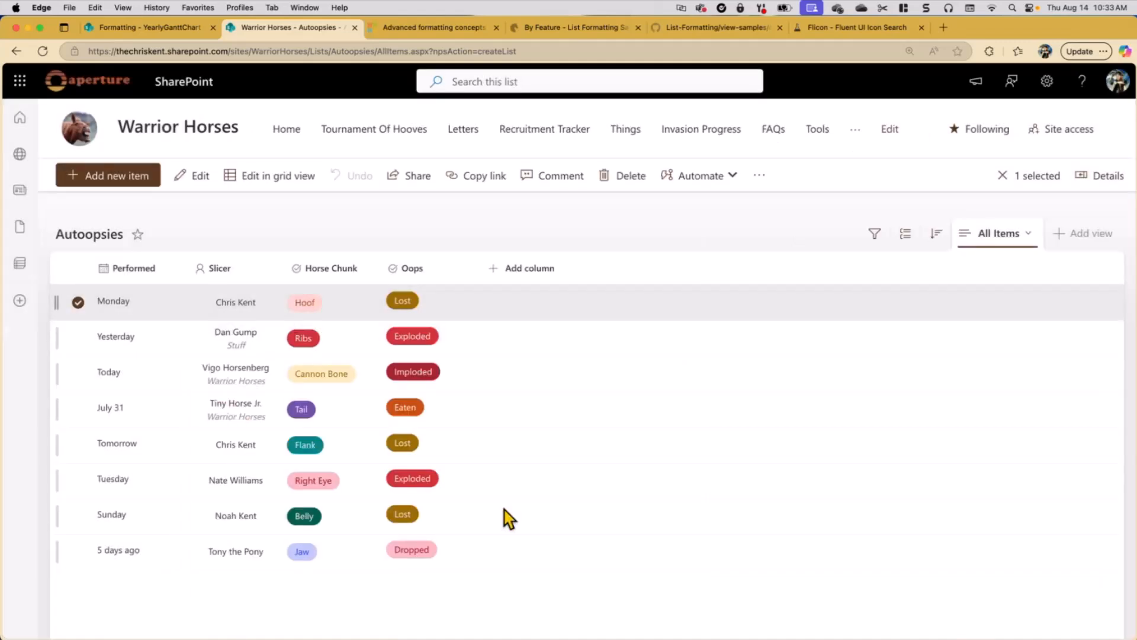
mouse_move(411, 268)
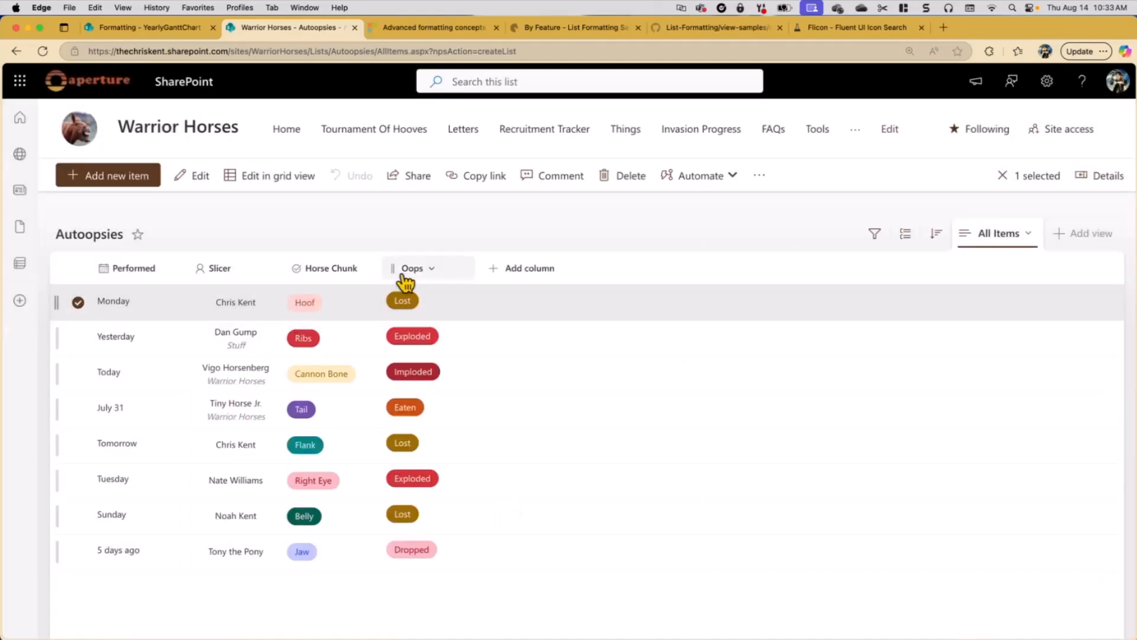
mouse_move(528, 385)
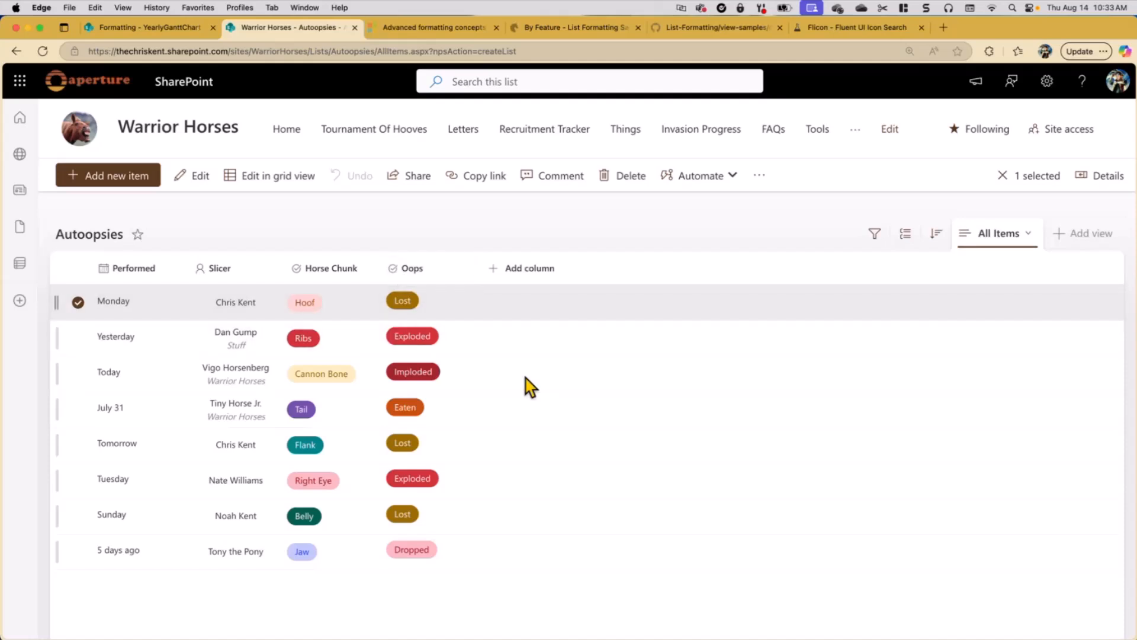
mouse_move(543, 362)
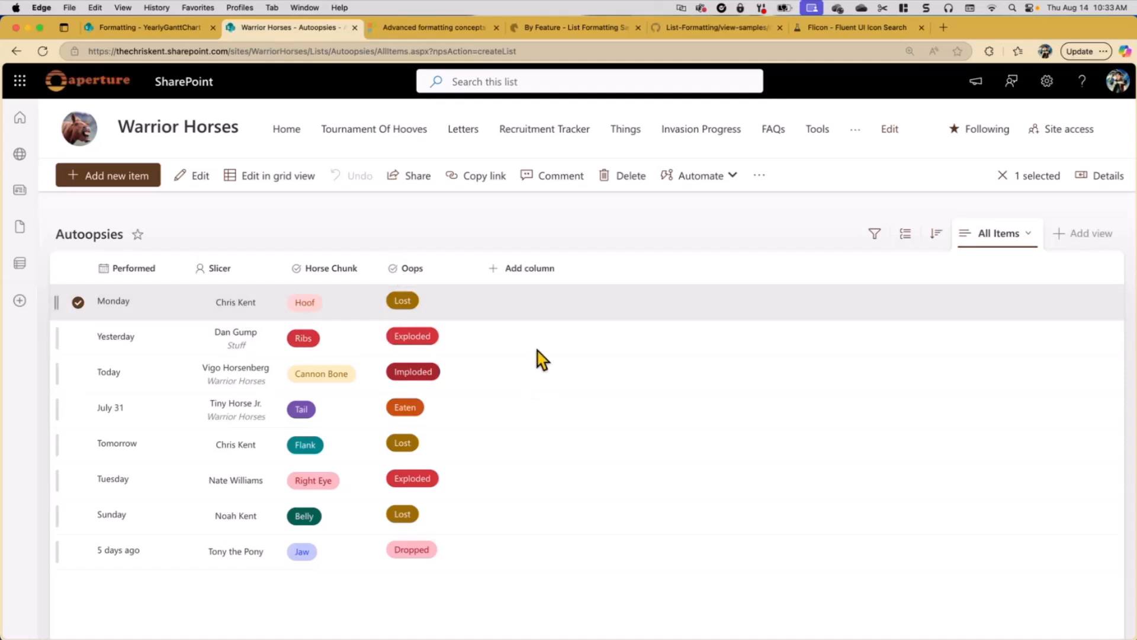
mouse_move(435, 276)
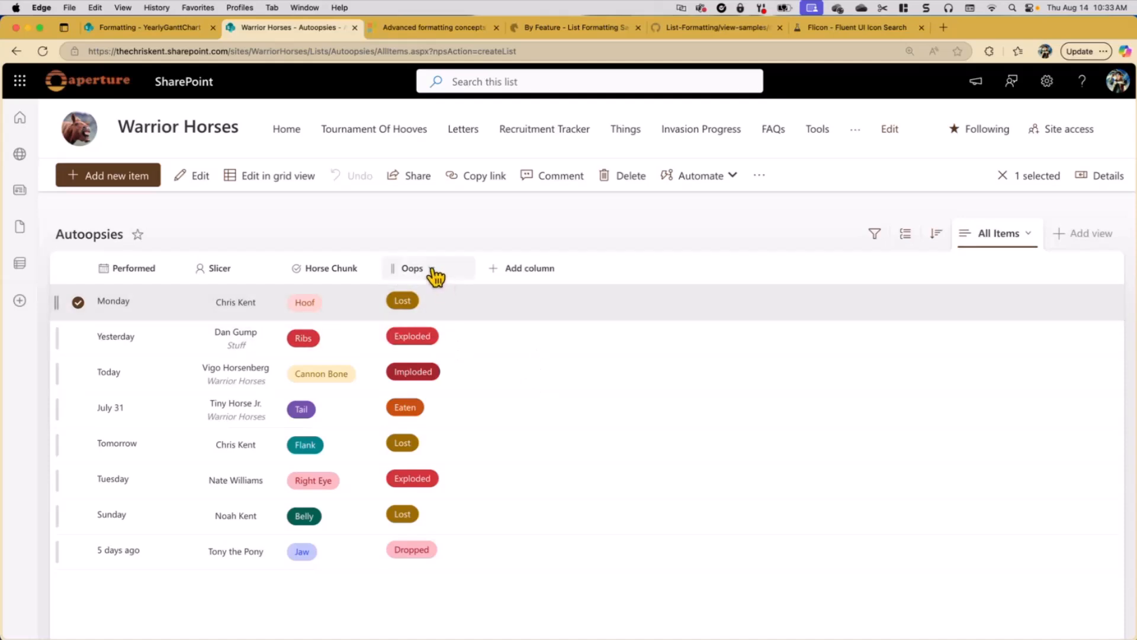
Reach the Oops column's JSON formatting editor via Column settings > Format this column.
left_click(332, 268)
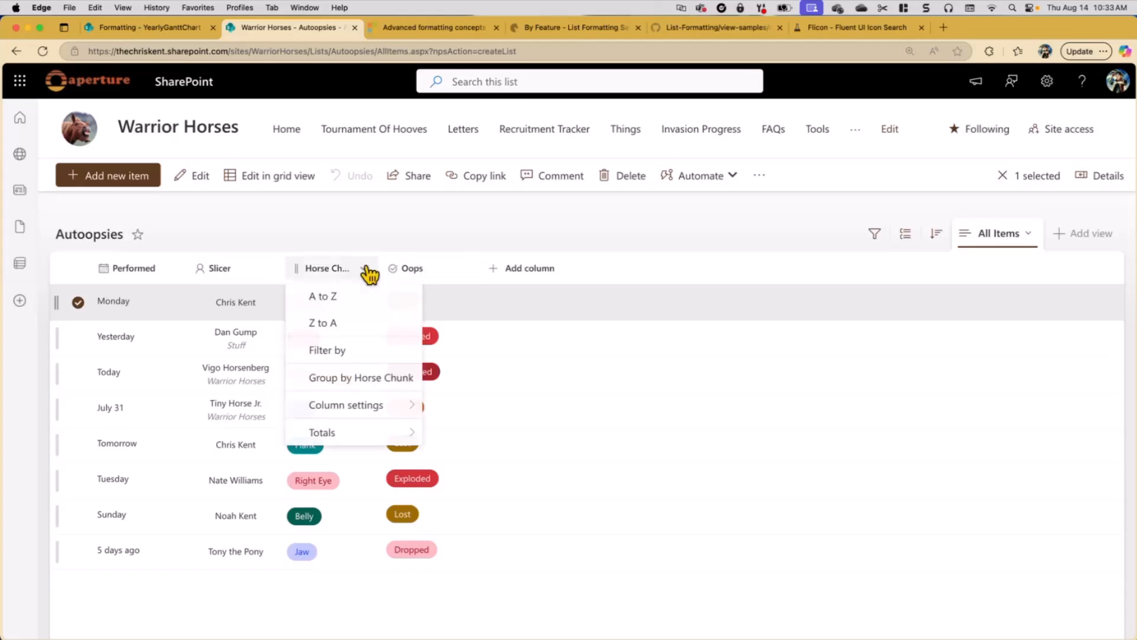
left_click(412, 268)
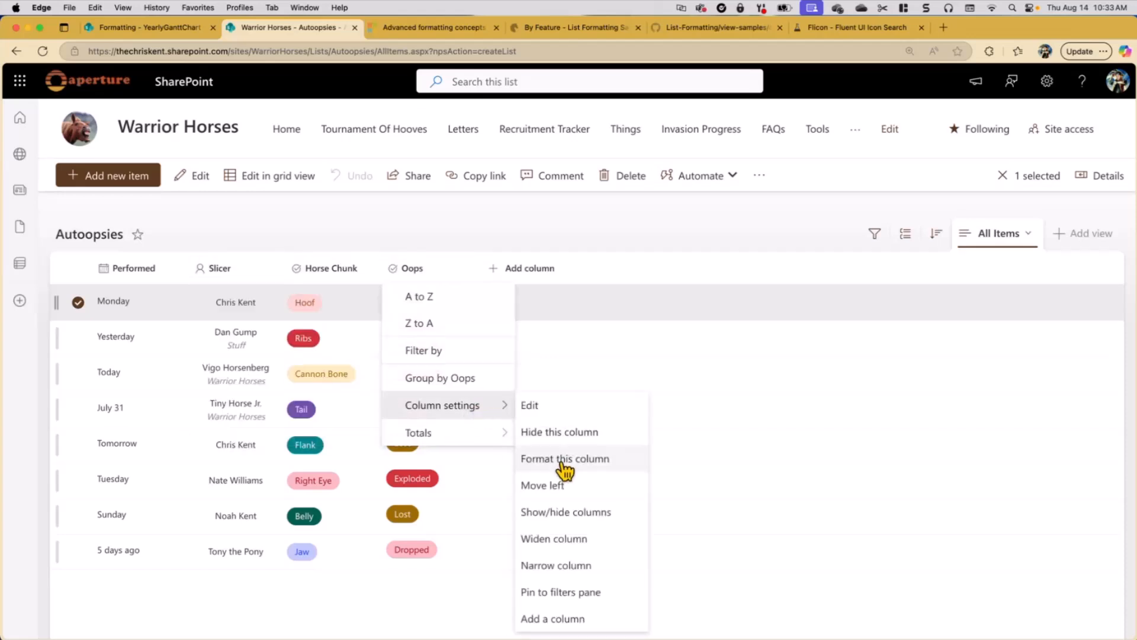
left_click(565, 458)
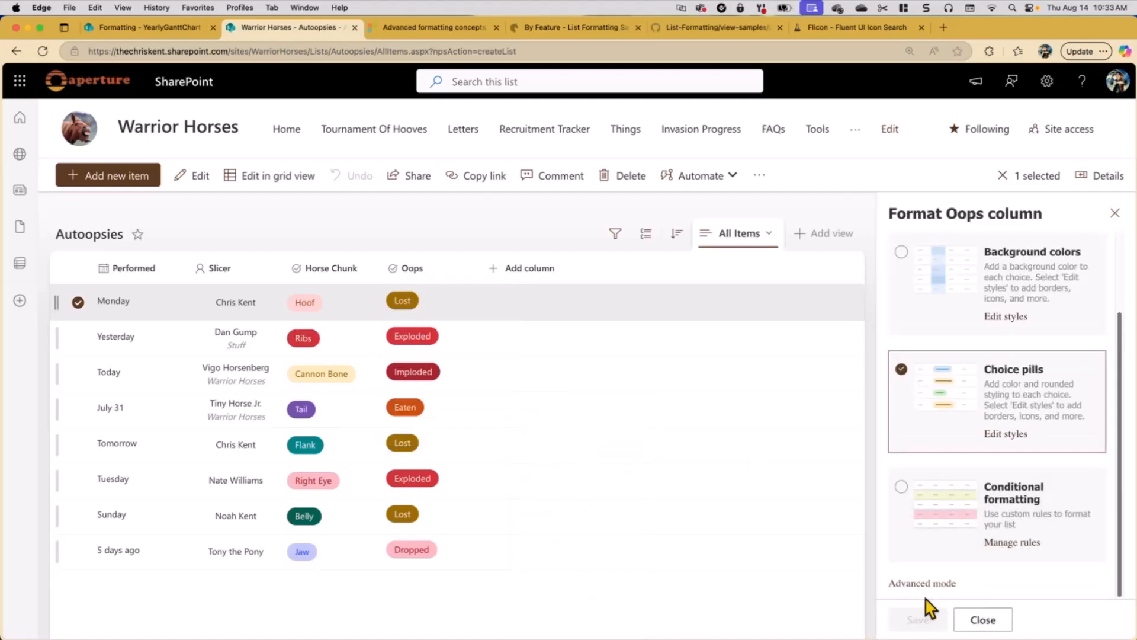
left_click(922, 583)
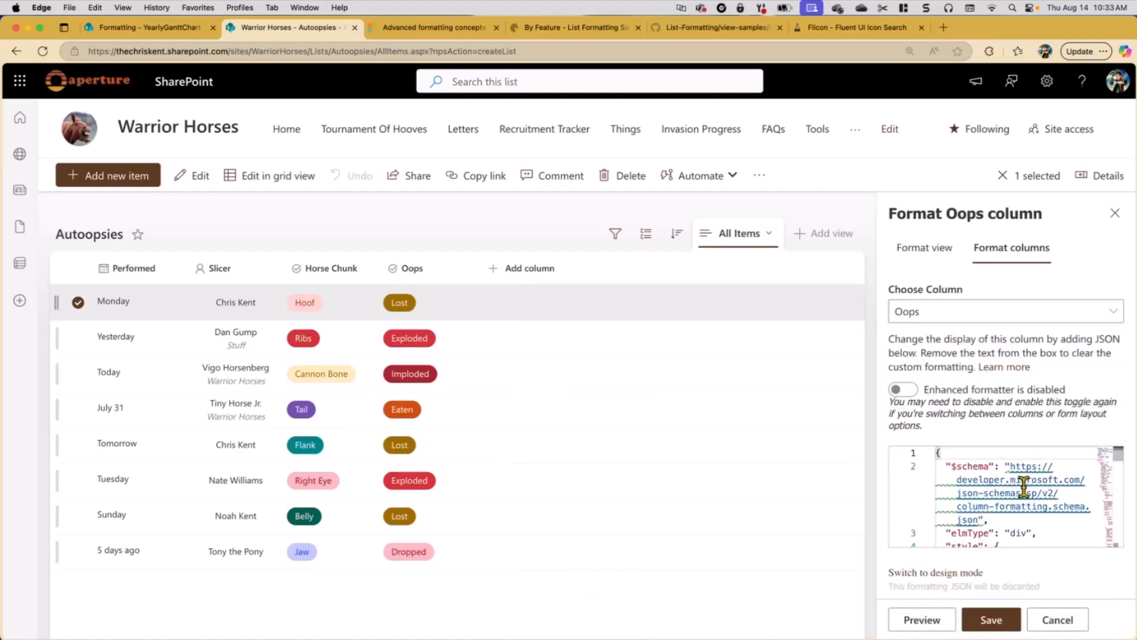
scroll("down", 3)
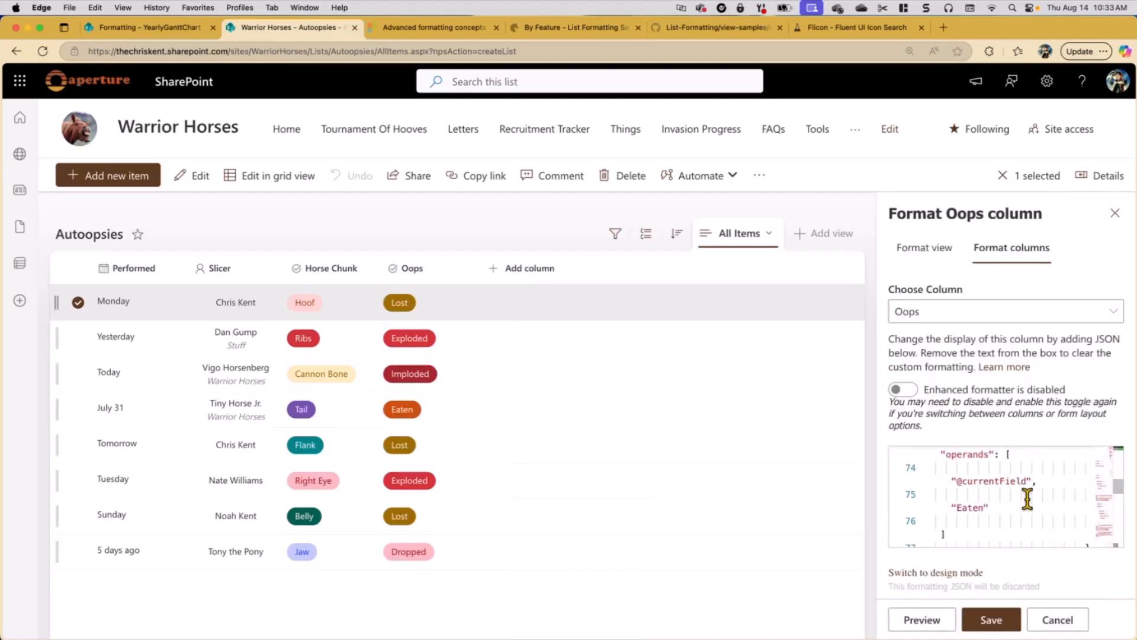
scroll("down", 3)
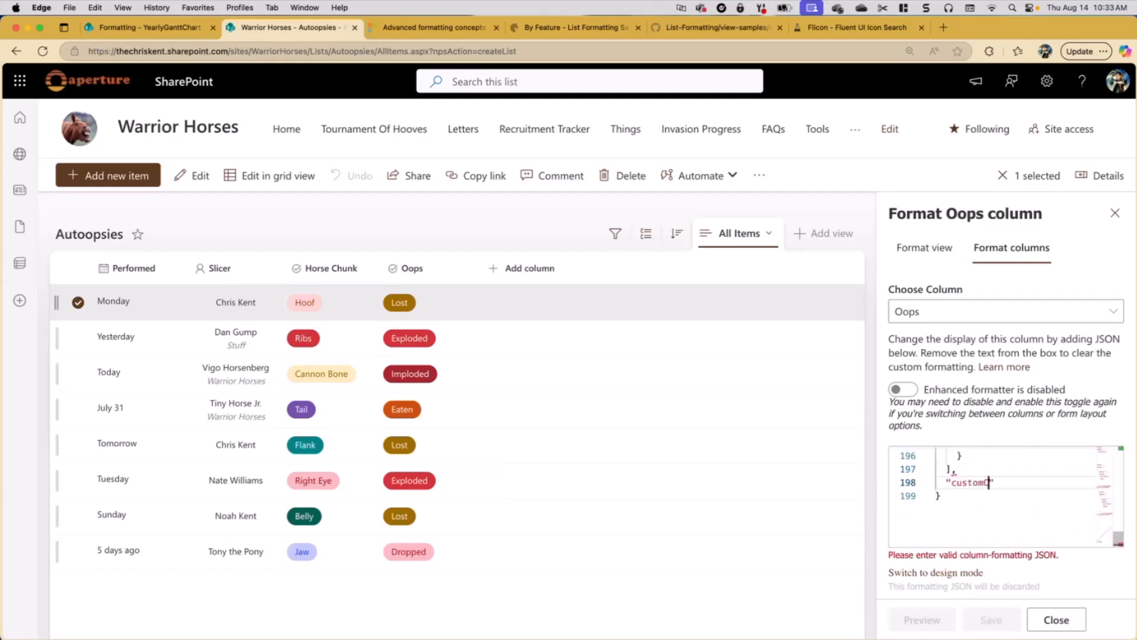
Add customCardProps with openOnEvent click and a div showing "Wowee!", test it, save and close.
type("CardProps")
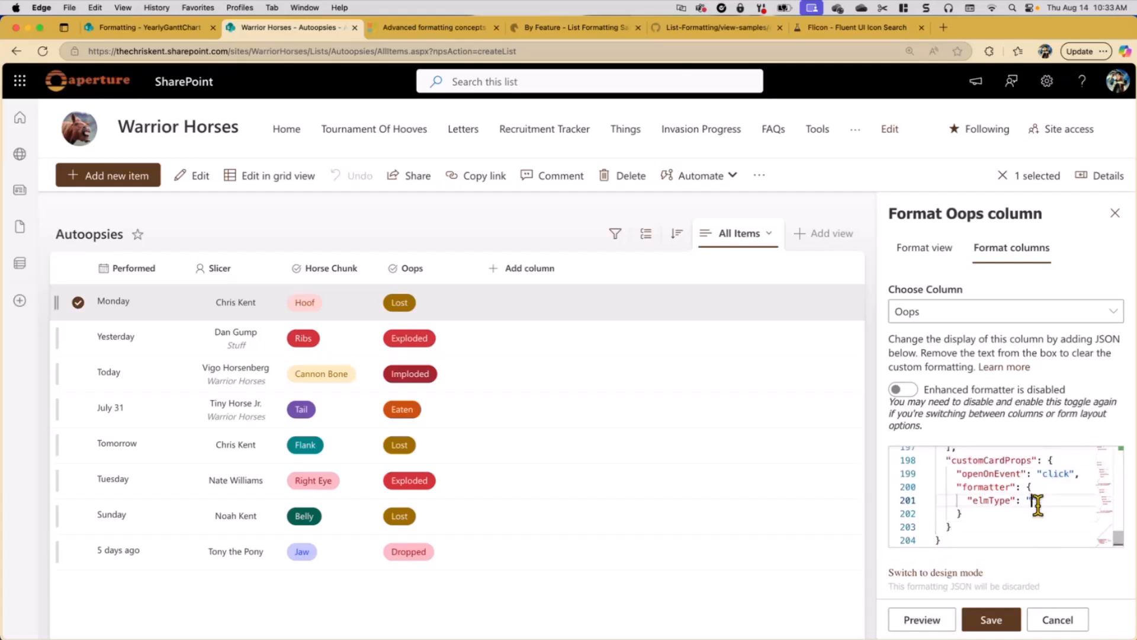
type("di")
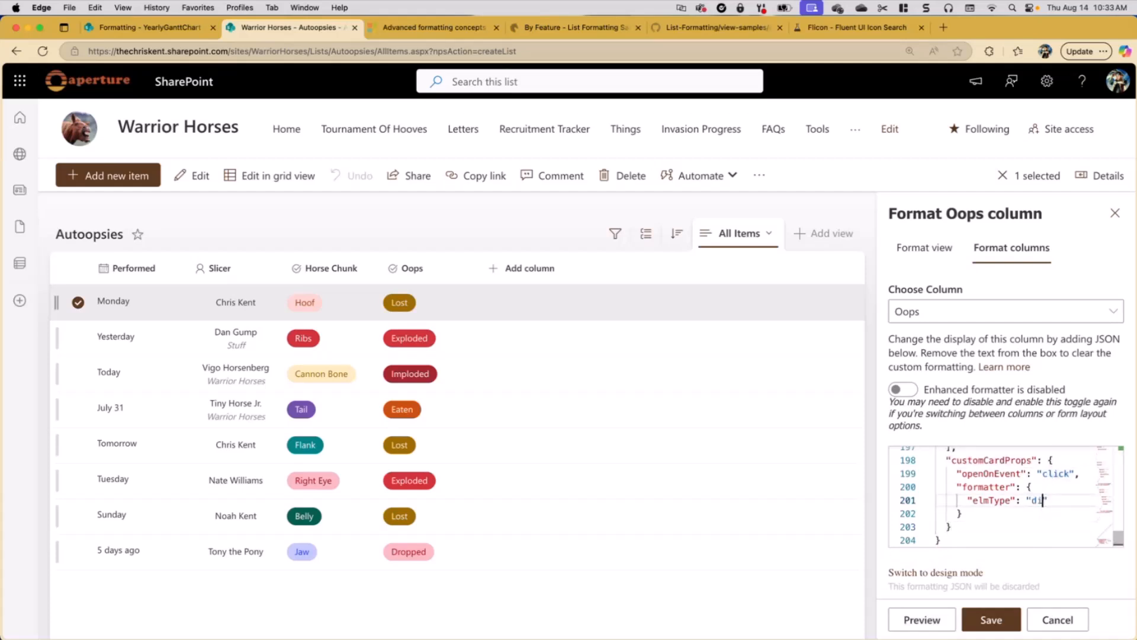
type("v\",")
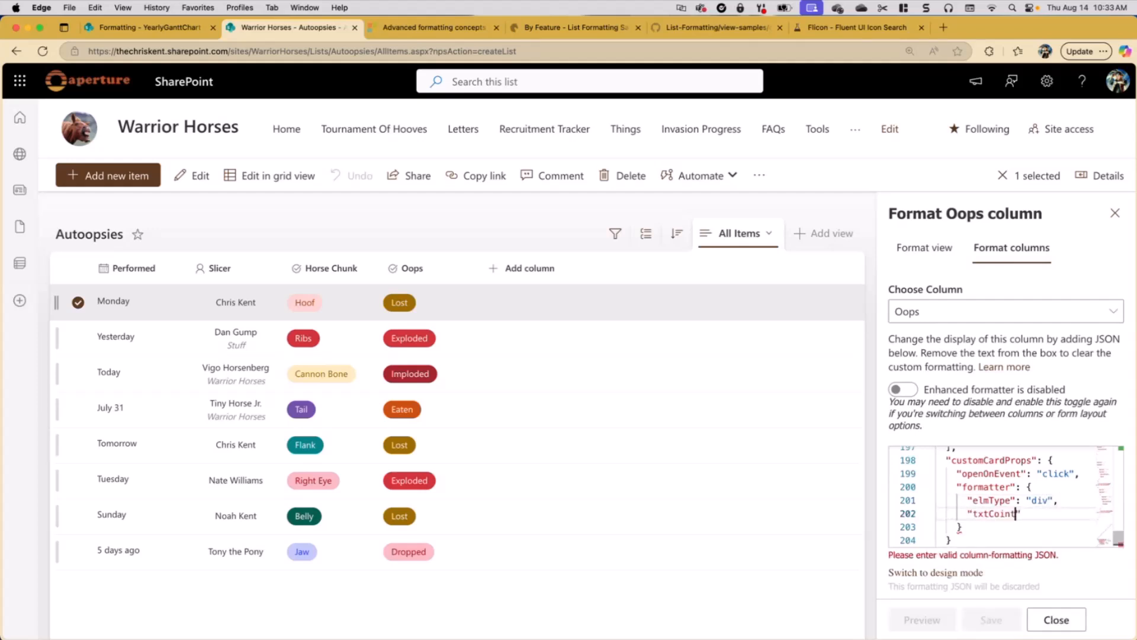
type("ent\"")
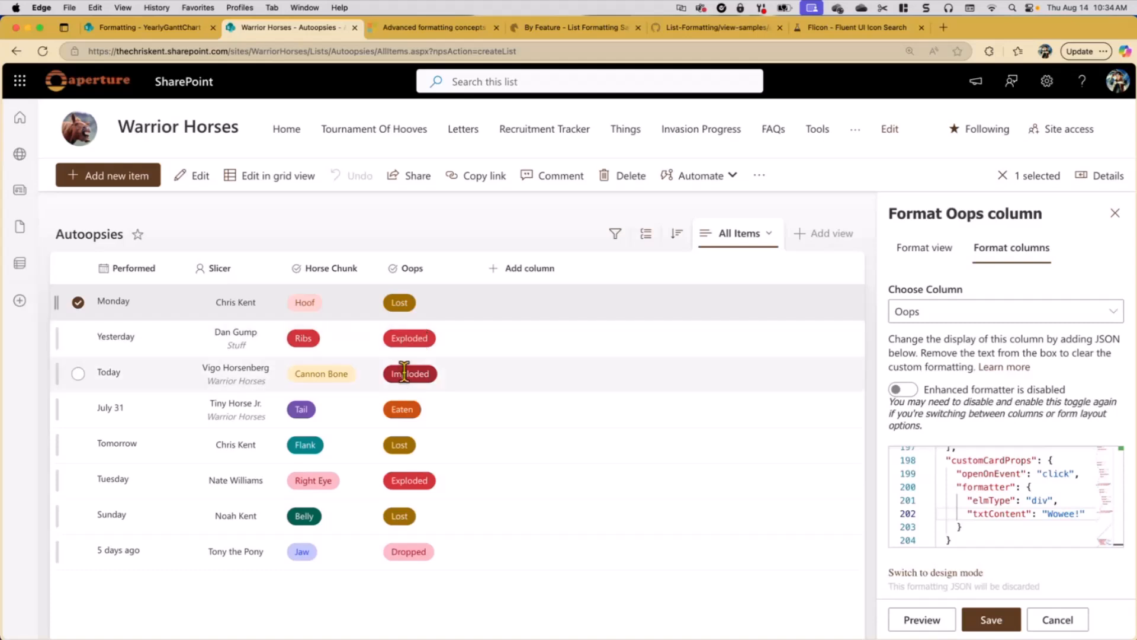
left_click(78, 302)
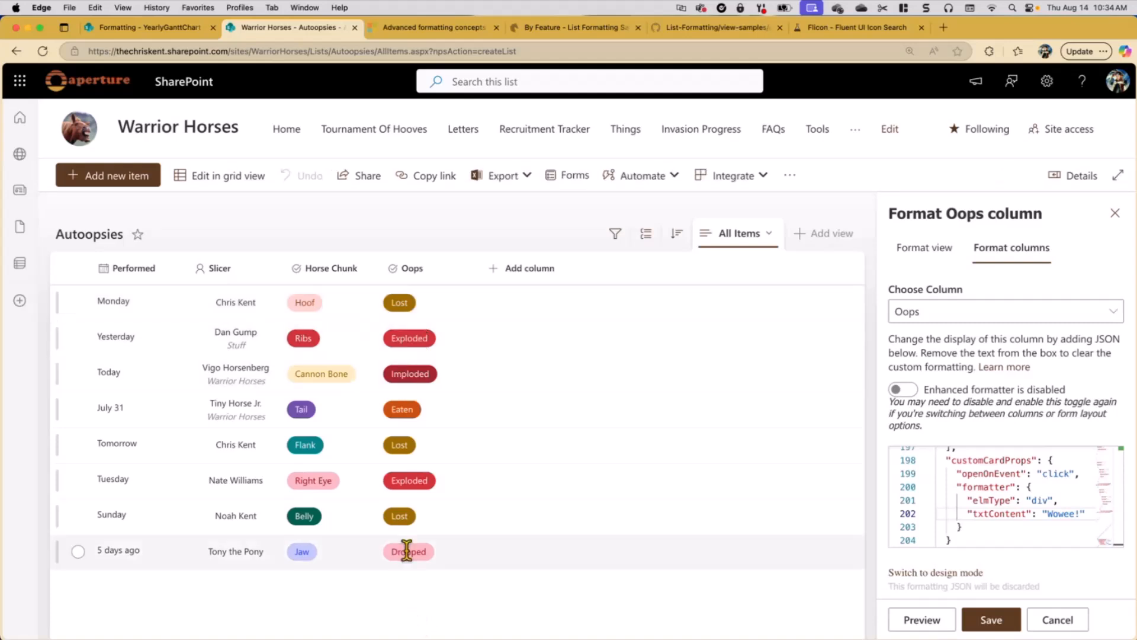
mouse_move(412, 537)
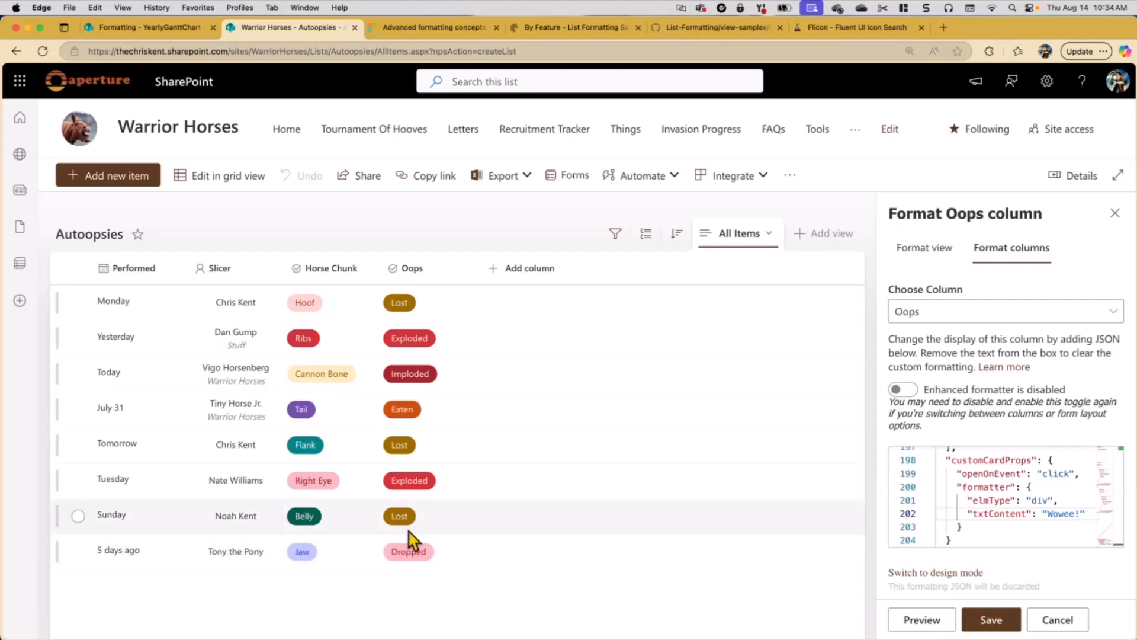
left_click(990, 620)
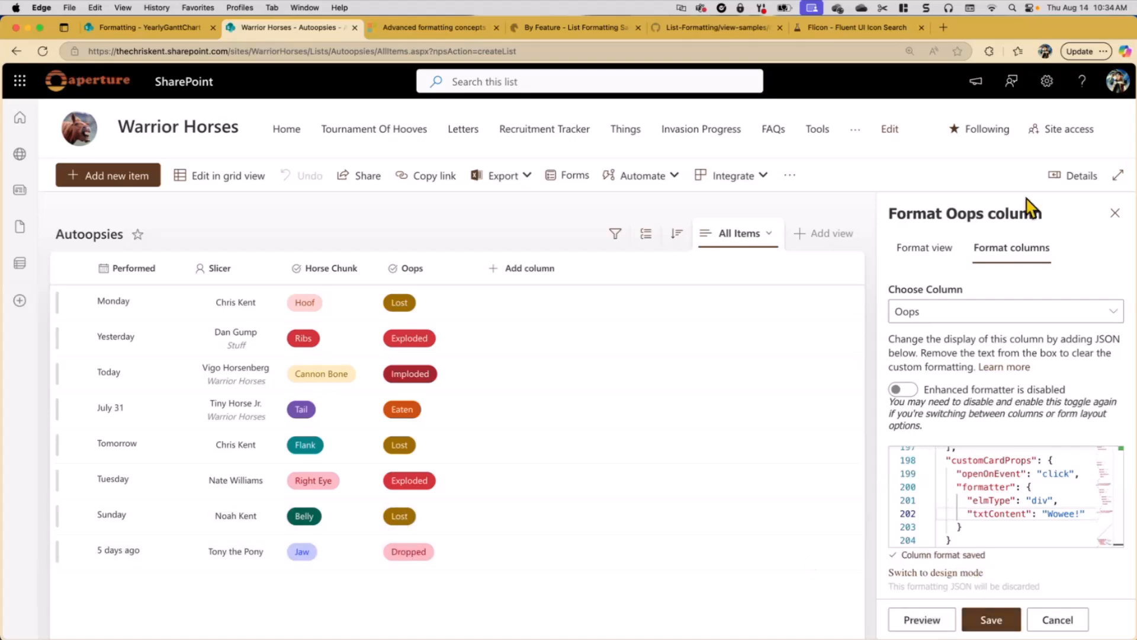
left_click(1115, 213)
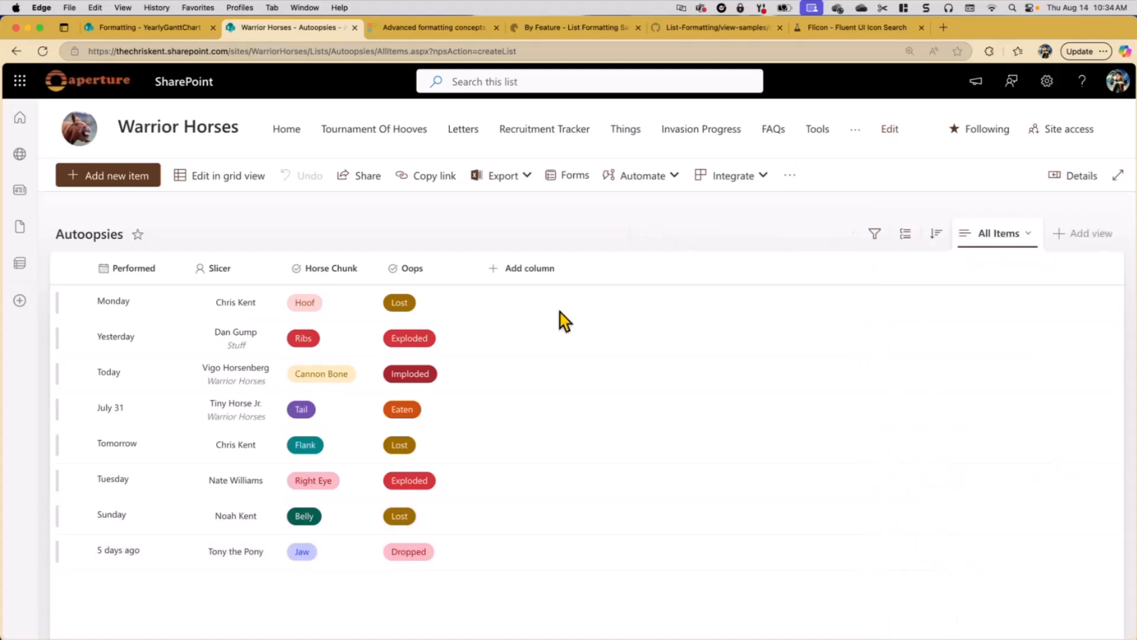
mouse_move(399, 303)
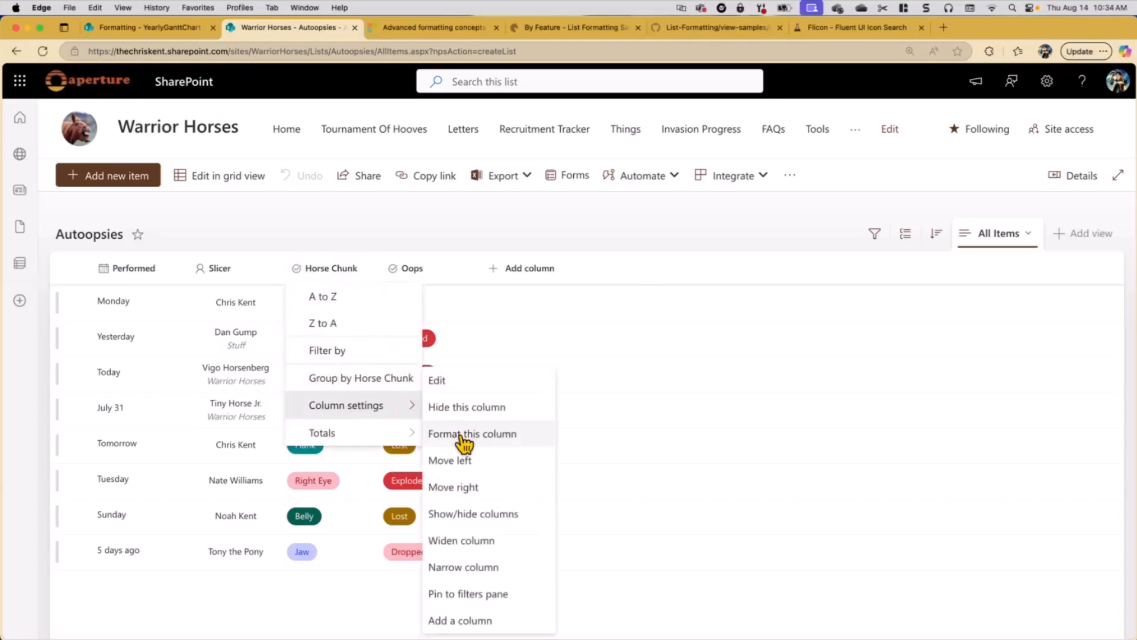
Add inlineEditField to the Horse Chunk JSON, paste the longer definition, test on Today row, and save.
left_click(472, 433)
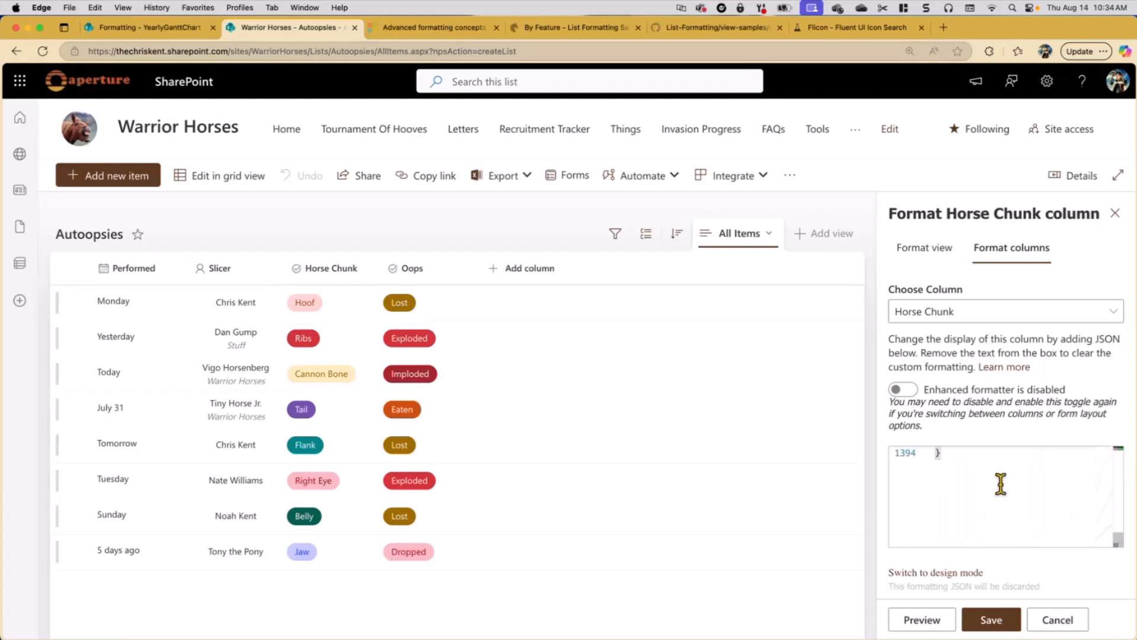
type("],")
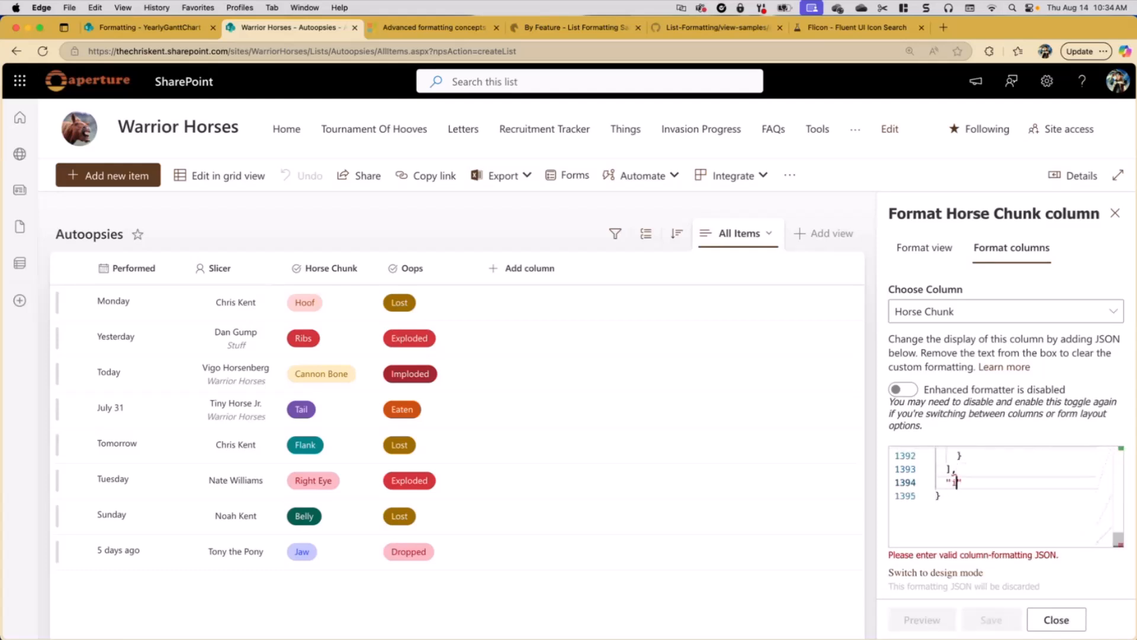
type("inlineEditField")
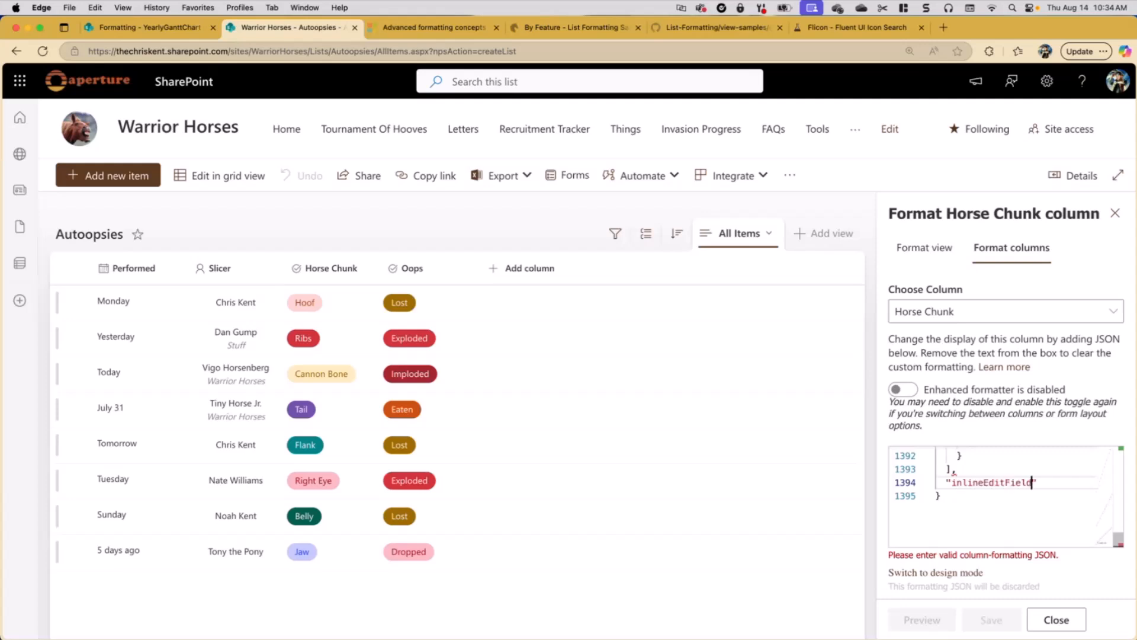
type(",")
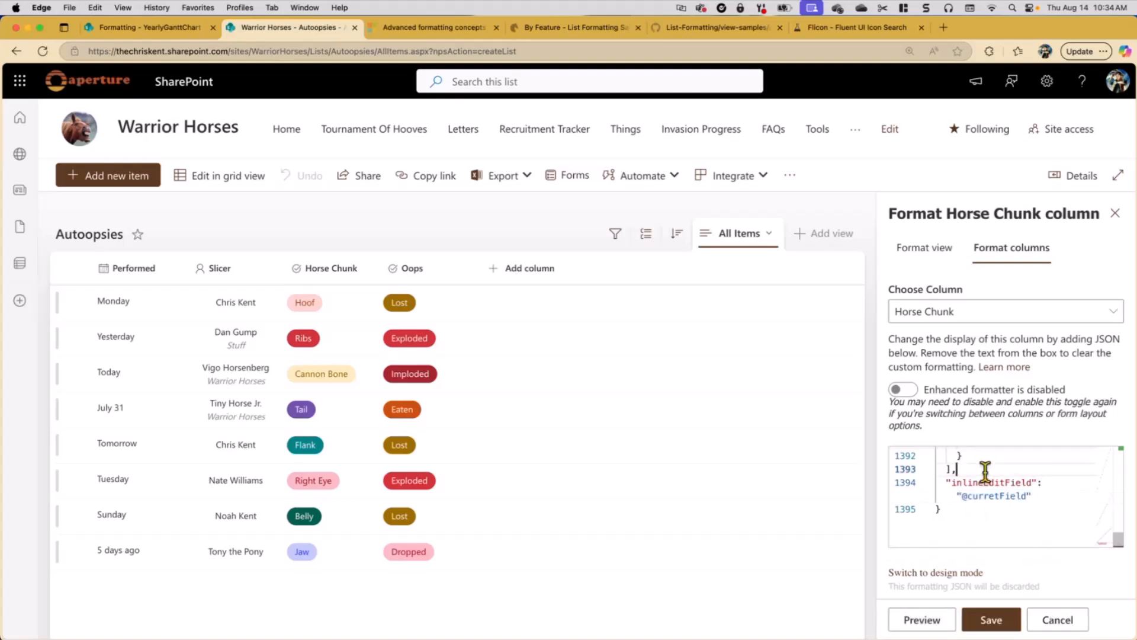
mouse_move(472, 421)
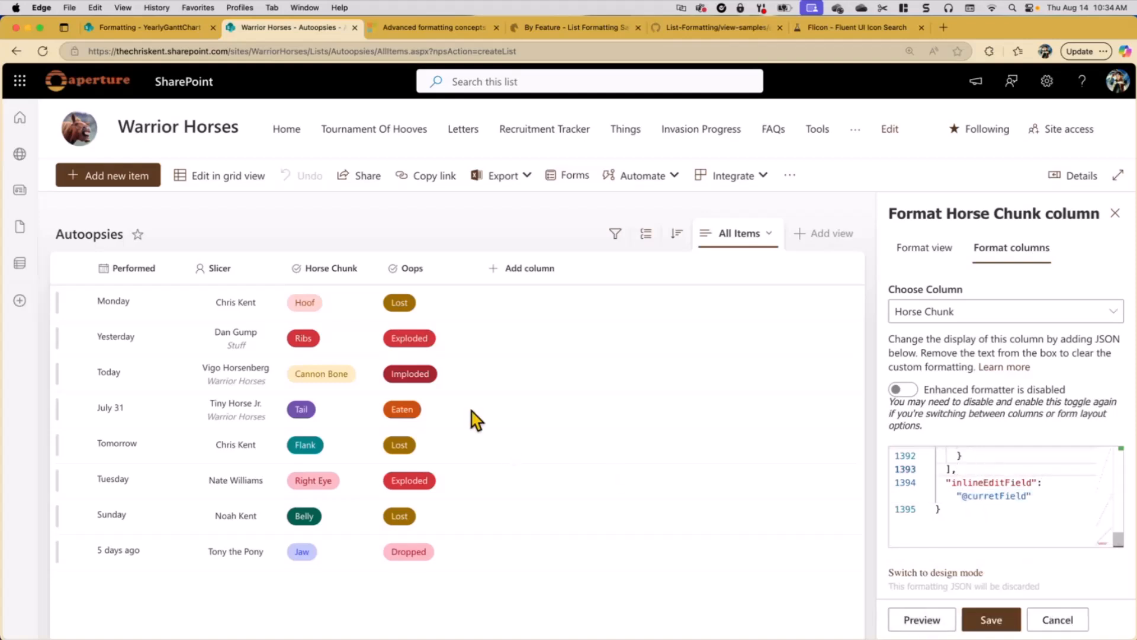
left_click(78, 408)
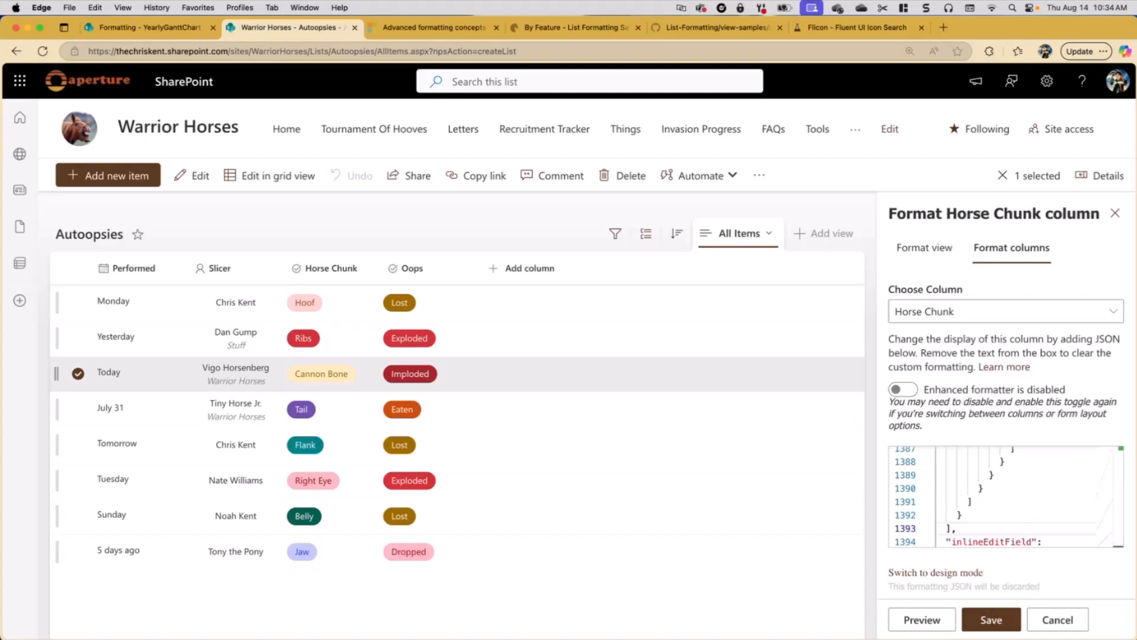
mouse_move(957, 565)
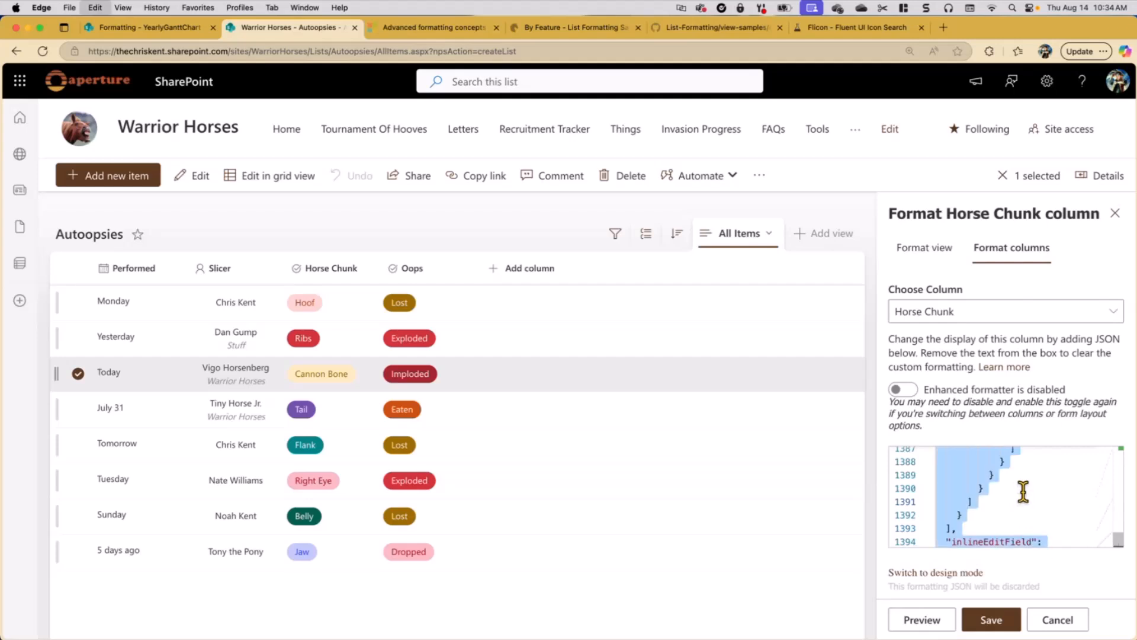
left_click(991, 619)
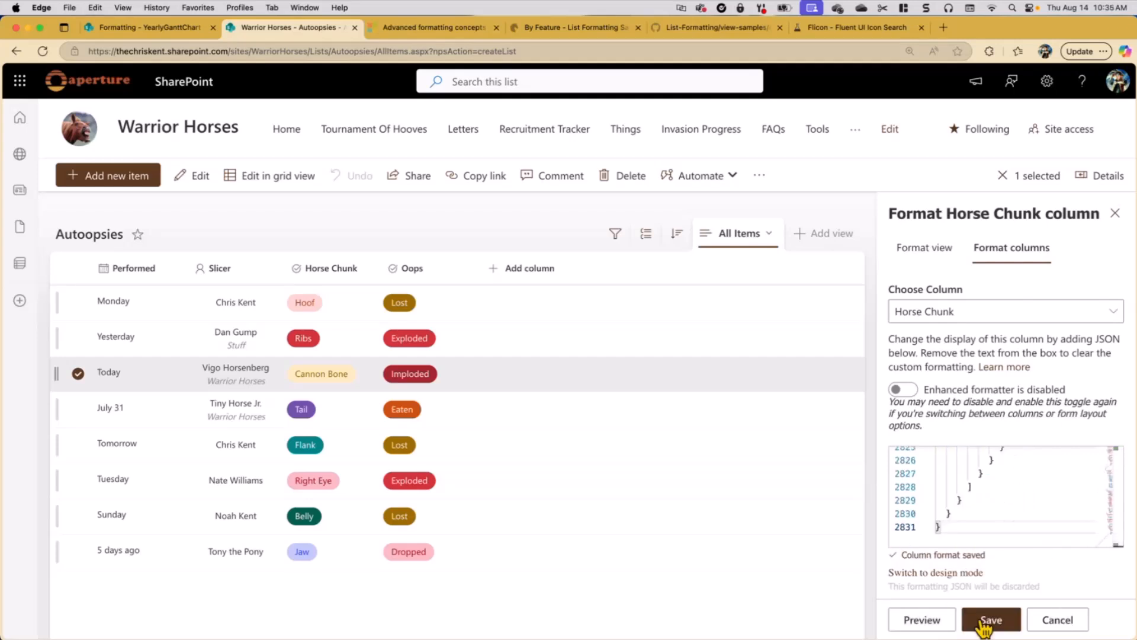
Test the Cannon Bone card on the list, save the Horse Chunk format again, and close the pane.
left_click(303, 338)
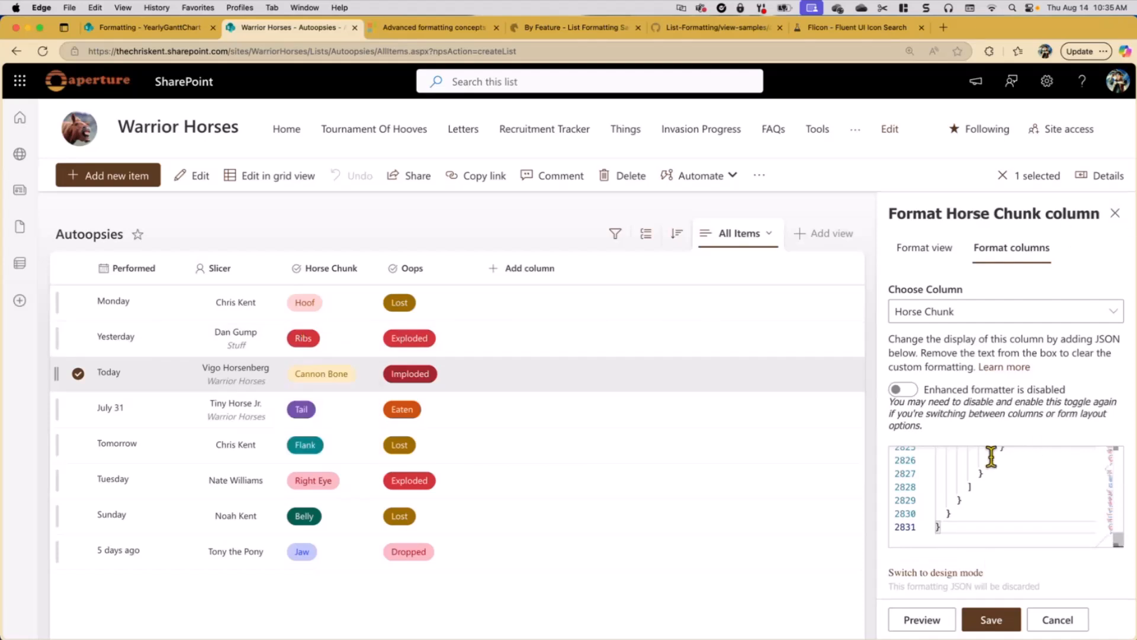
mouse_move(940, 519)
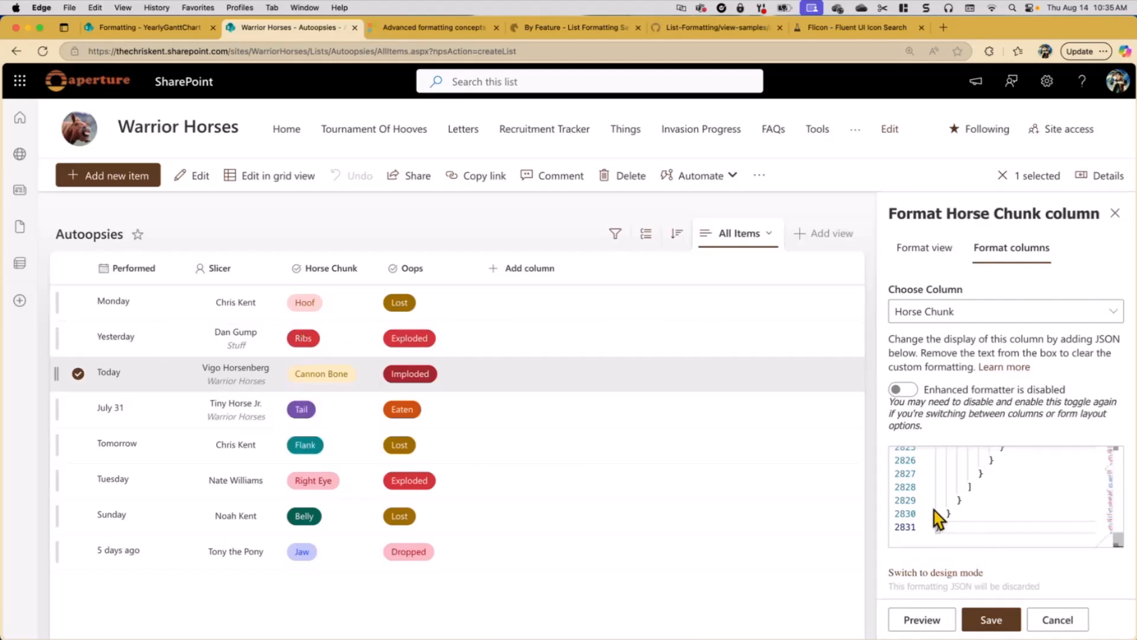
mouse_move(932, 542)
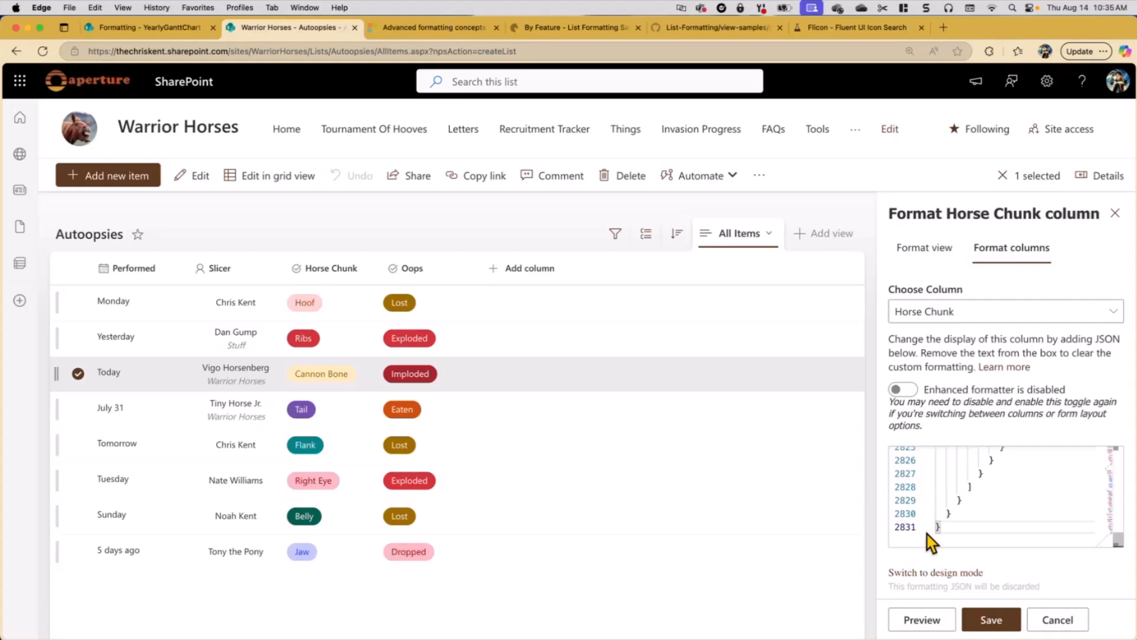
mouse_move(930, 526)
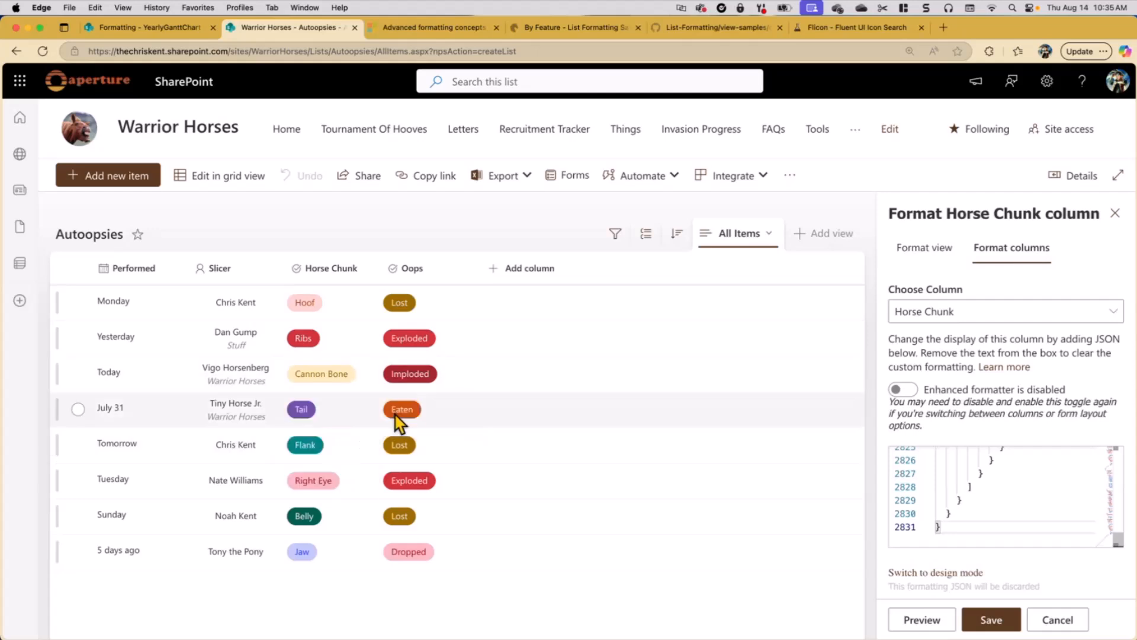
mouse_move(330, 372)
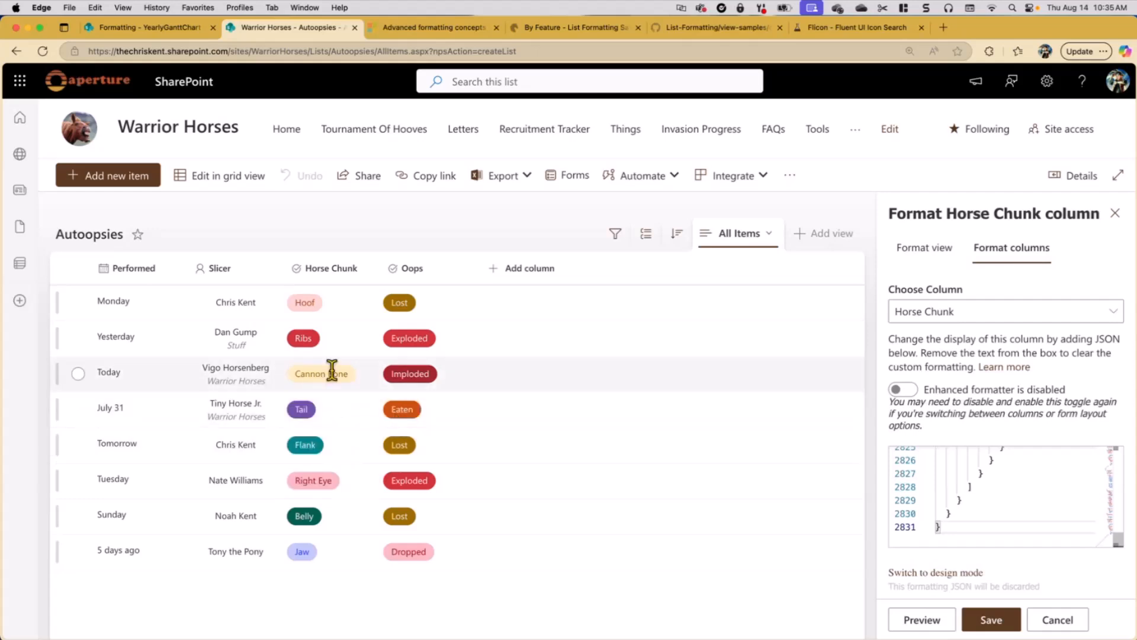
left_click(301, 408)
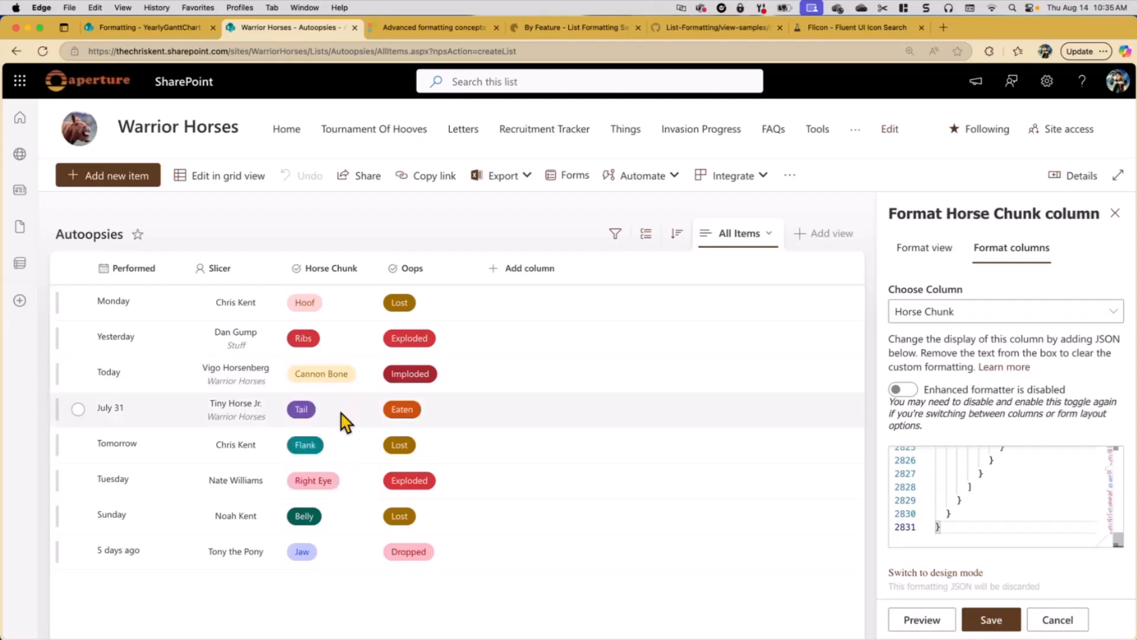
left_click(989, 620)
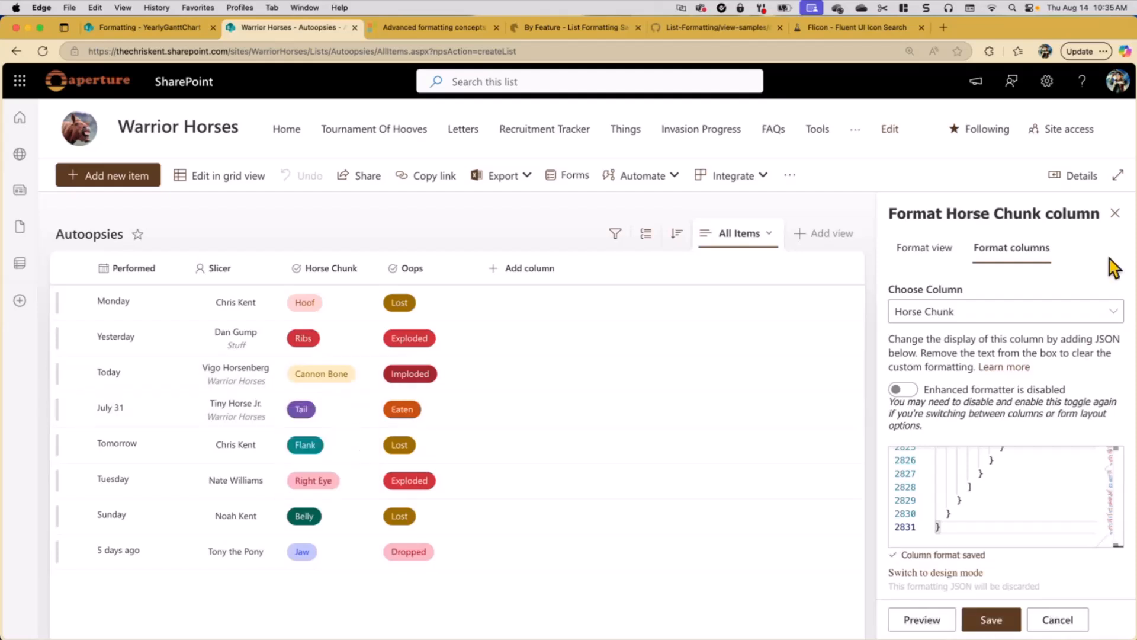
left_click(1115, 212)
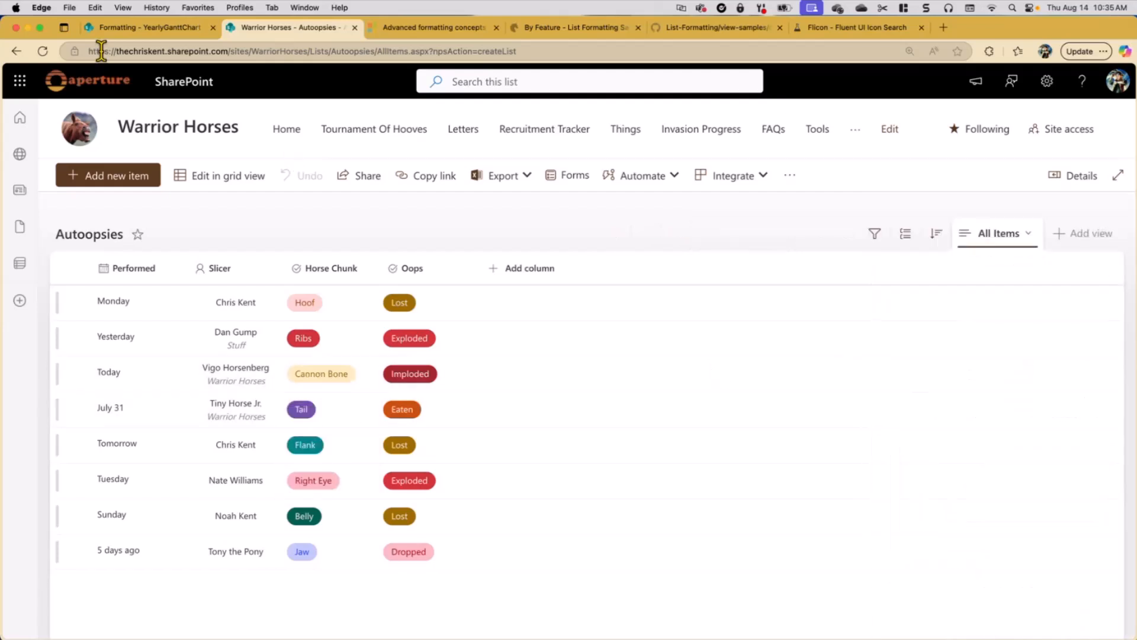
mouse_move(304, 337)
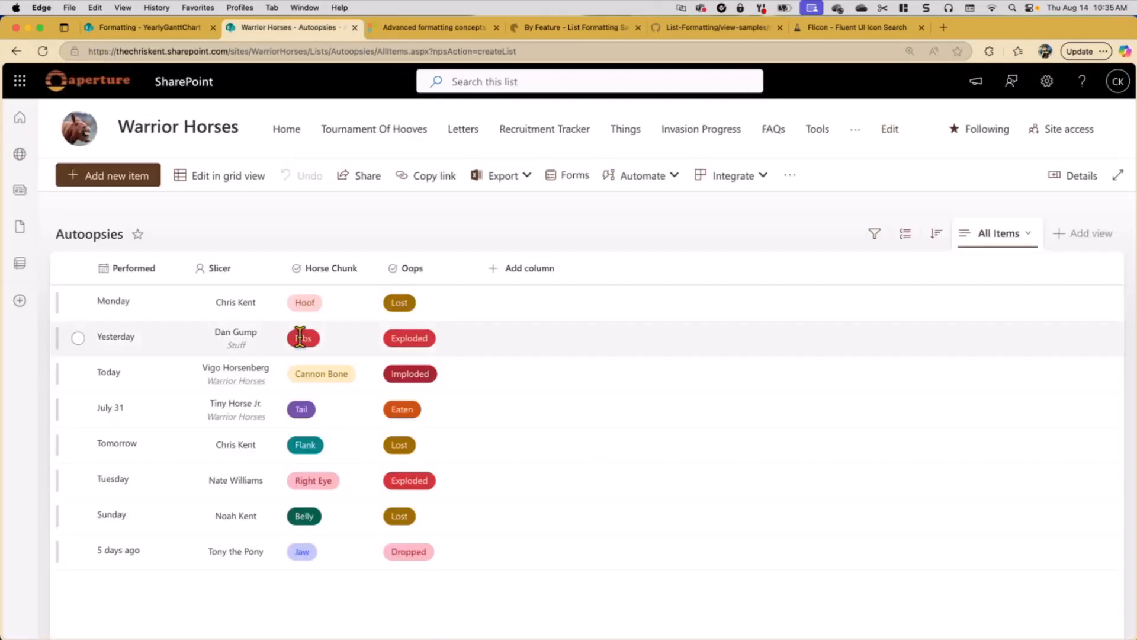
mouse_move(234, 341)
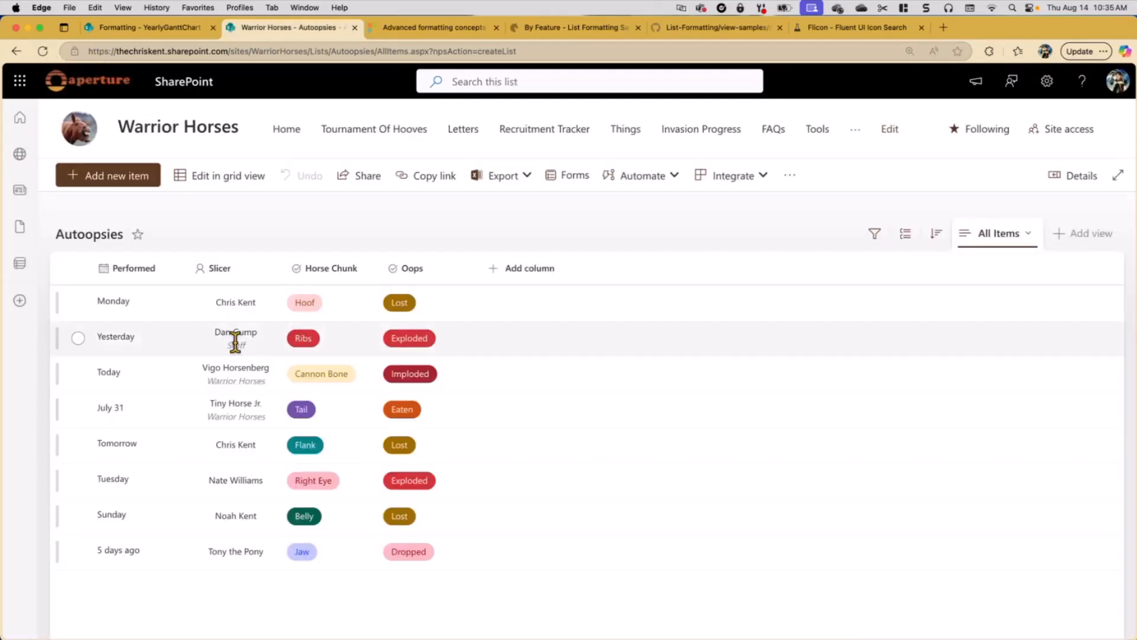
mouse_move(896, 405)
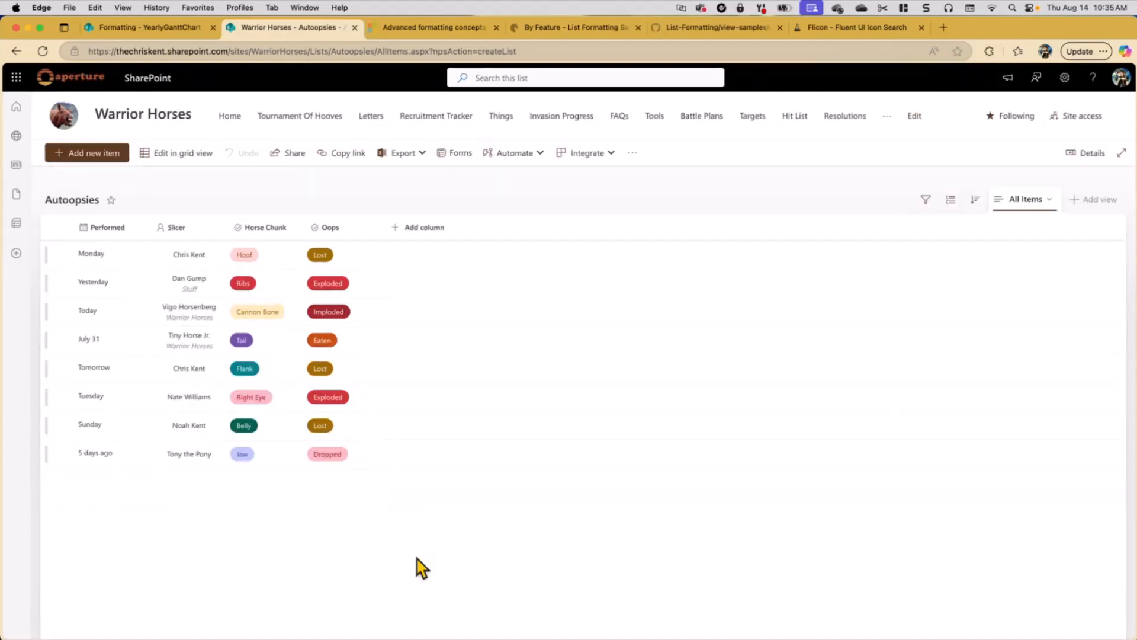
mouse_move(243, 339)
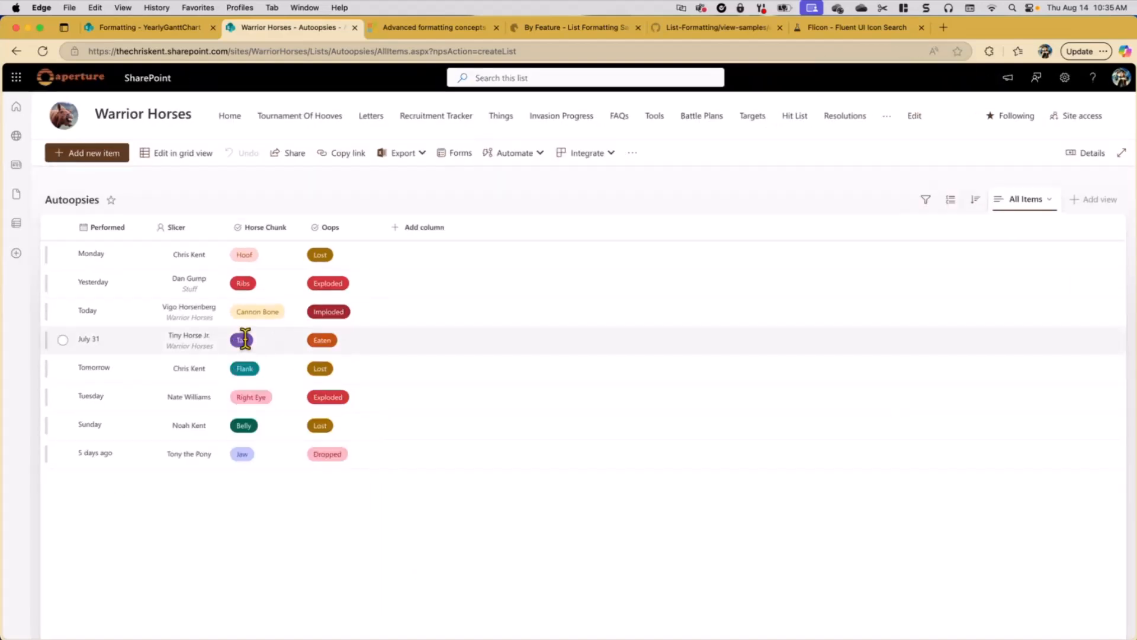
left_click(245, 368)
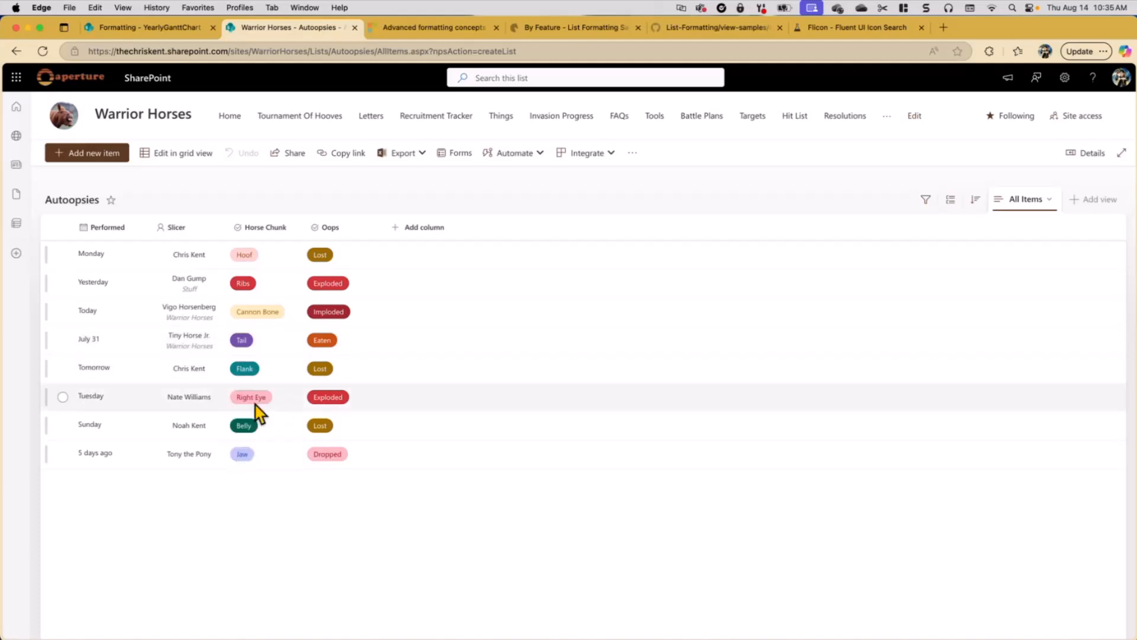
Reassign the Tomorrow row's Horse Chunk tag from Flank to Girth Area via Middle > Torso.
left_click(250, 397)
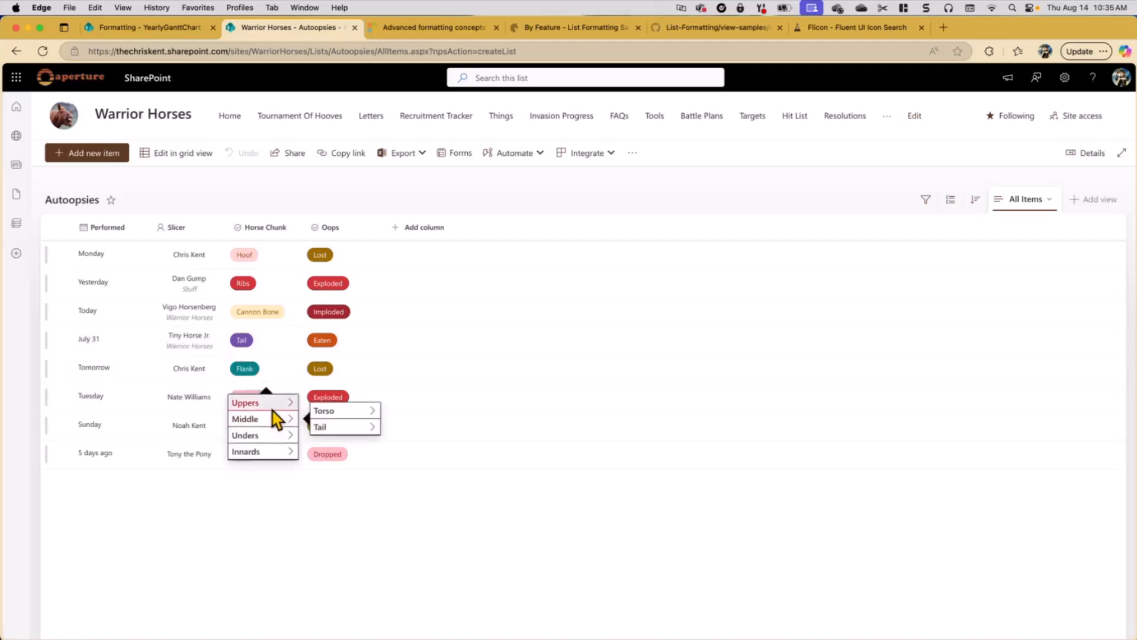
mouse_move(341, 411)
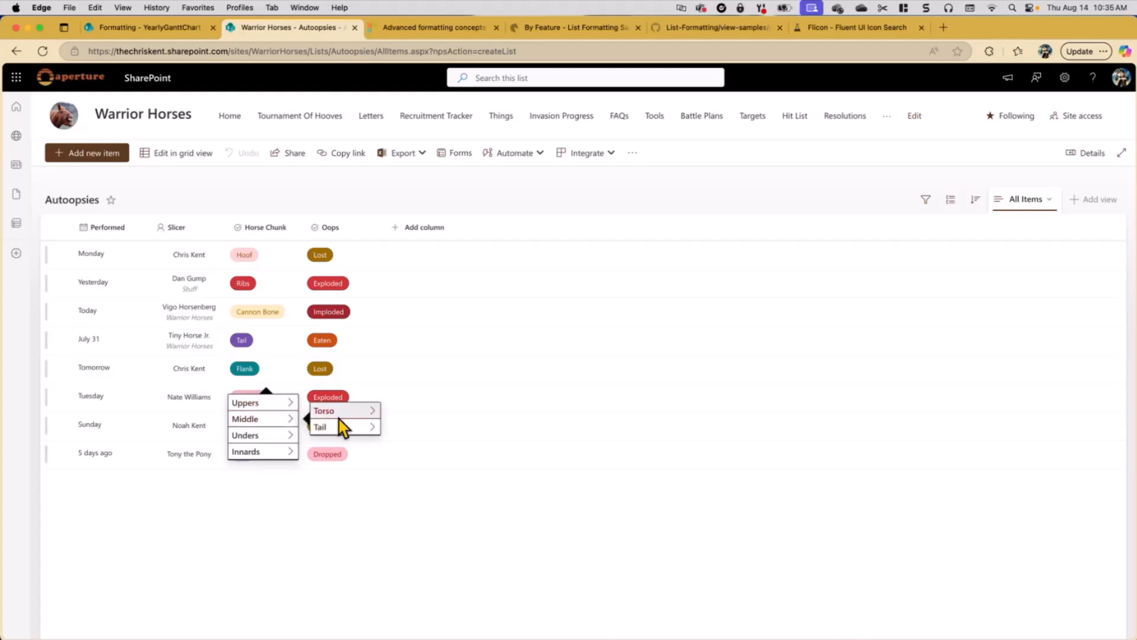
mouse_move(341, 410)
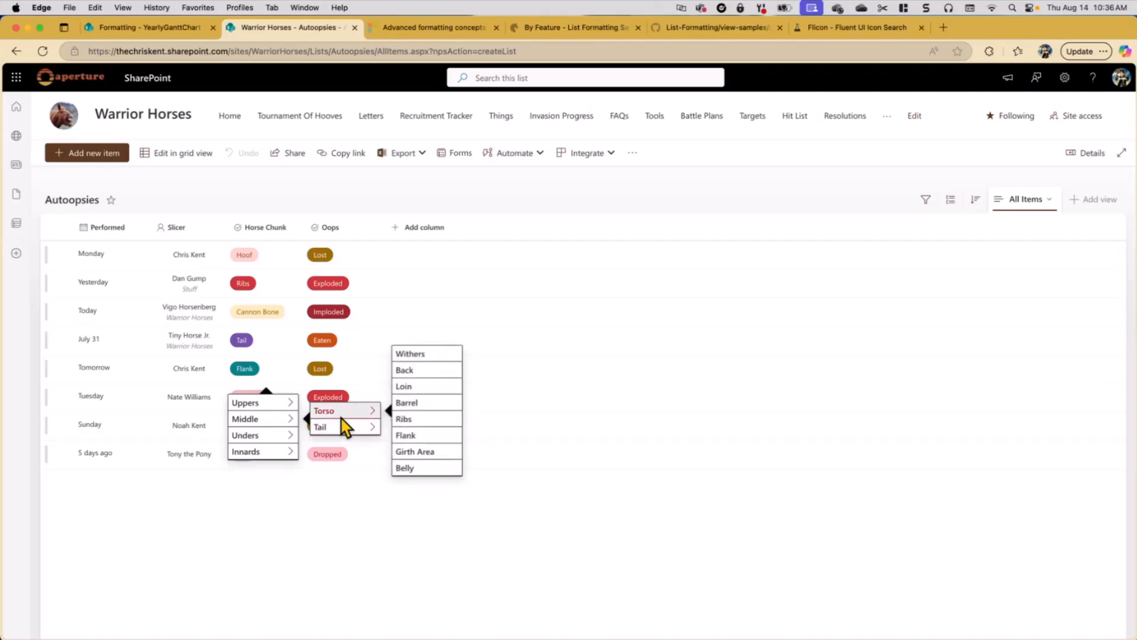
left_click(414, 452)
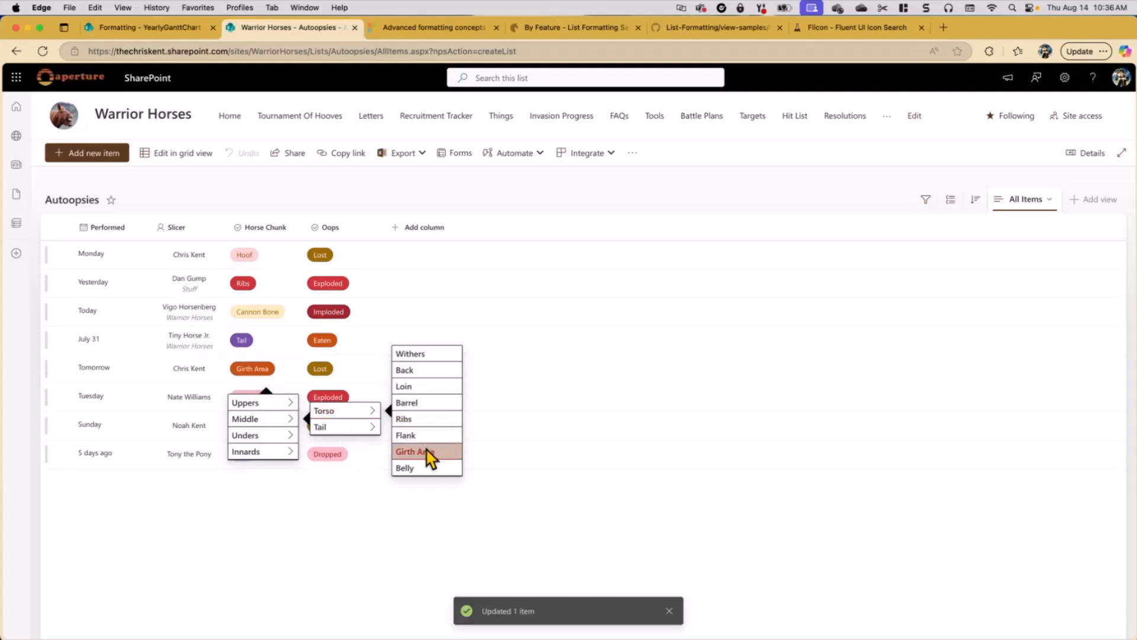
left_click(413, 452)
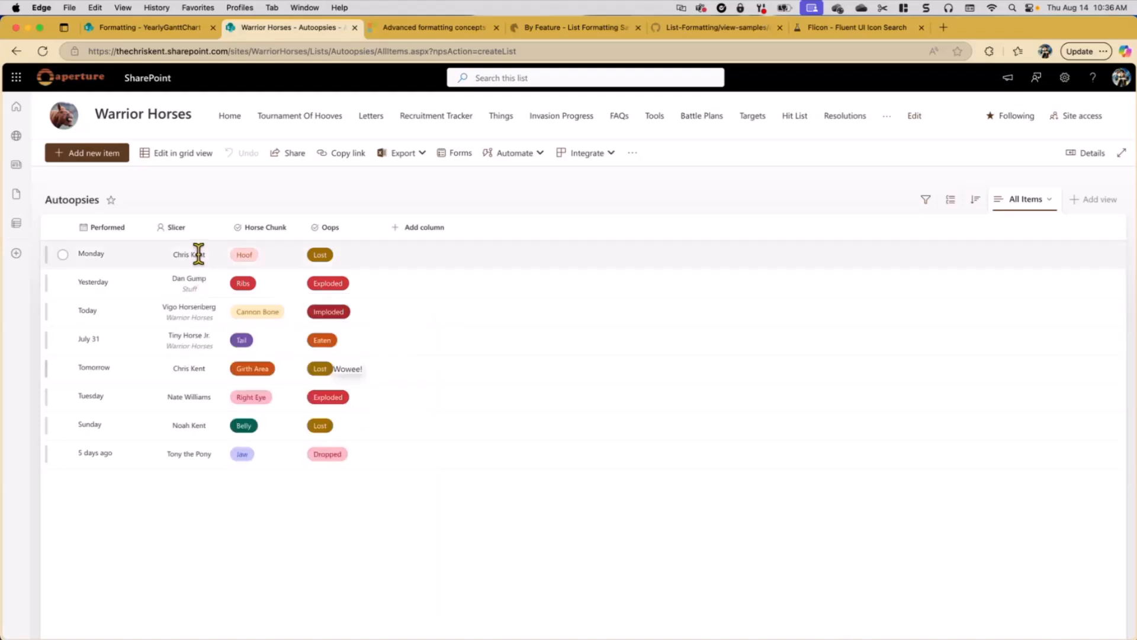
Show the contact card for the Slicer named in the Monday row.
left_click(62, 254)
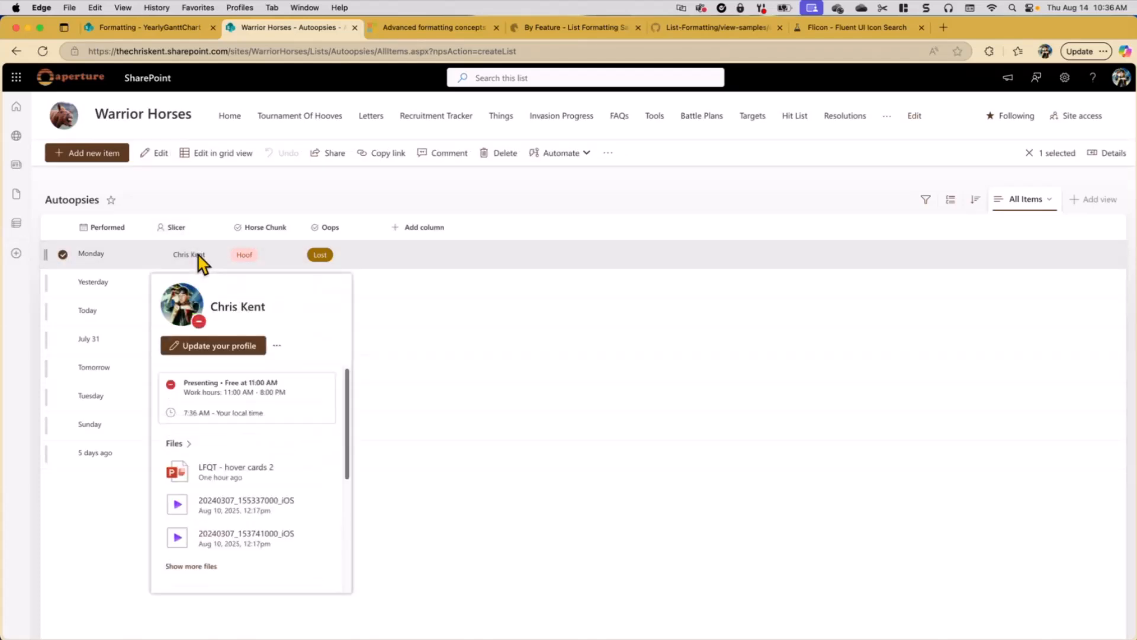
mouse_move(214, 345)
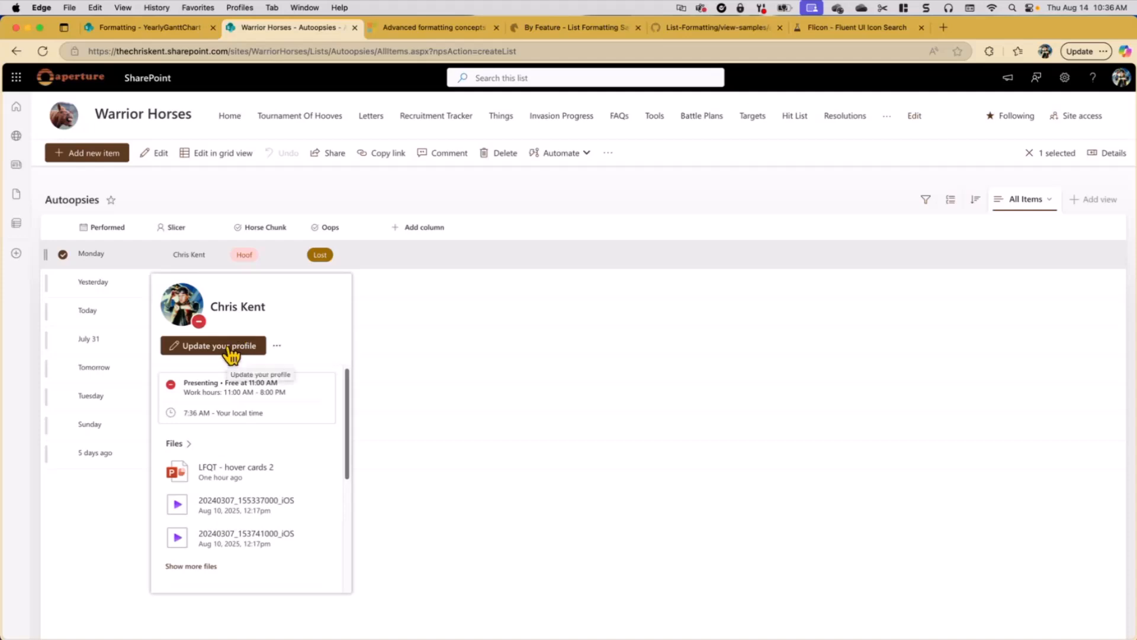
left_click(214, 345)
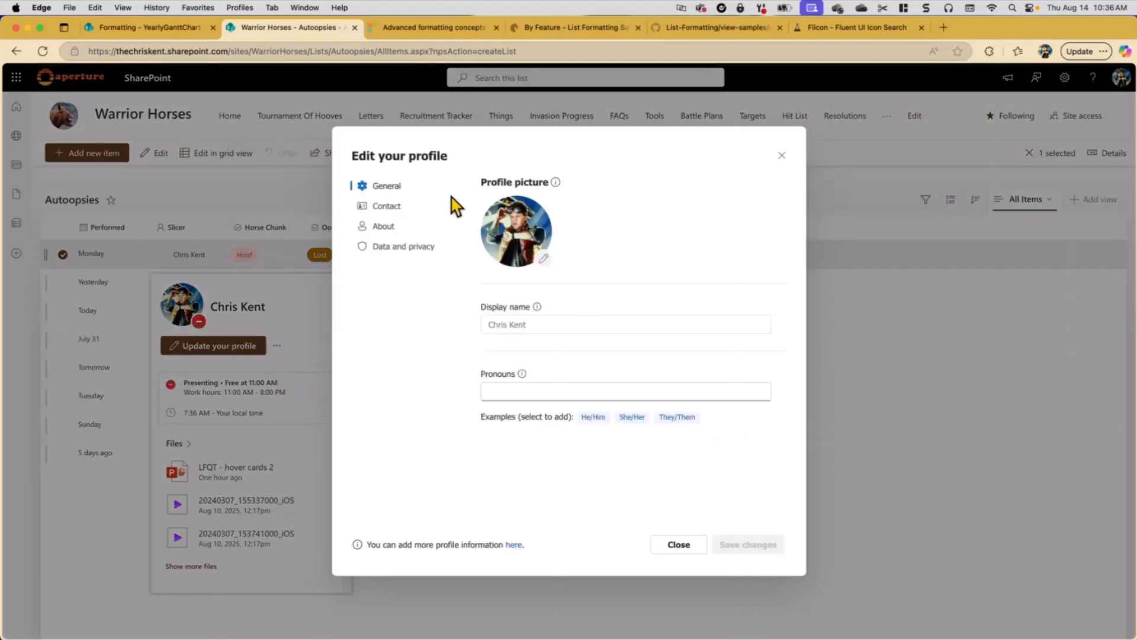
mouse_move(382, 484)
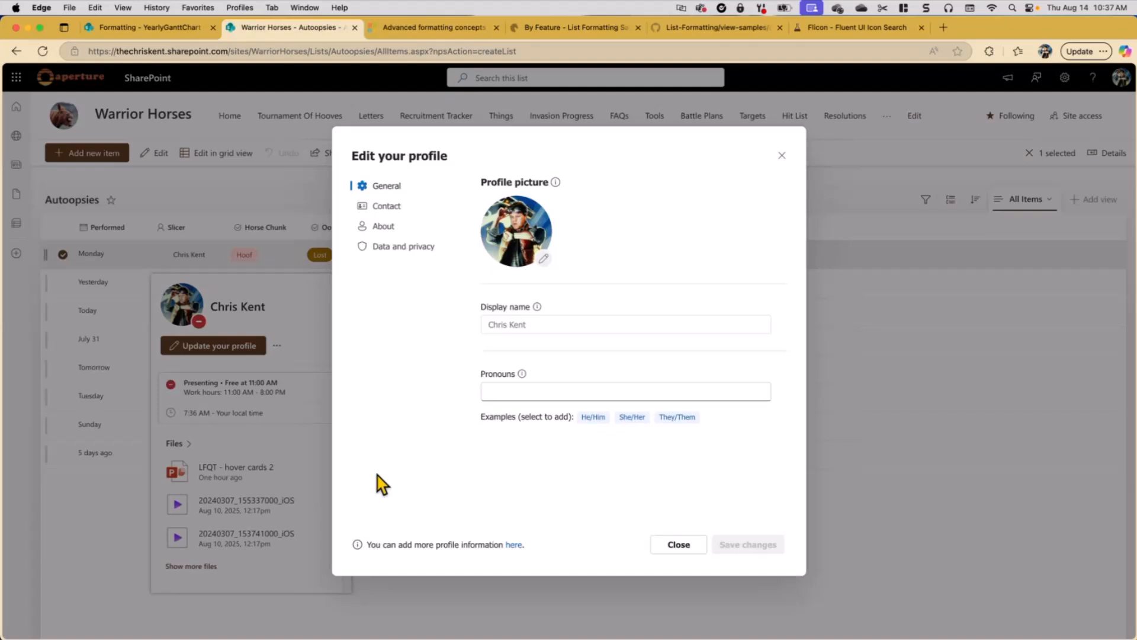
mouse_move(507, 456)
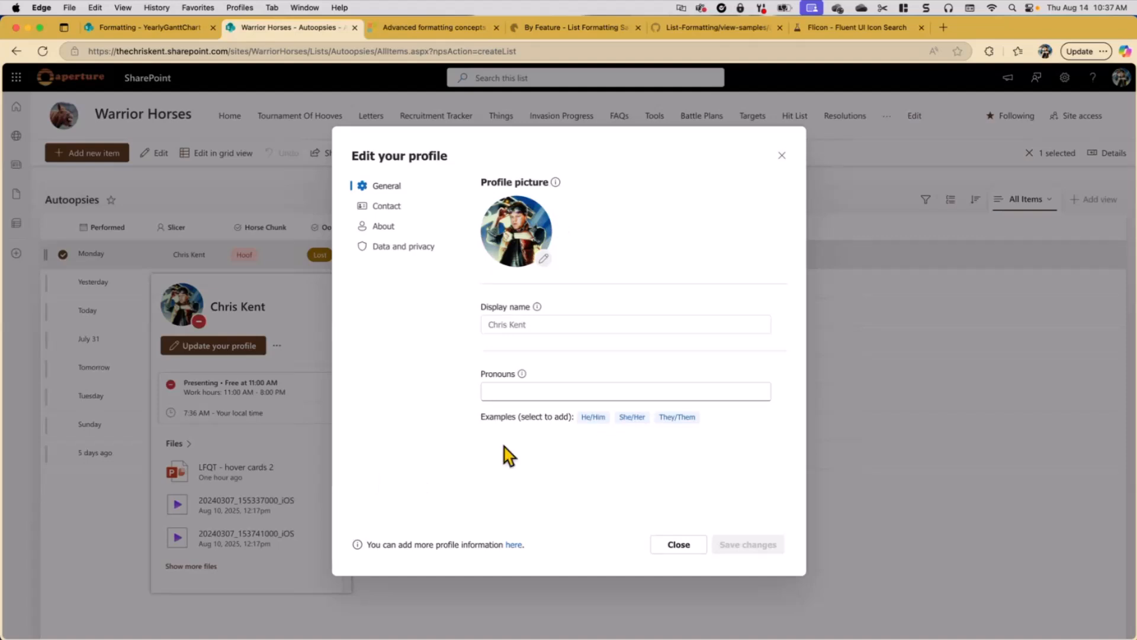
mouse_move(443, 518)
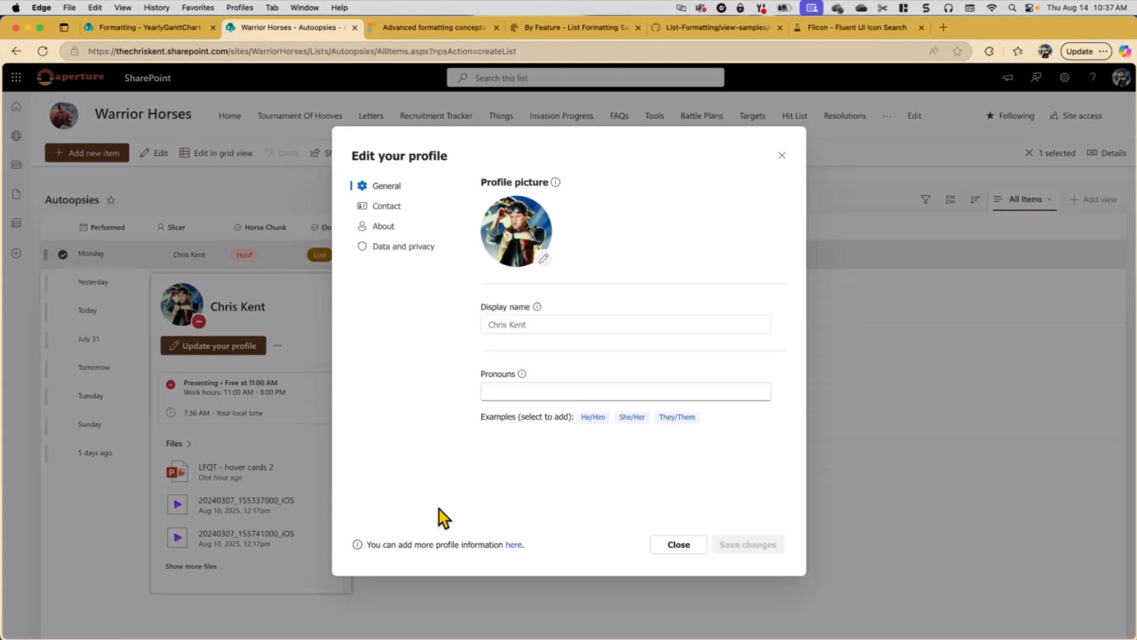
mouse_move(623, 529)
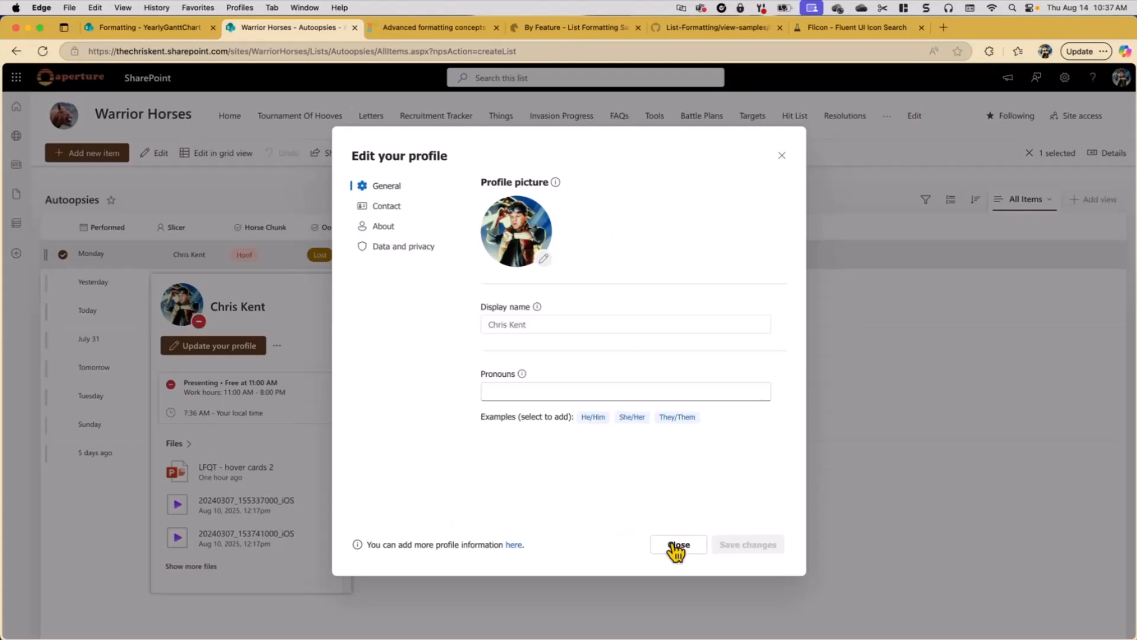
Dismiss the profile editor unsaved and pick Intestines from the Girth Area tag's Innards branch.
left_click(677, 545)
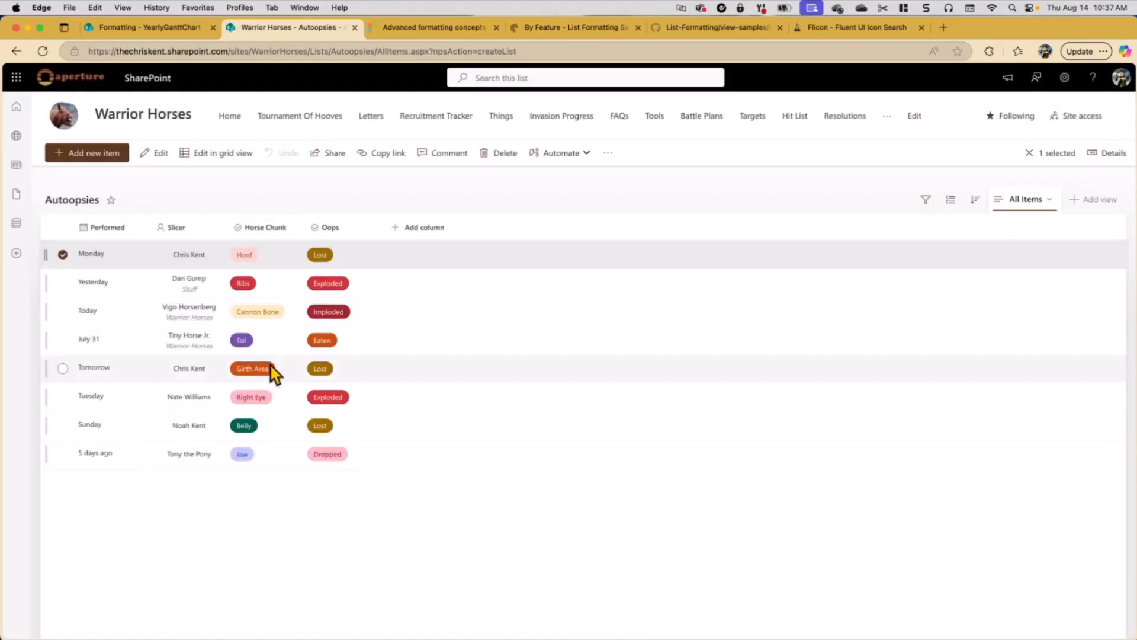
mouse_move(246, 255)
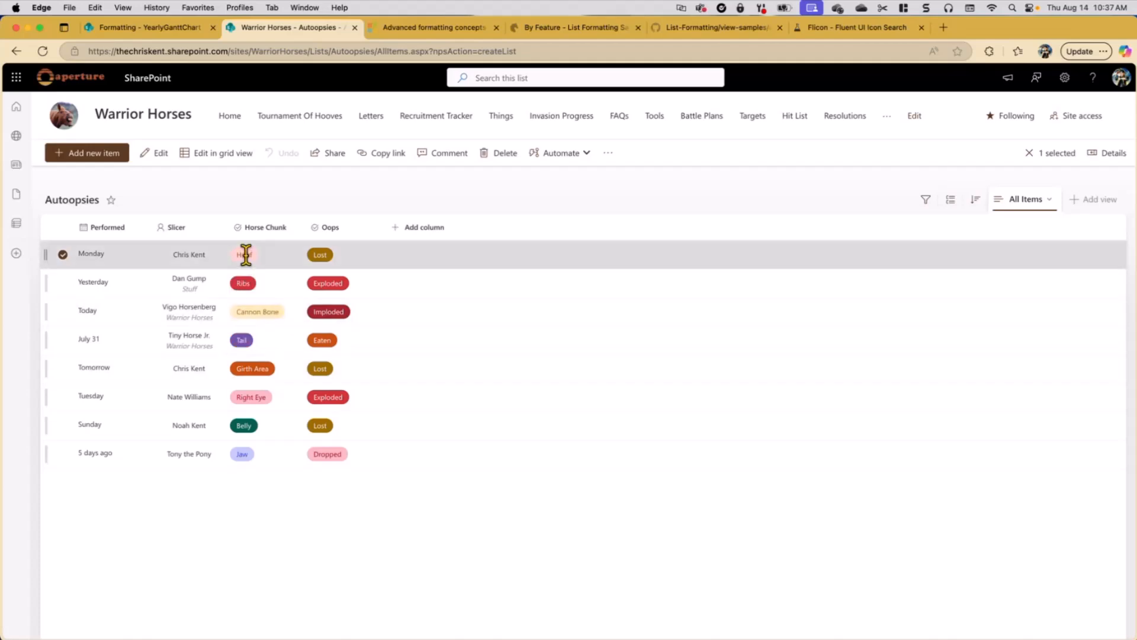
left_click(245, 254)
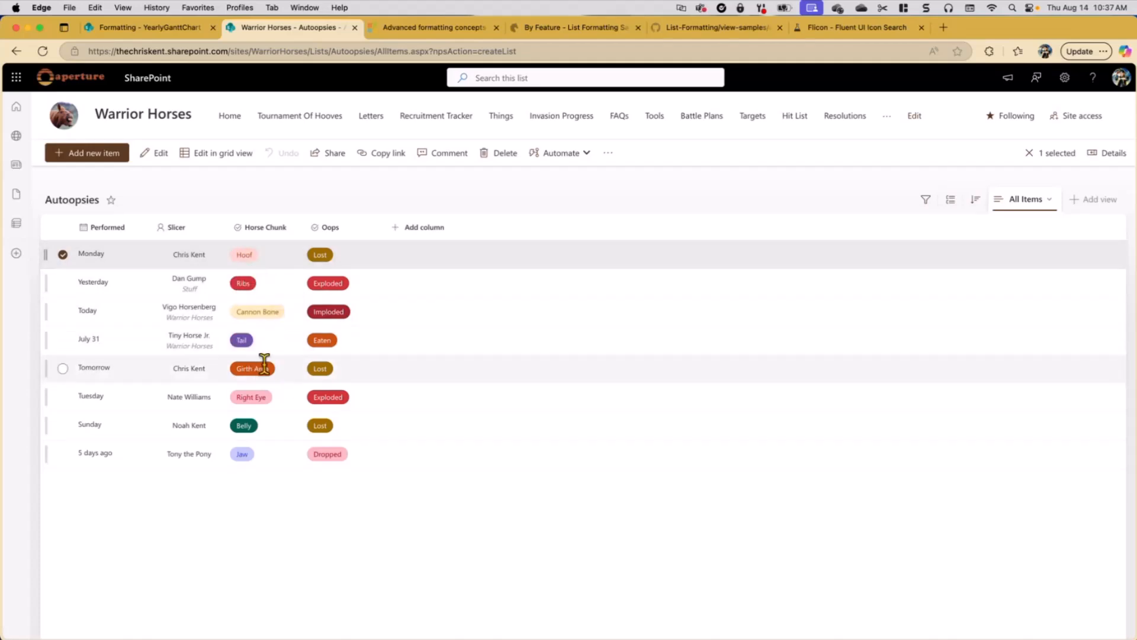
left_click(251, 369)
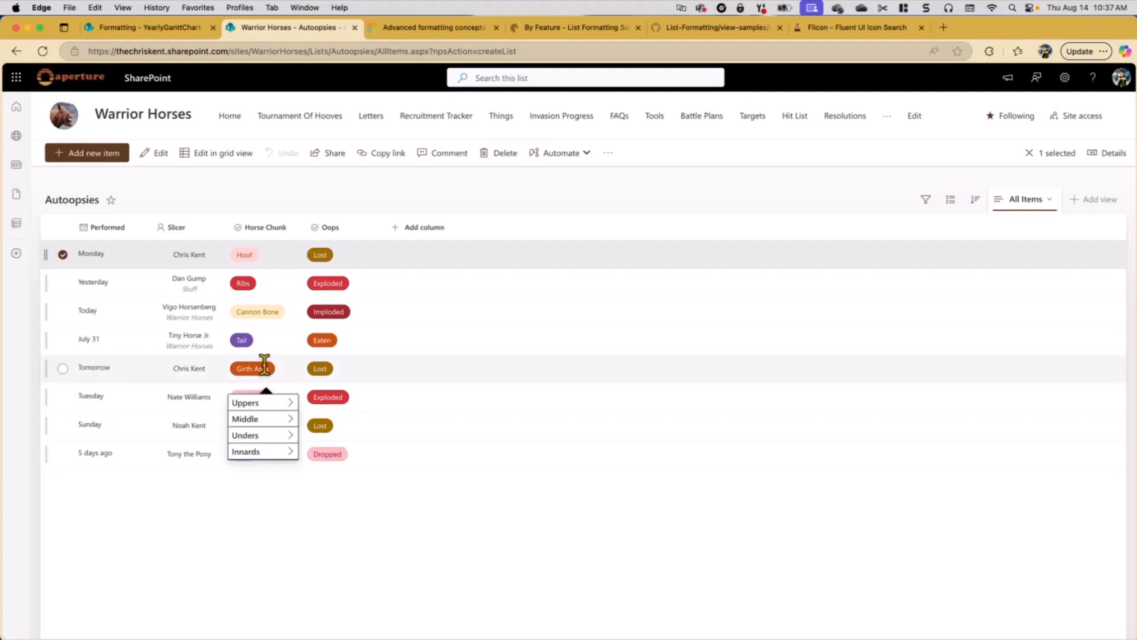
mouse_move(262, 434)
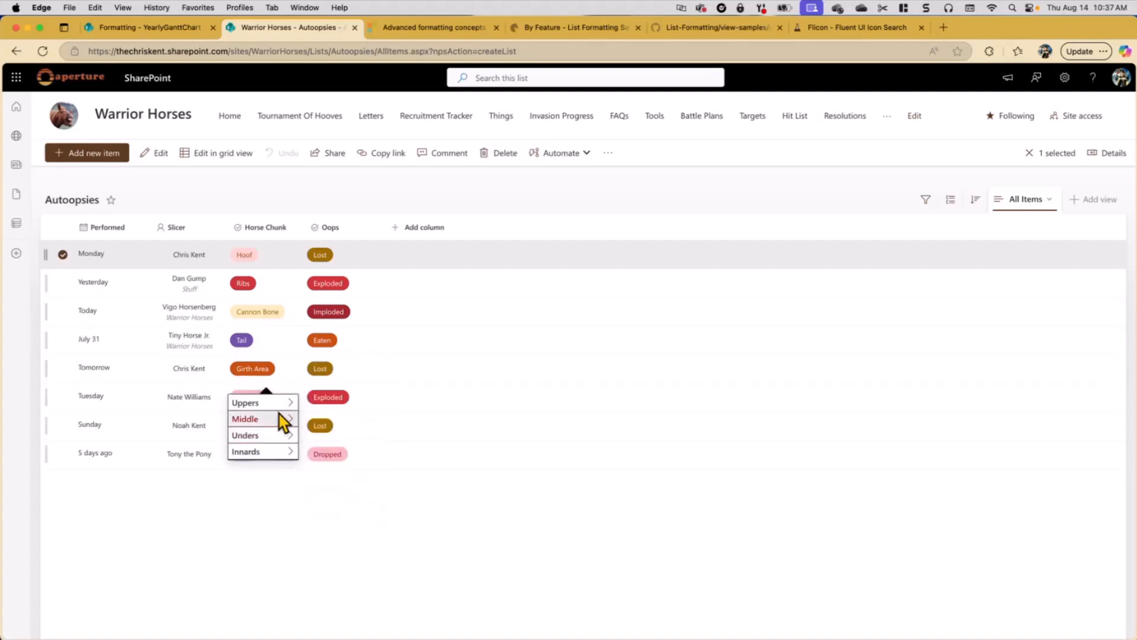
mouse_move(261, 434)
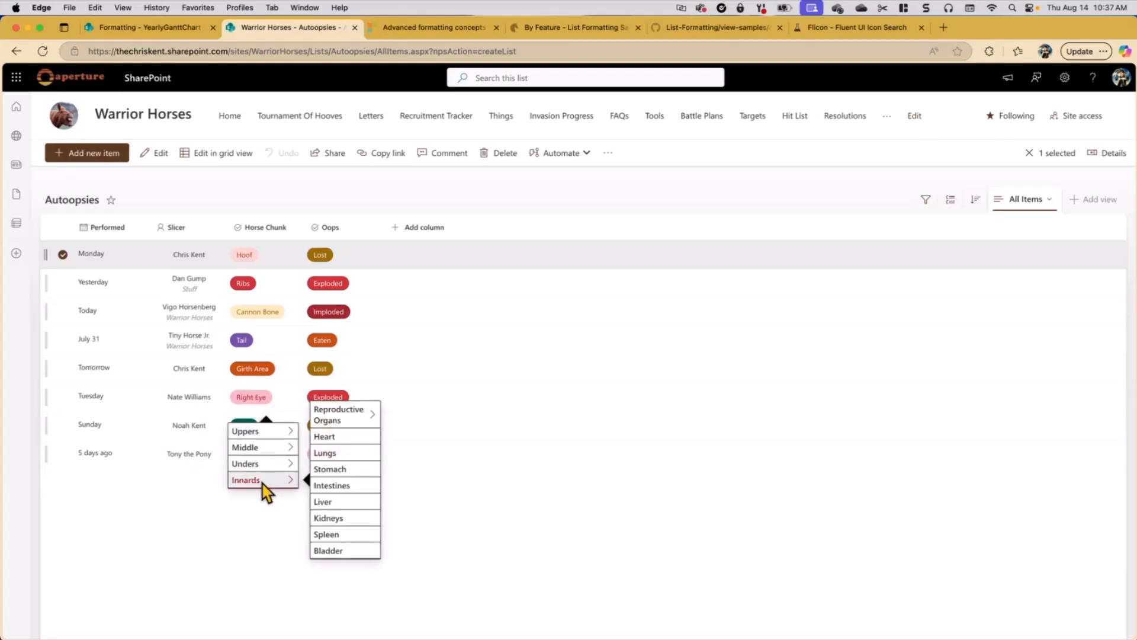
mouse_move(342, 414)
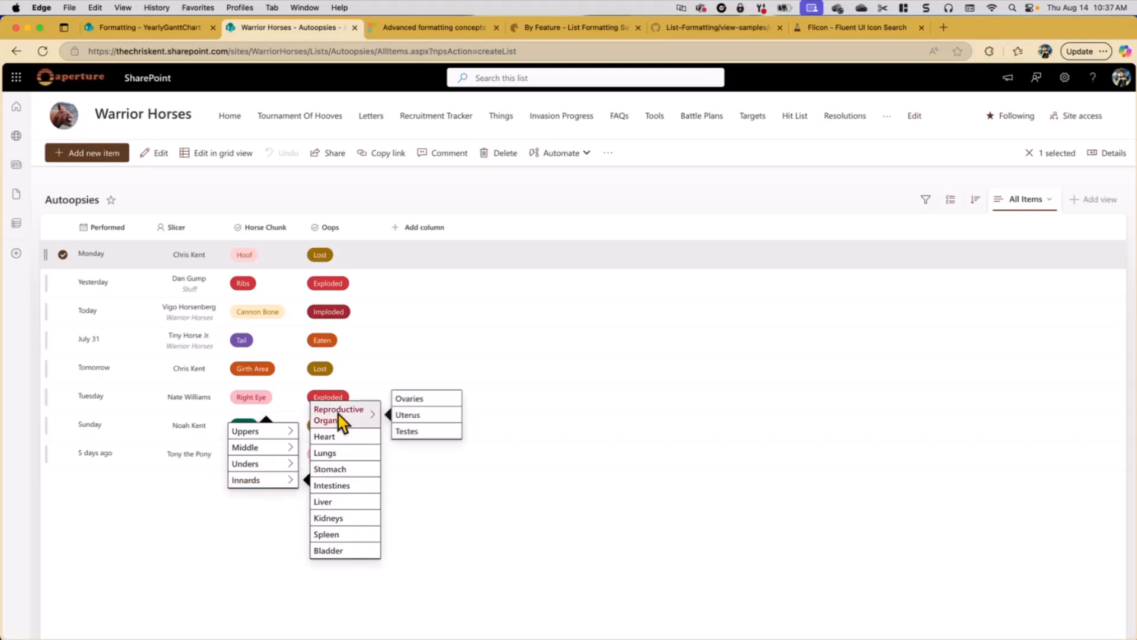
mouse_move(336, 501)
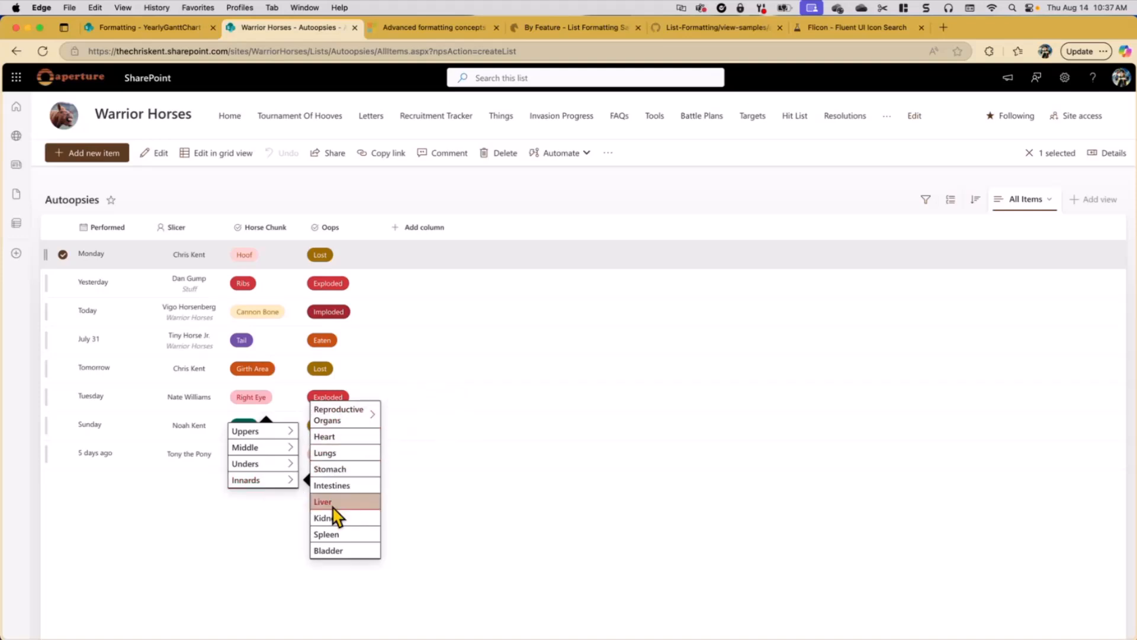
mouse_move(350, 485)
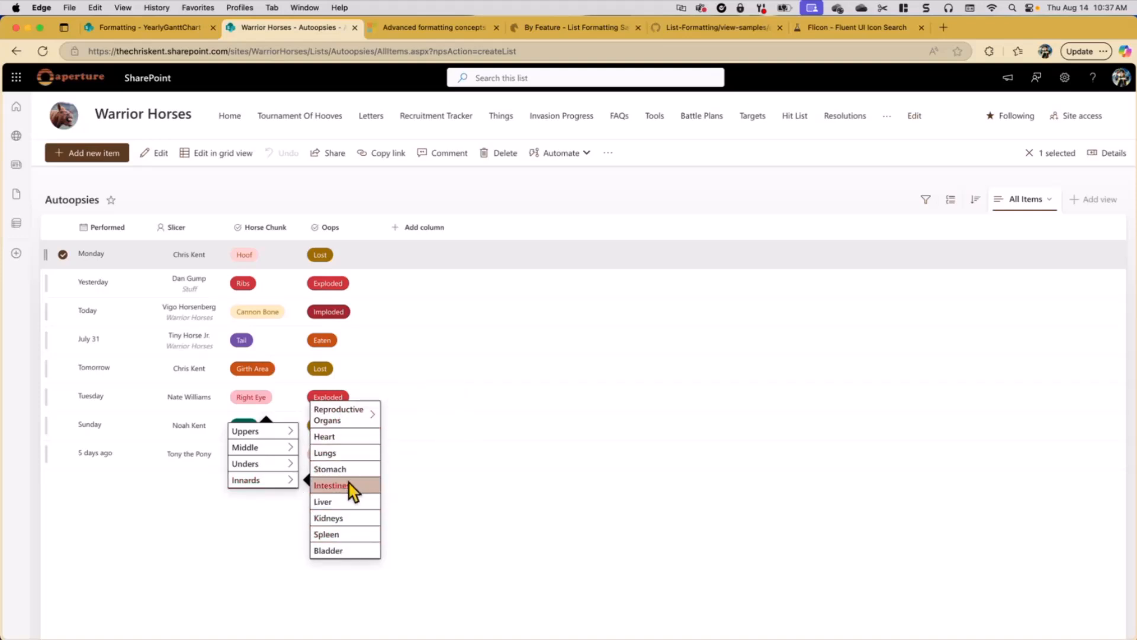
mouse_move(354, 493)
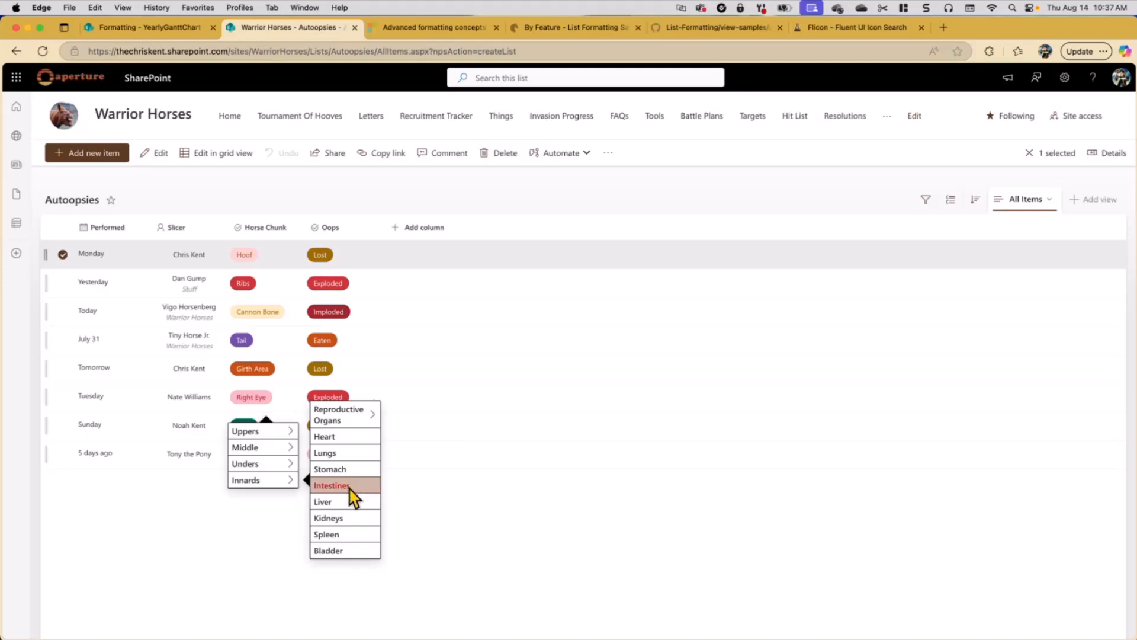
left_click(333, 486)
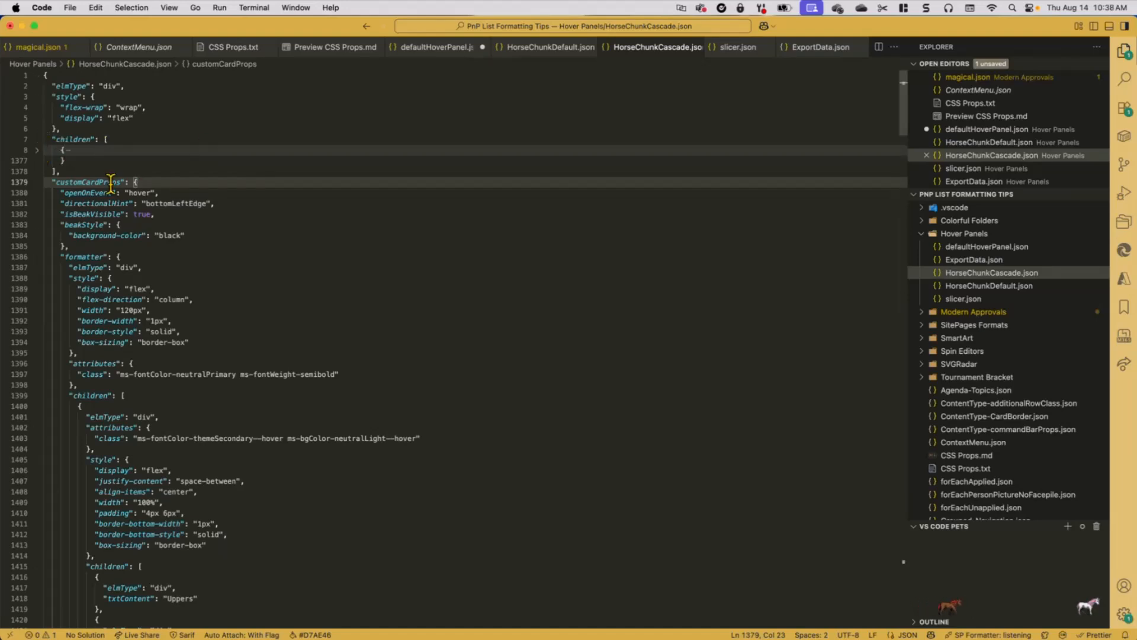
scroll("down", 3)
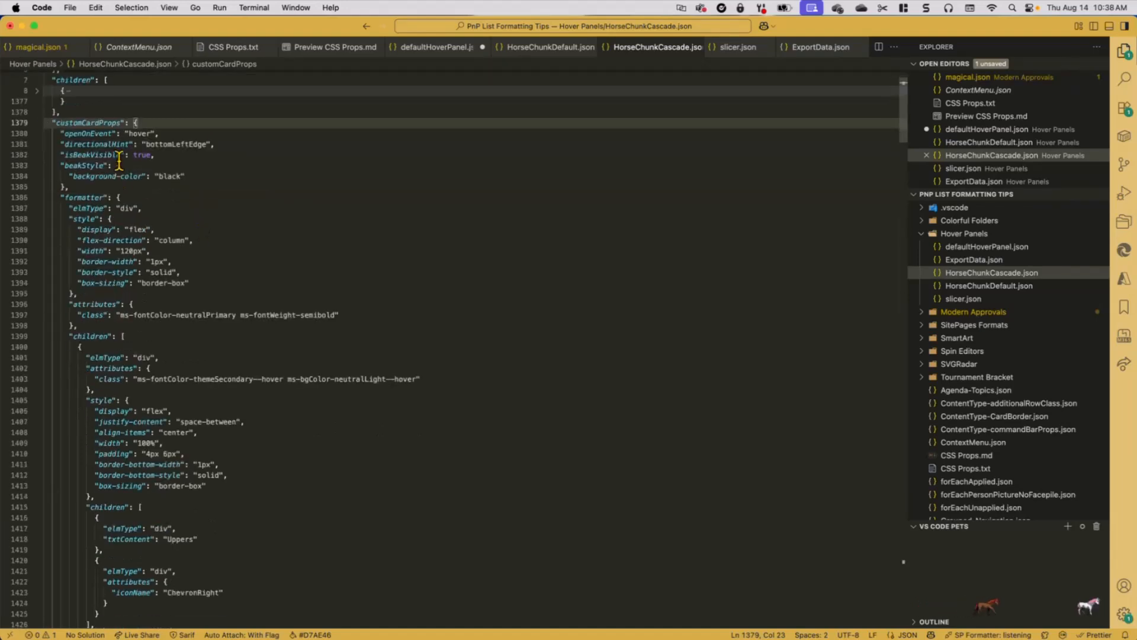
scroll("down", 3)
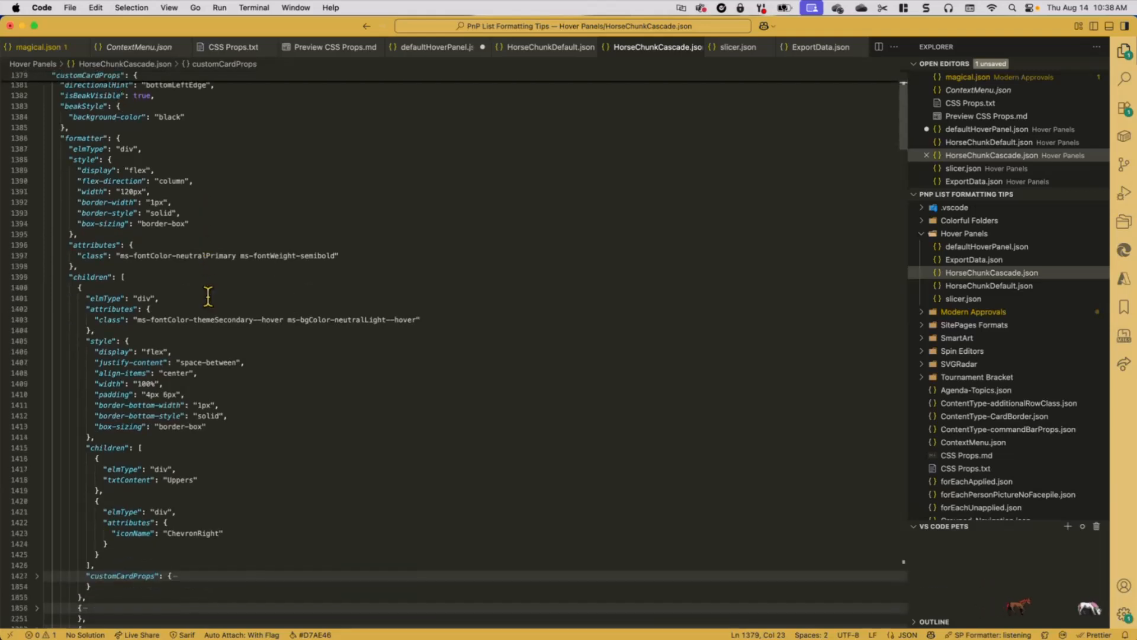
scroll("up", 3)
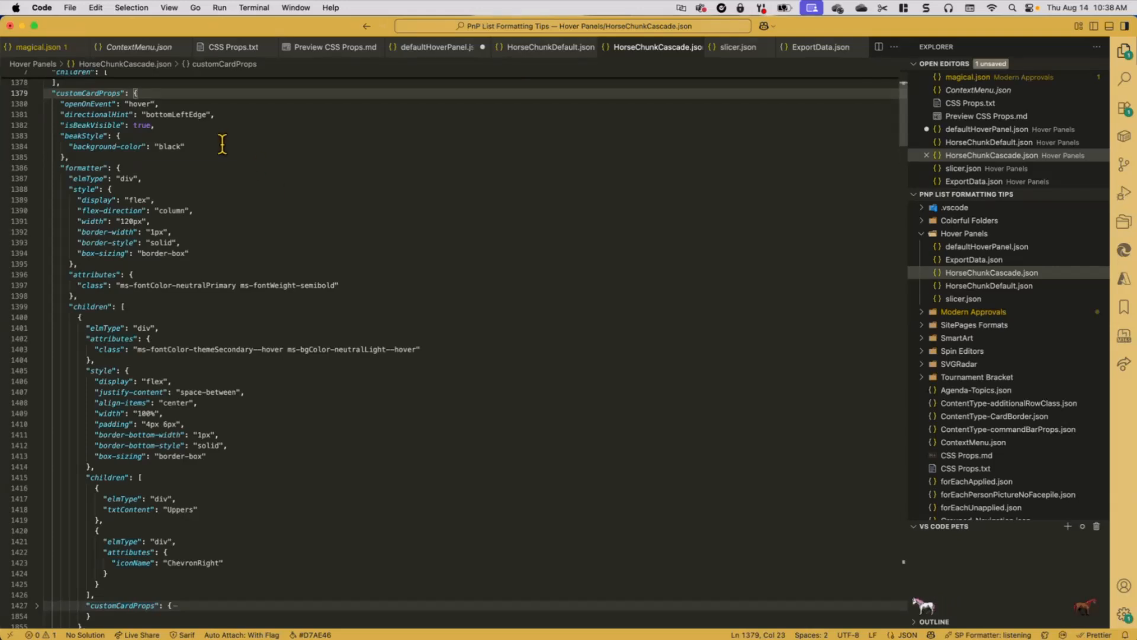
left_click(185, 147)
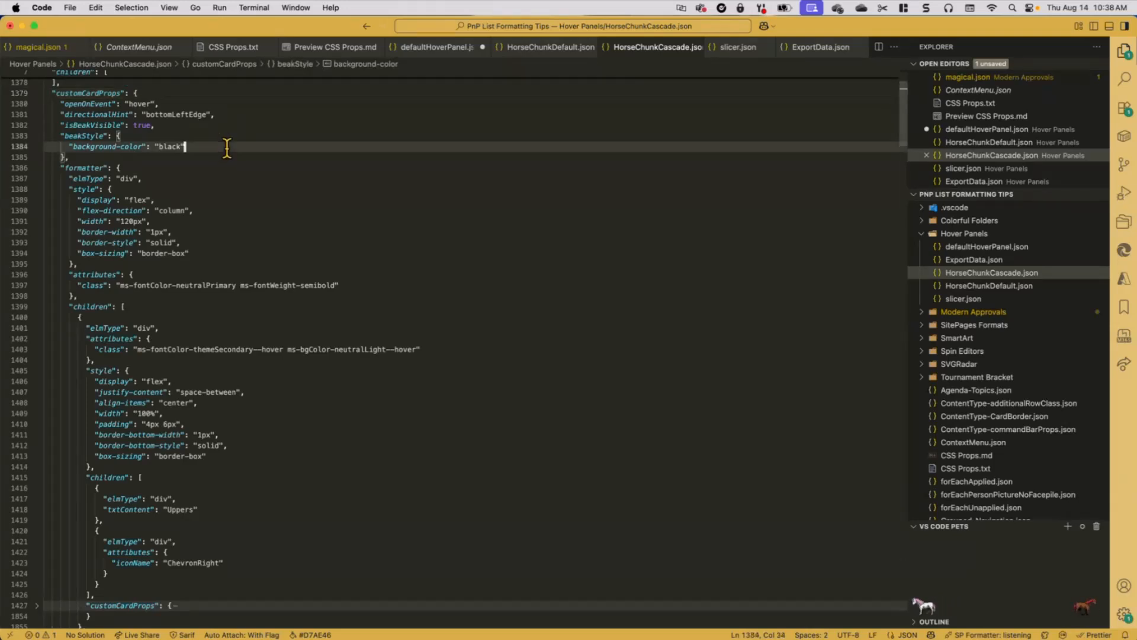
left_click(215, 114)
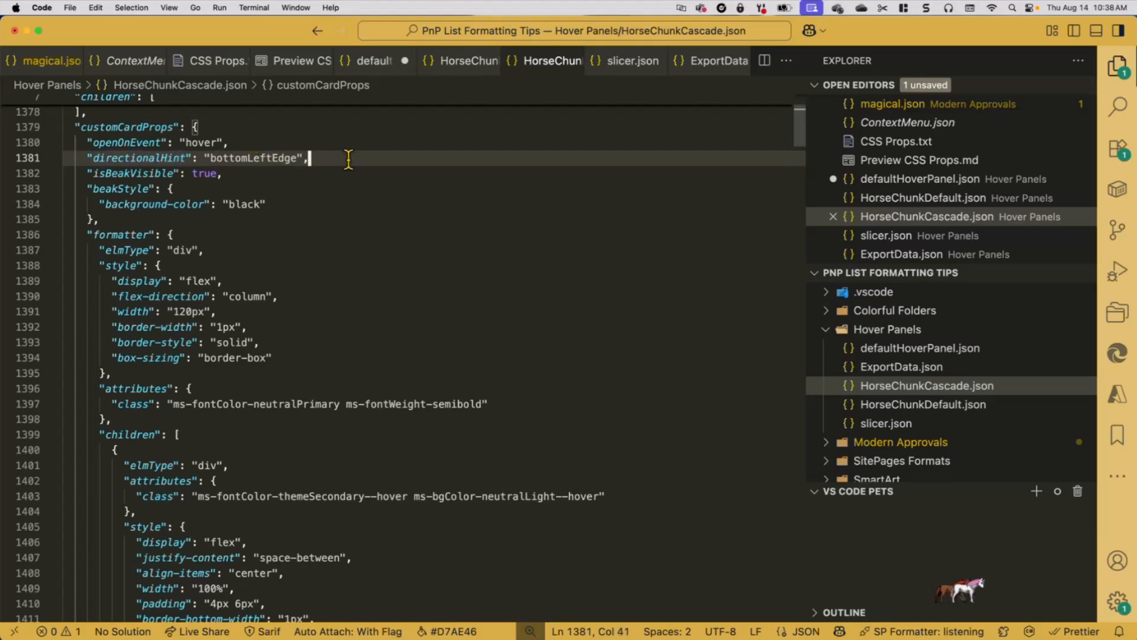
double_click(161, 158)
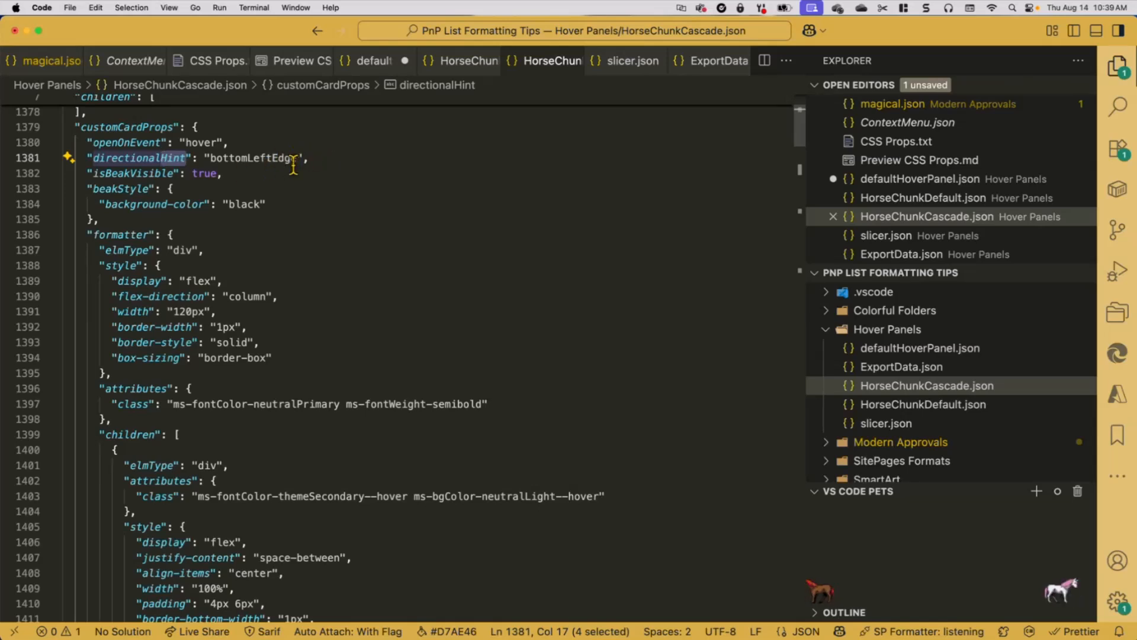
double_click(254, 158)
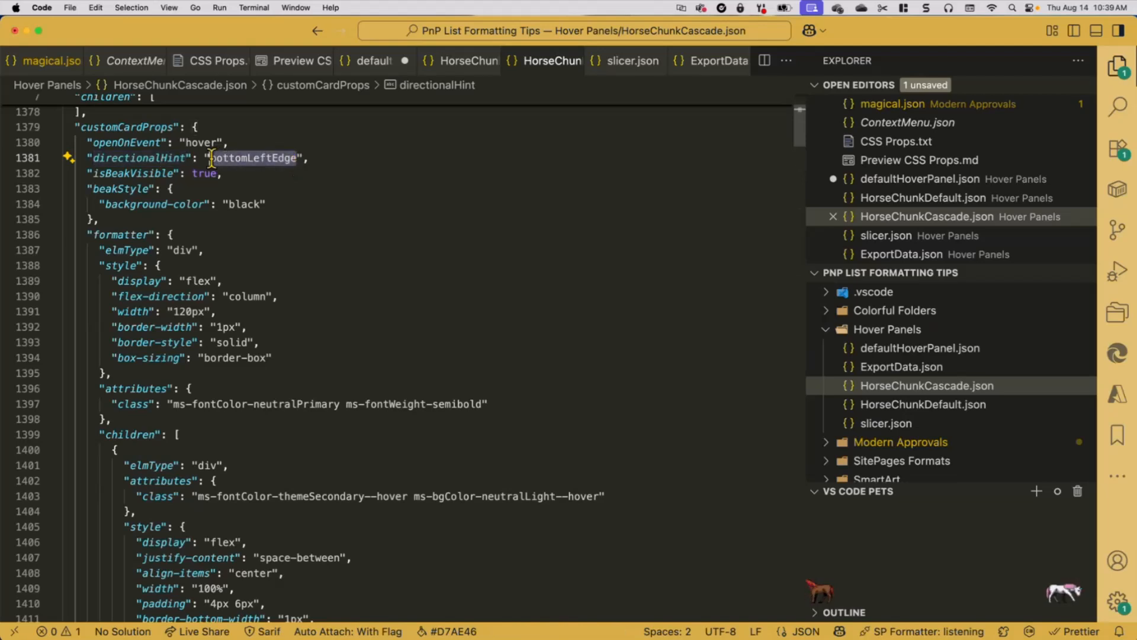
left_click(243, 173)
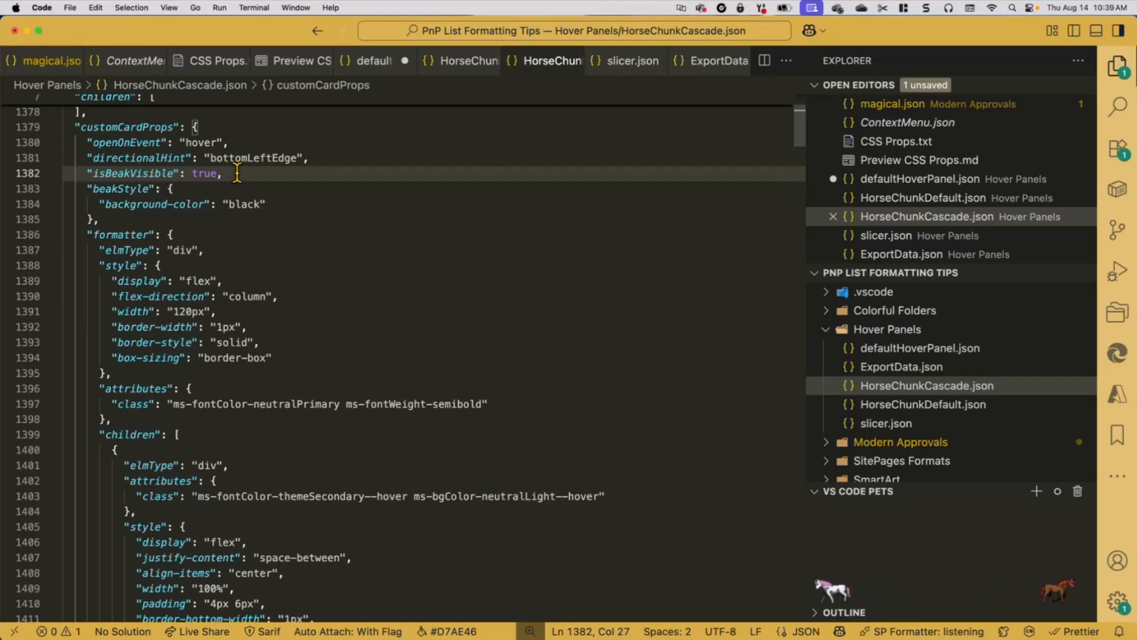
mouse_move(170, 223)
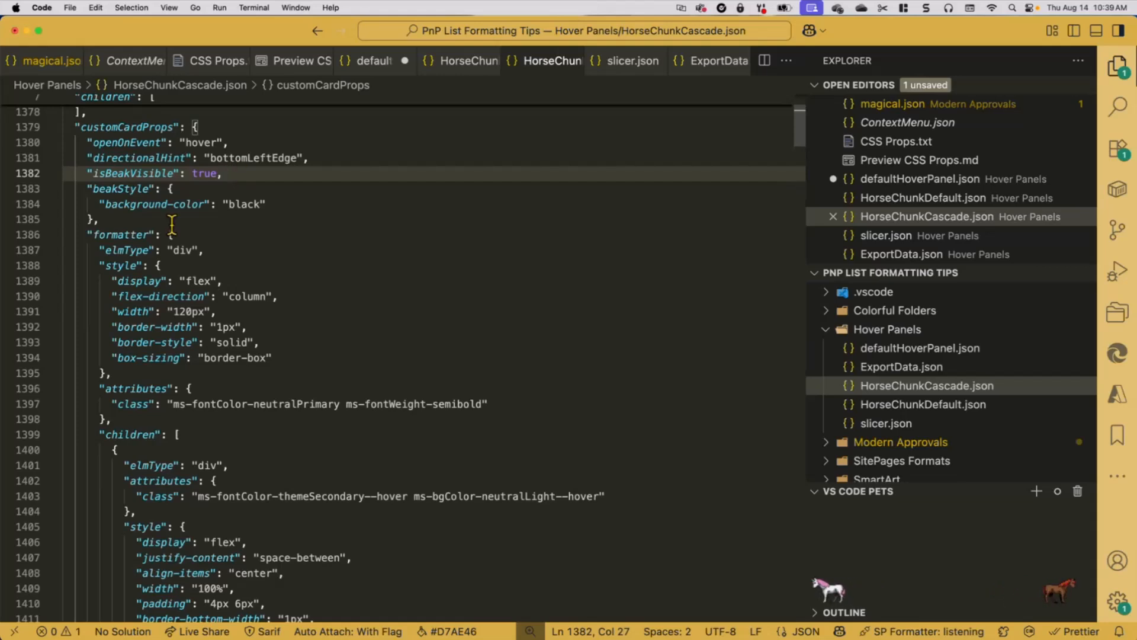
left_click(138, 219)
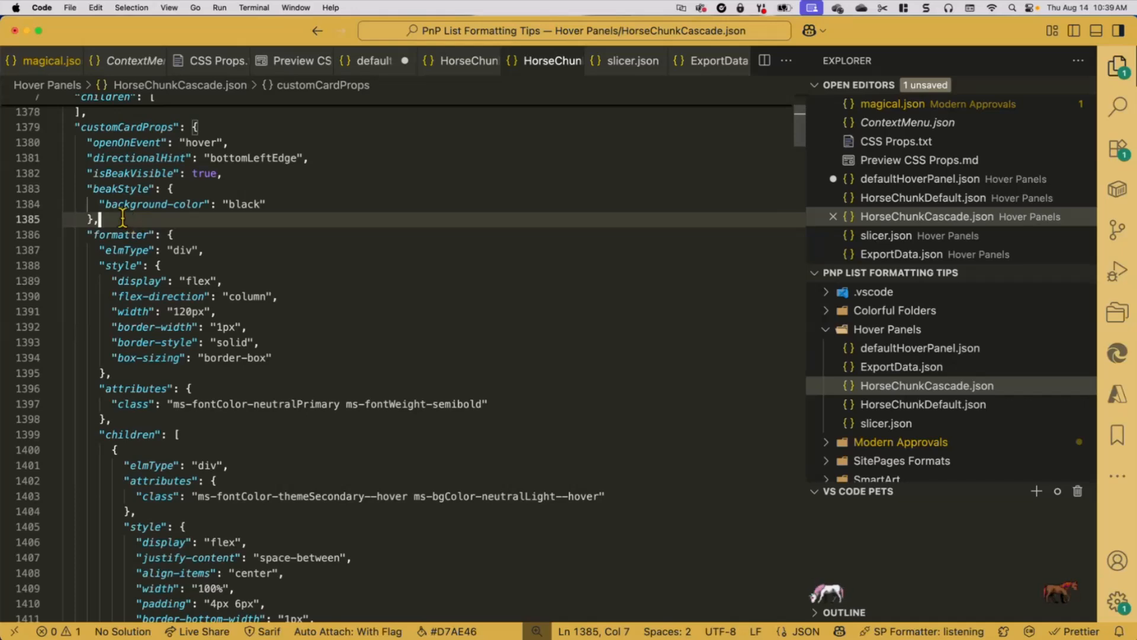
left_click(211, 174)
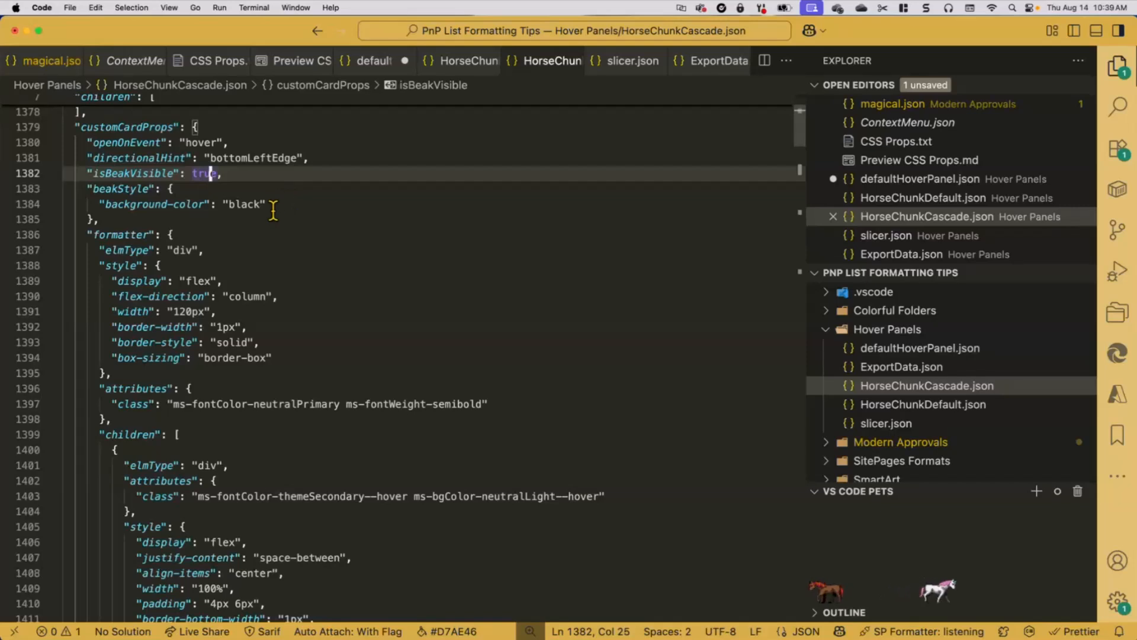
left_click(268, 204)
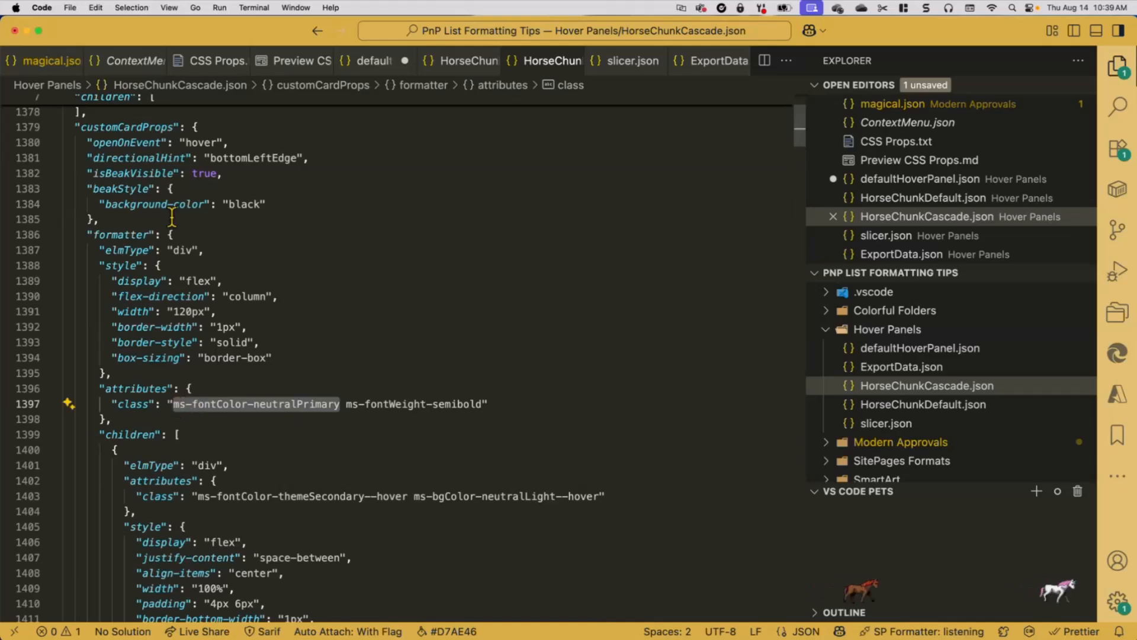
left_click(123, 188)
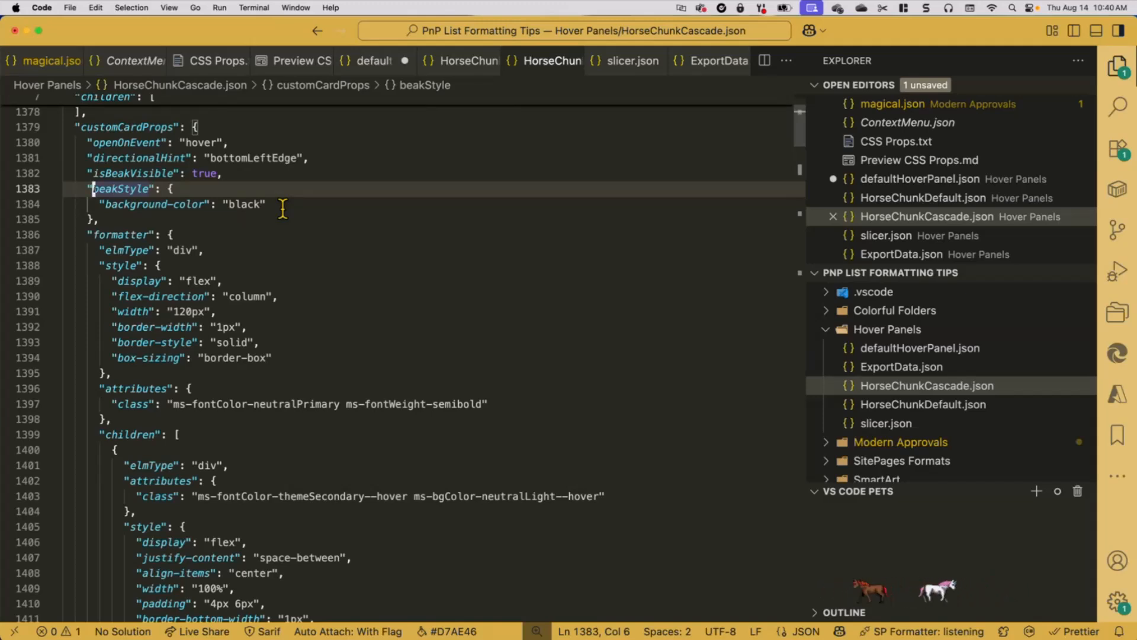
left_click(167, 234)
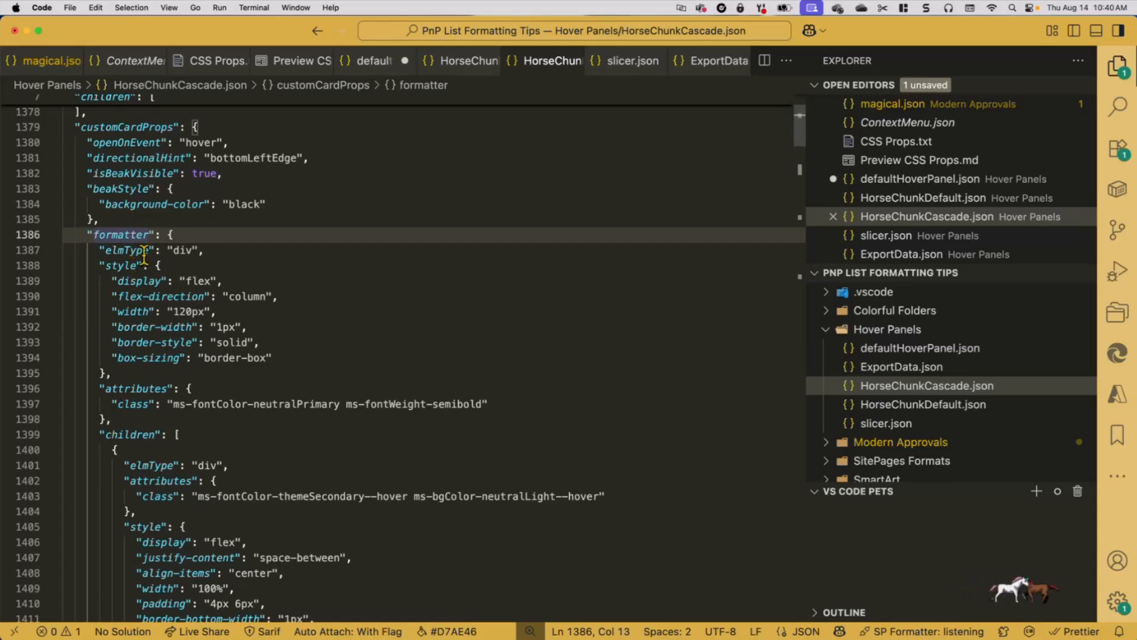
Expand the nested customCardProps at lines 1427 and 1475 down to the Poll customRowAction.
scroll("down", 3)
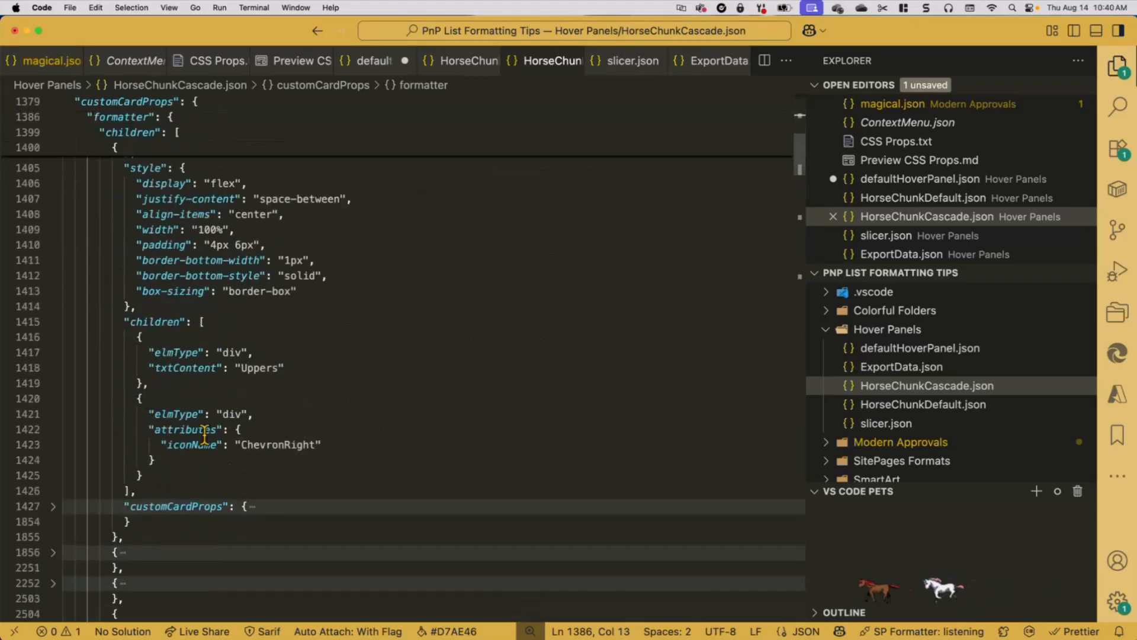
left_click(174, 505)
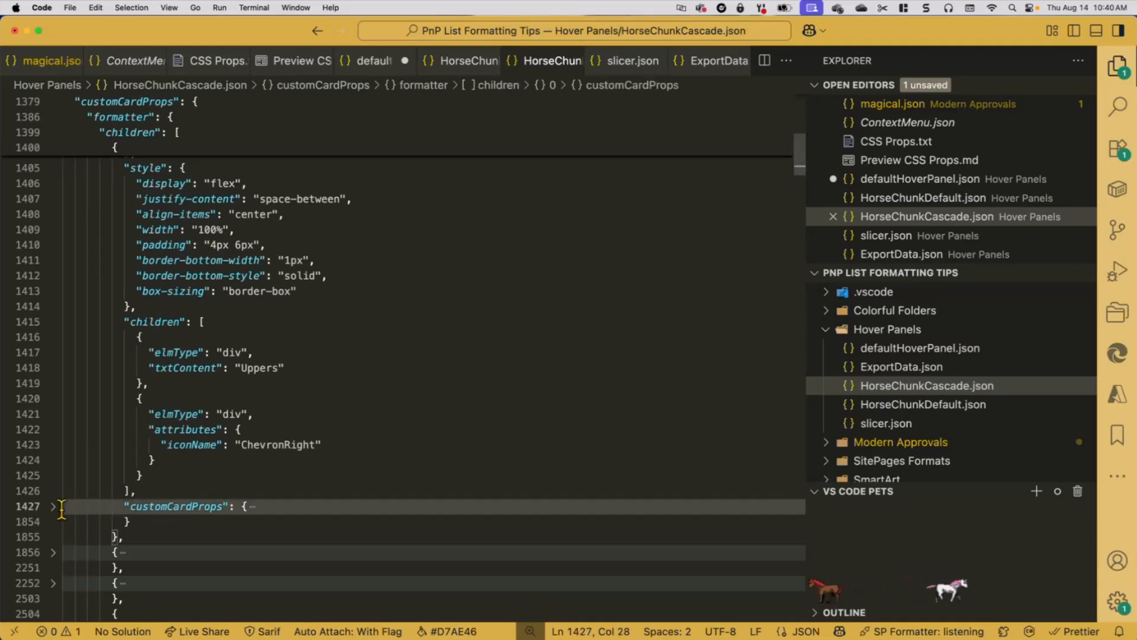
left_click(53, 506)
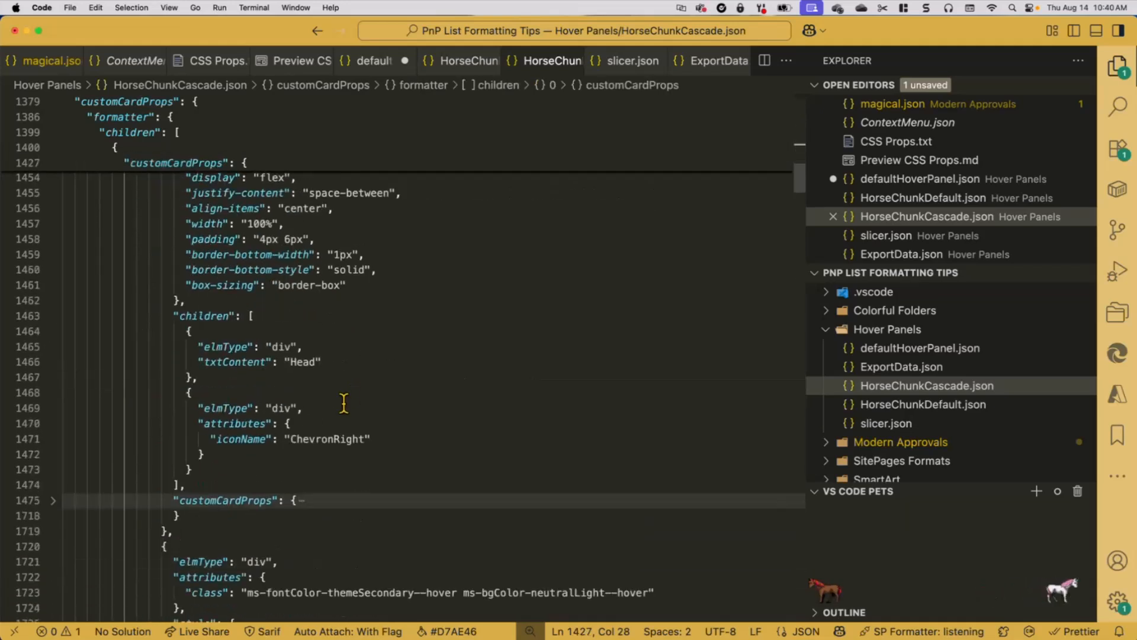
left_click(54, 500)
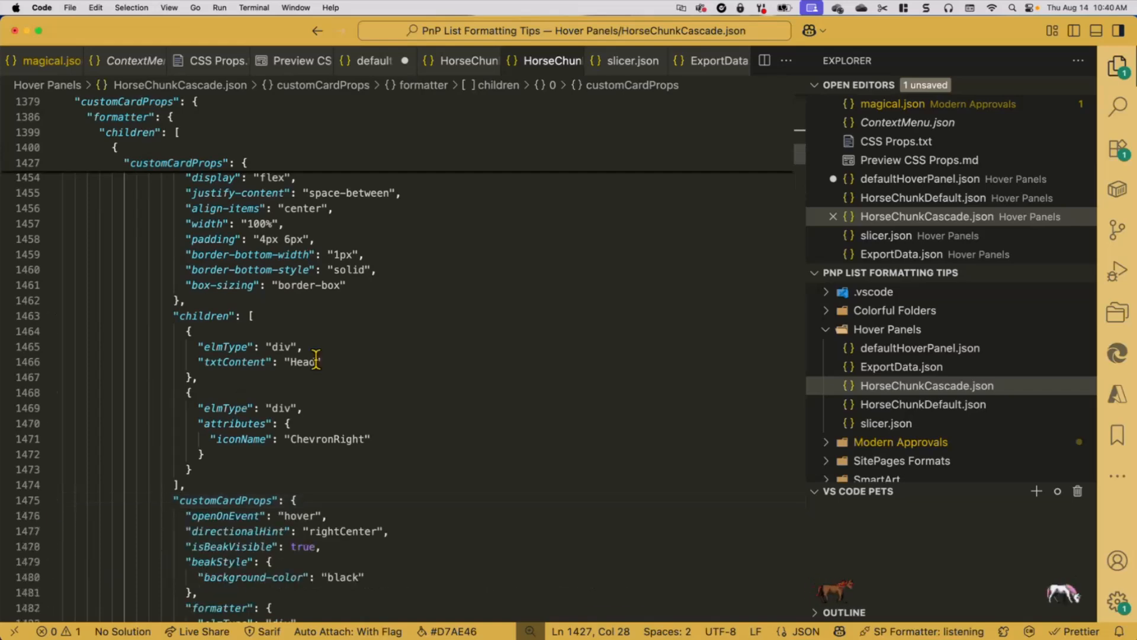
scroll("down", 3)
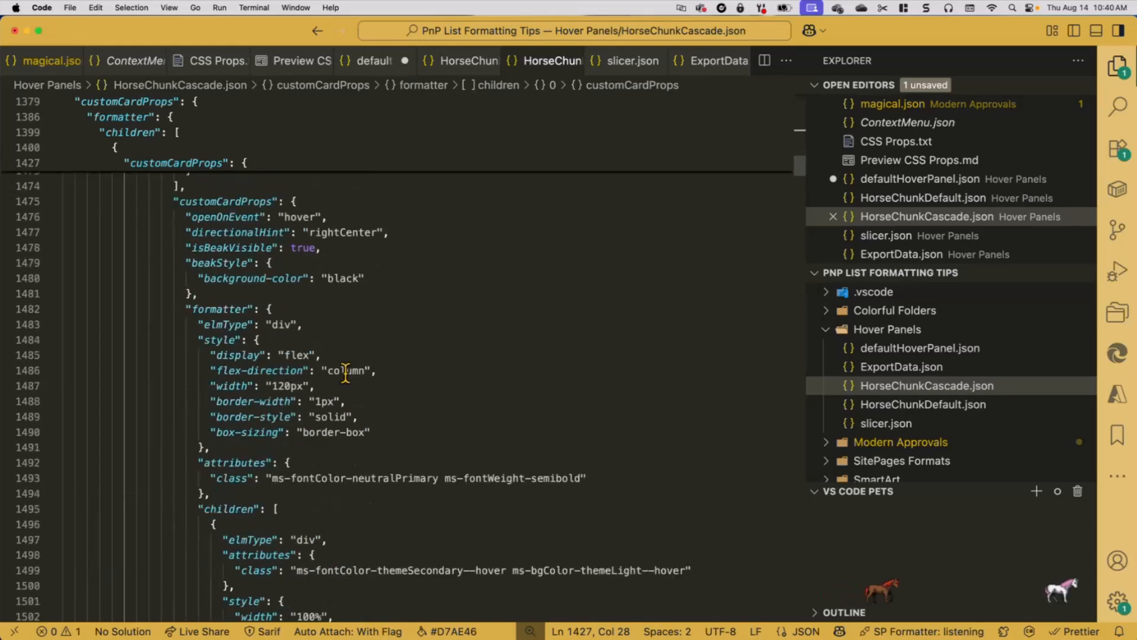
scroll("down", 3)
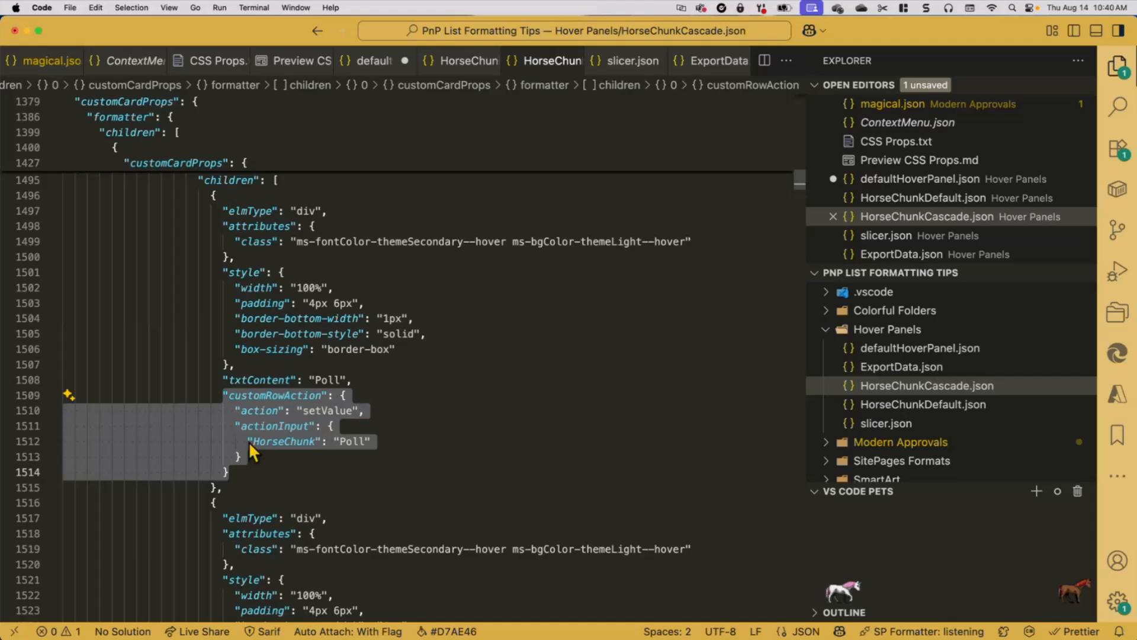
Review the Poll, Forehead and Right Eye customRowAction values, then expand the line-8 children block.
left_click(363, 440)
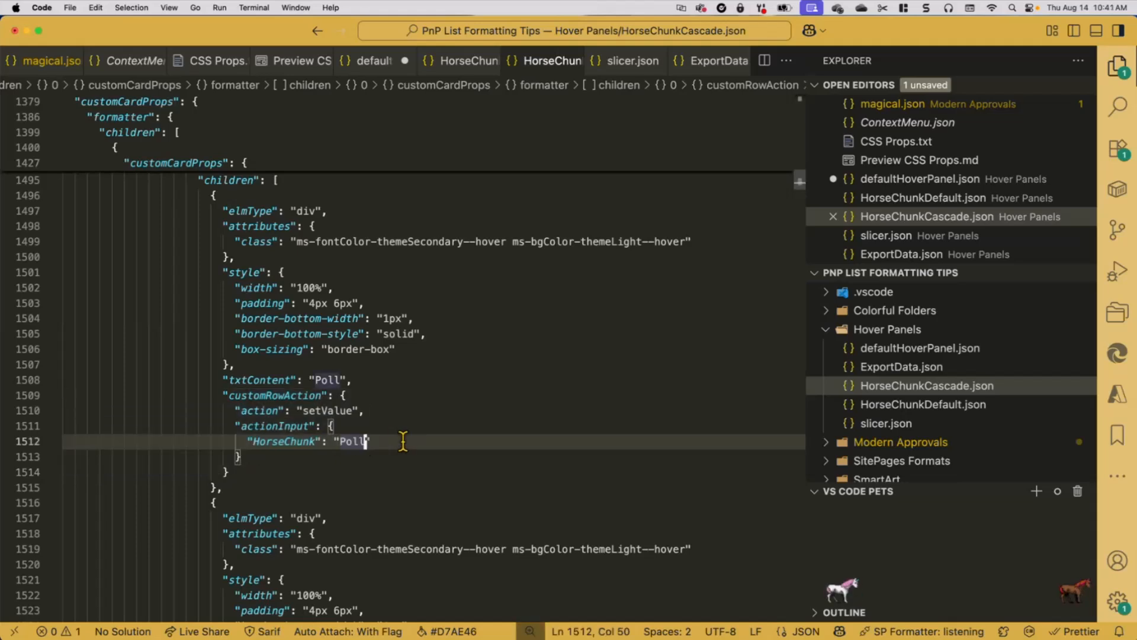
scroll("down", 3)
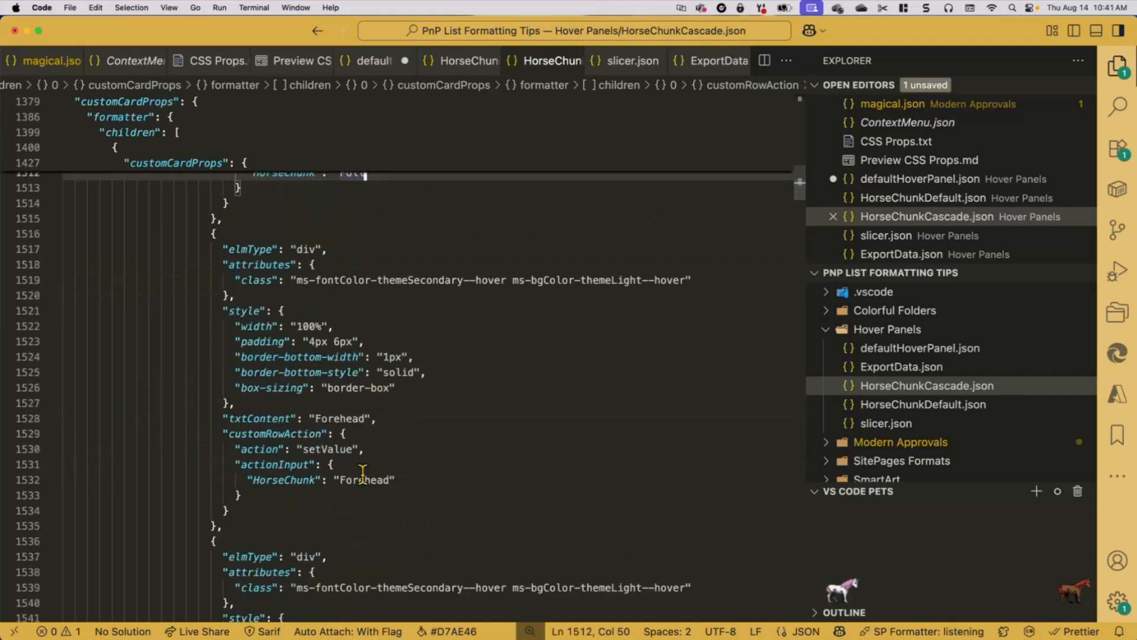
scroll("down", 3)
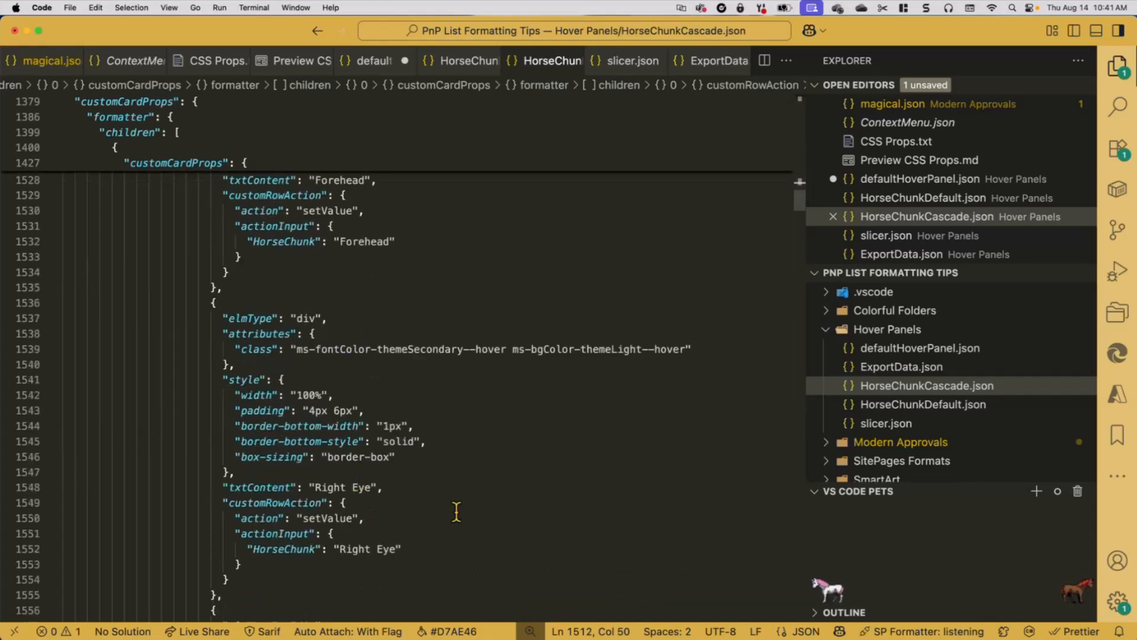
mouse_move(323, 566)
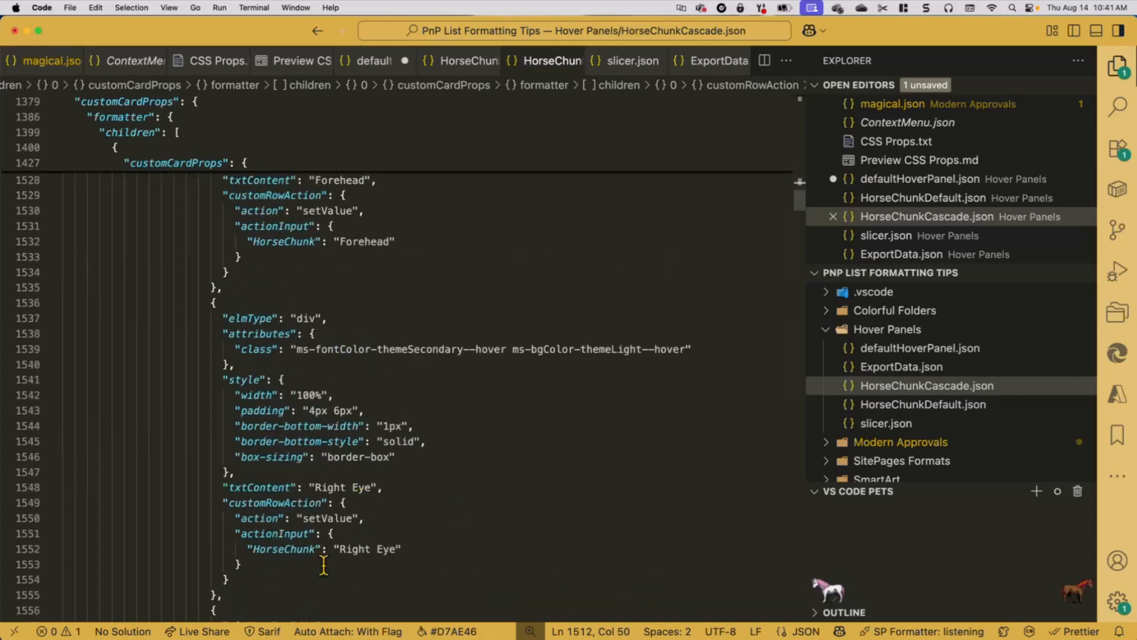
mouse_move(377, 410)
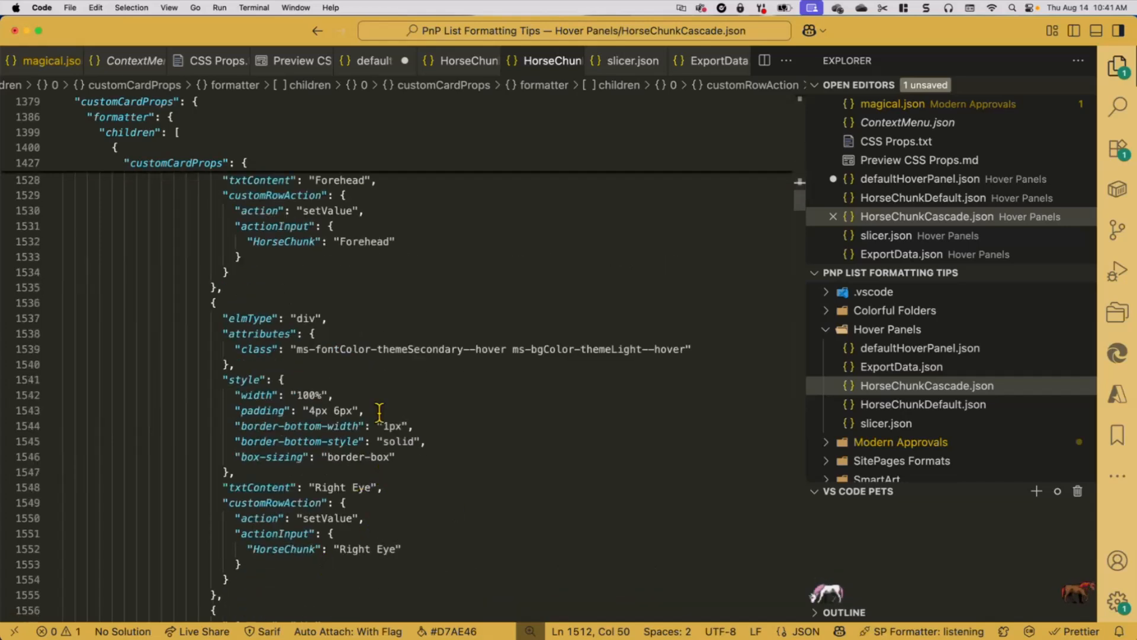
scroll("up", 3)
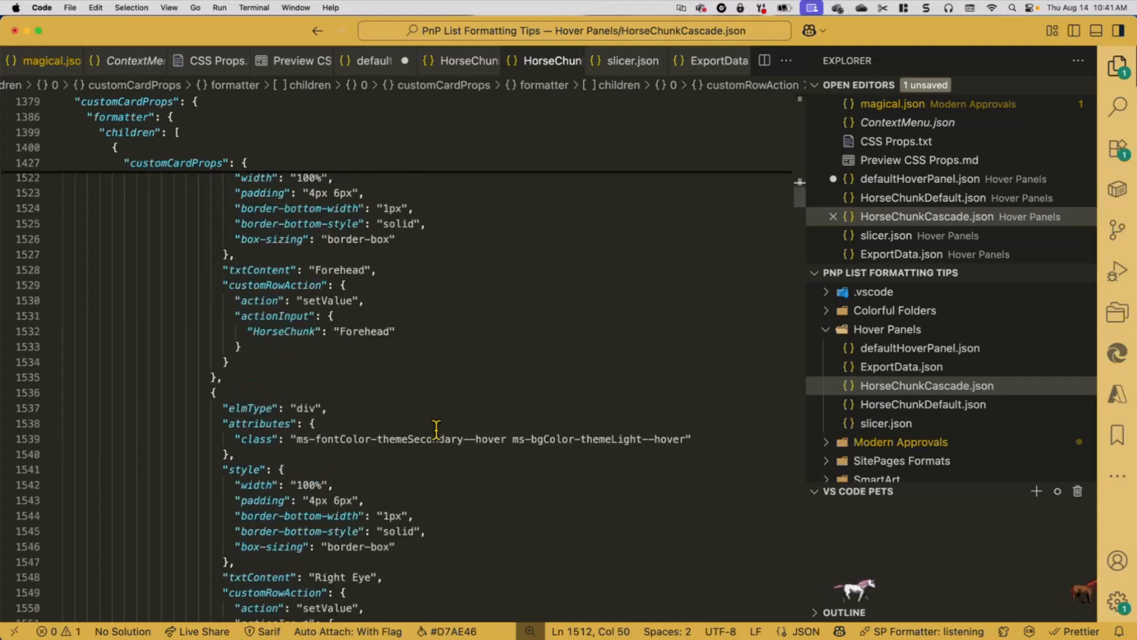
scroll("up", 3)
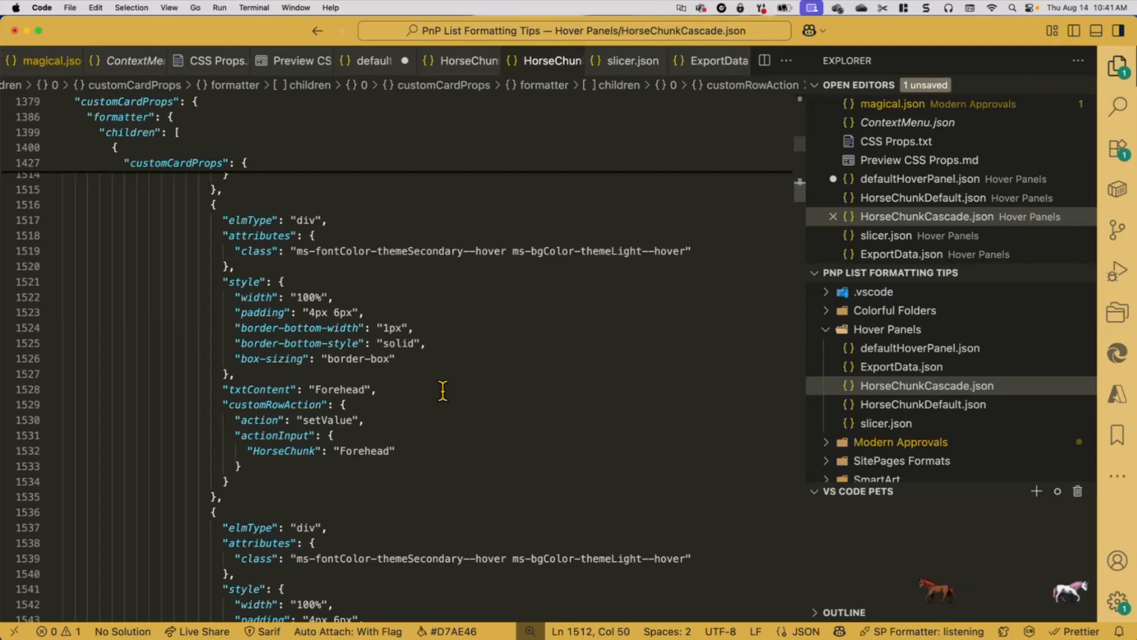
scroll("up", 3)
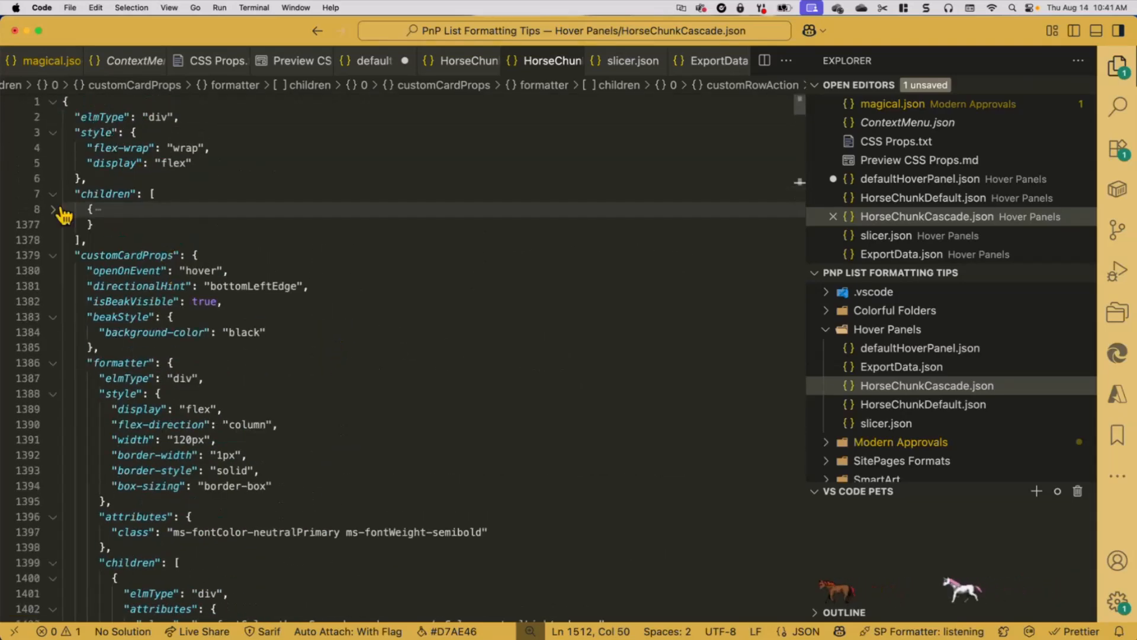
left_click(52, 210)
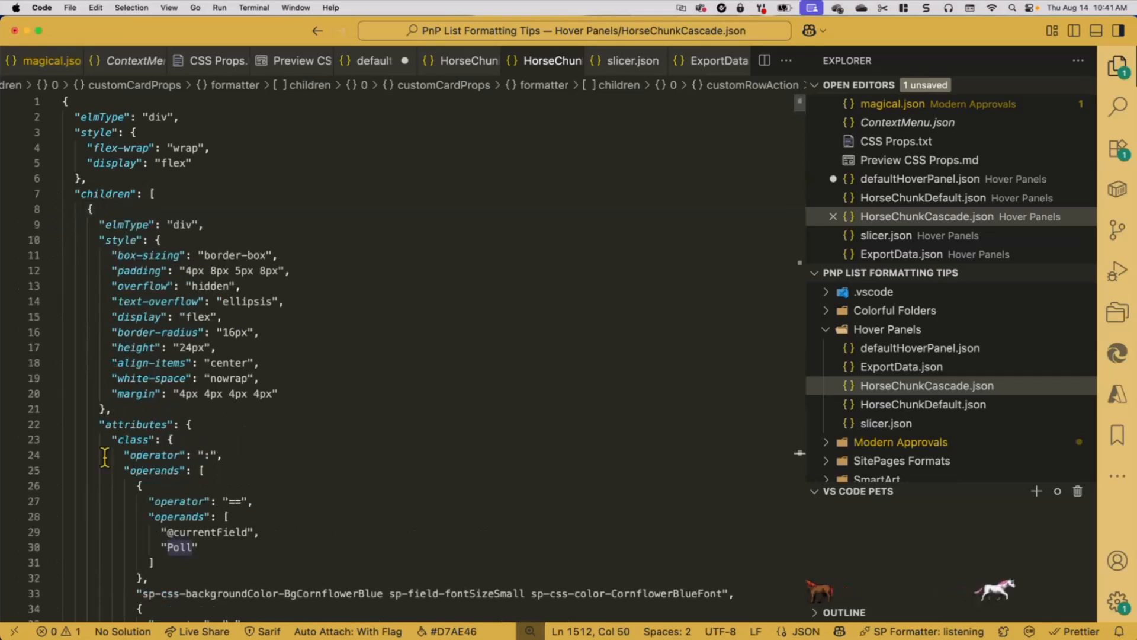